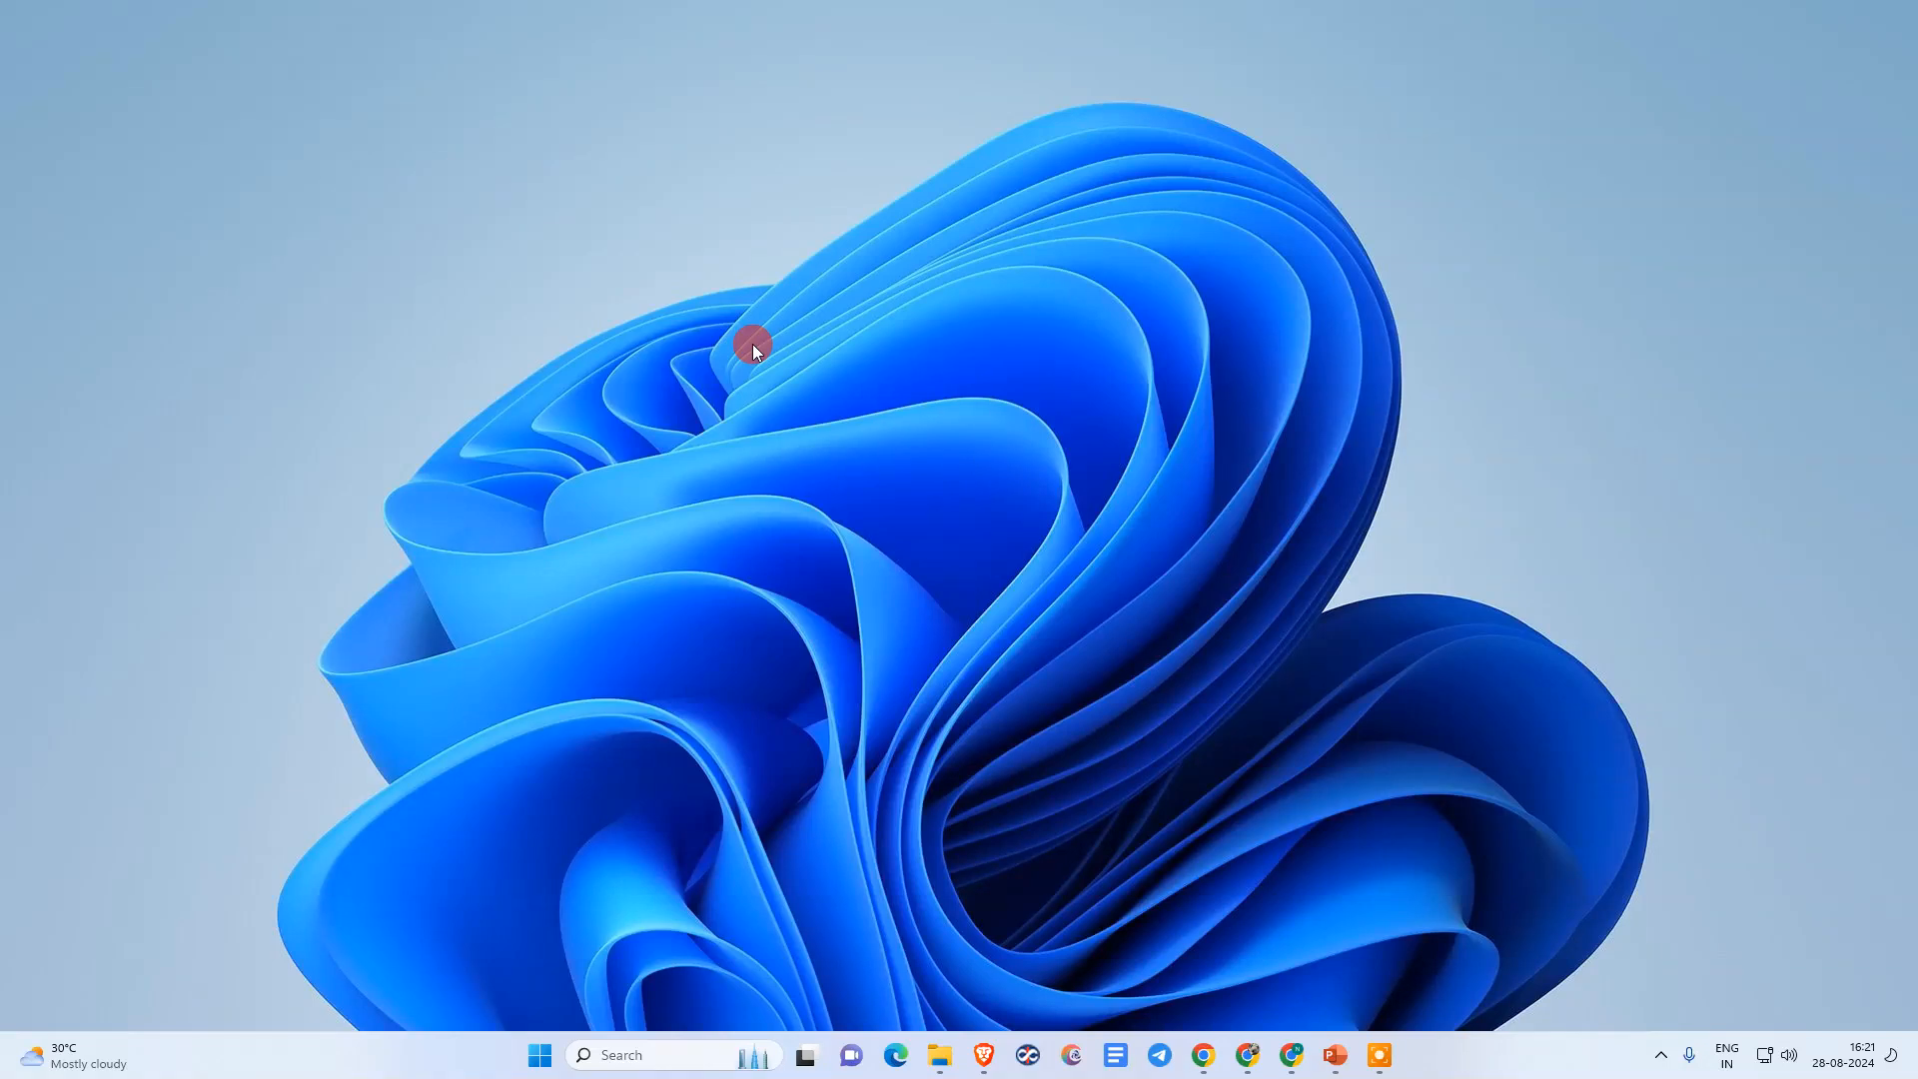
mouse_move(765, 334)
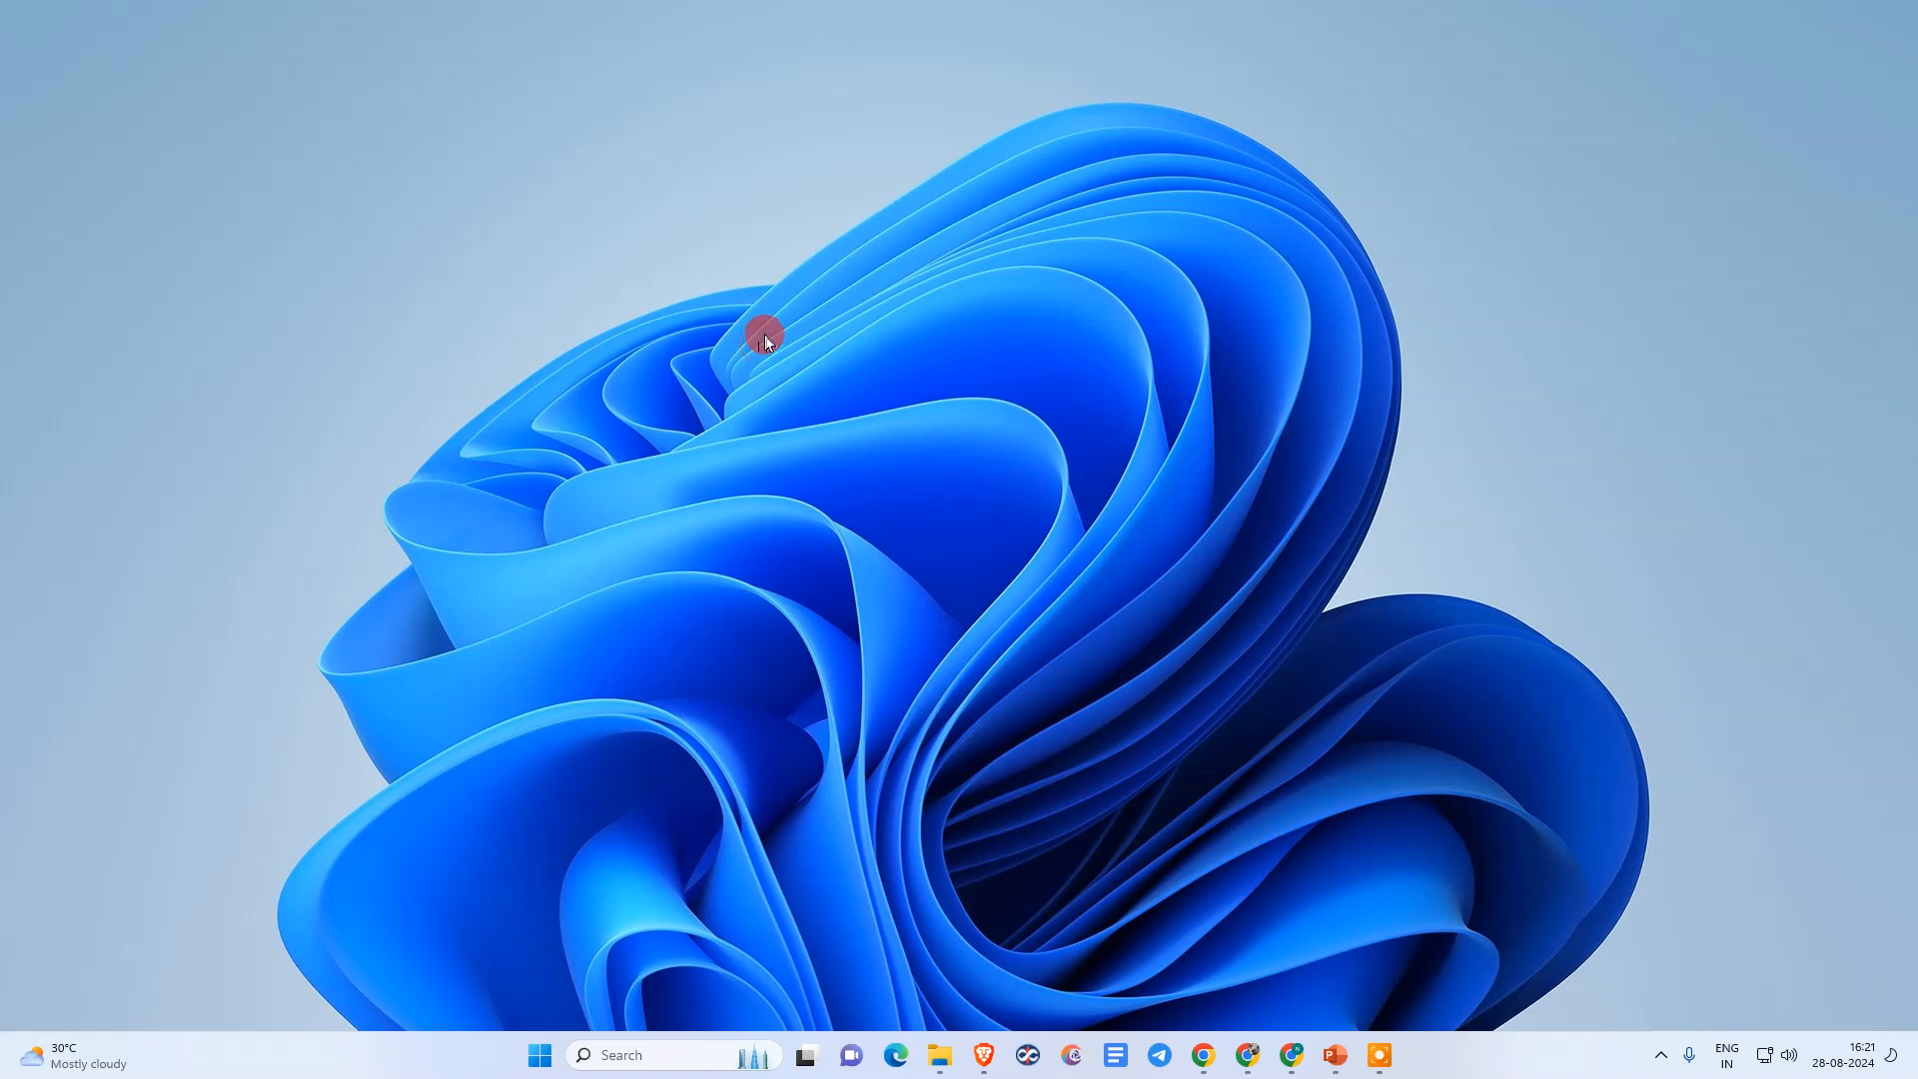
Open the Shadow of Death 2 Short's details and launch its video editor
right_click(761, 334)
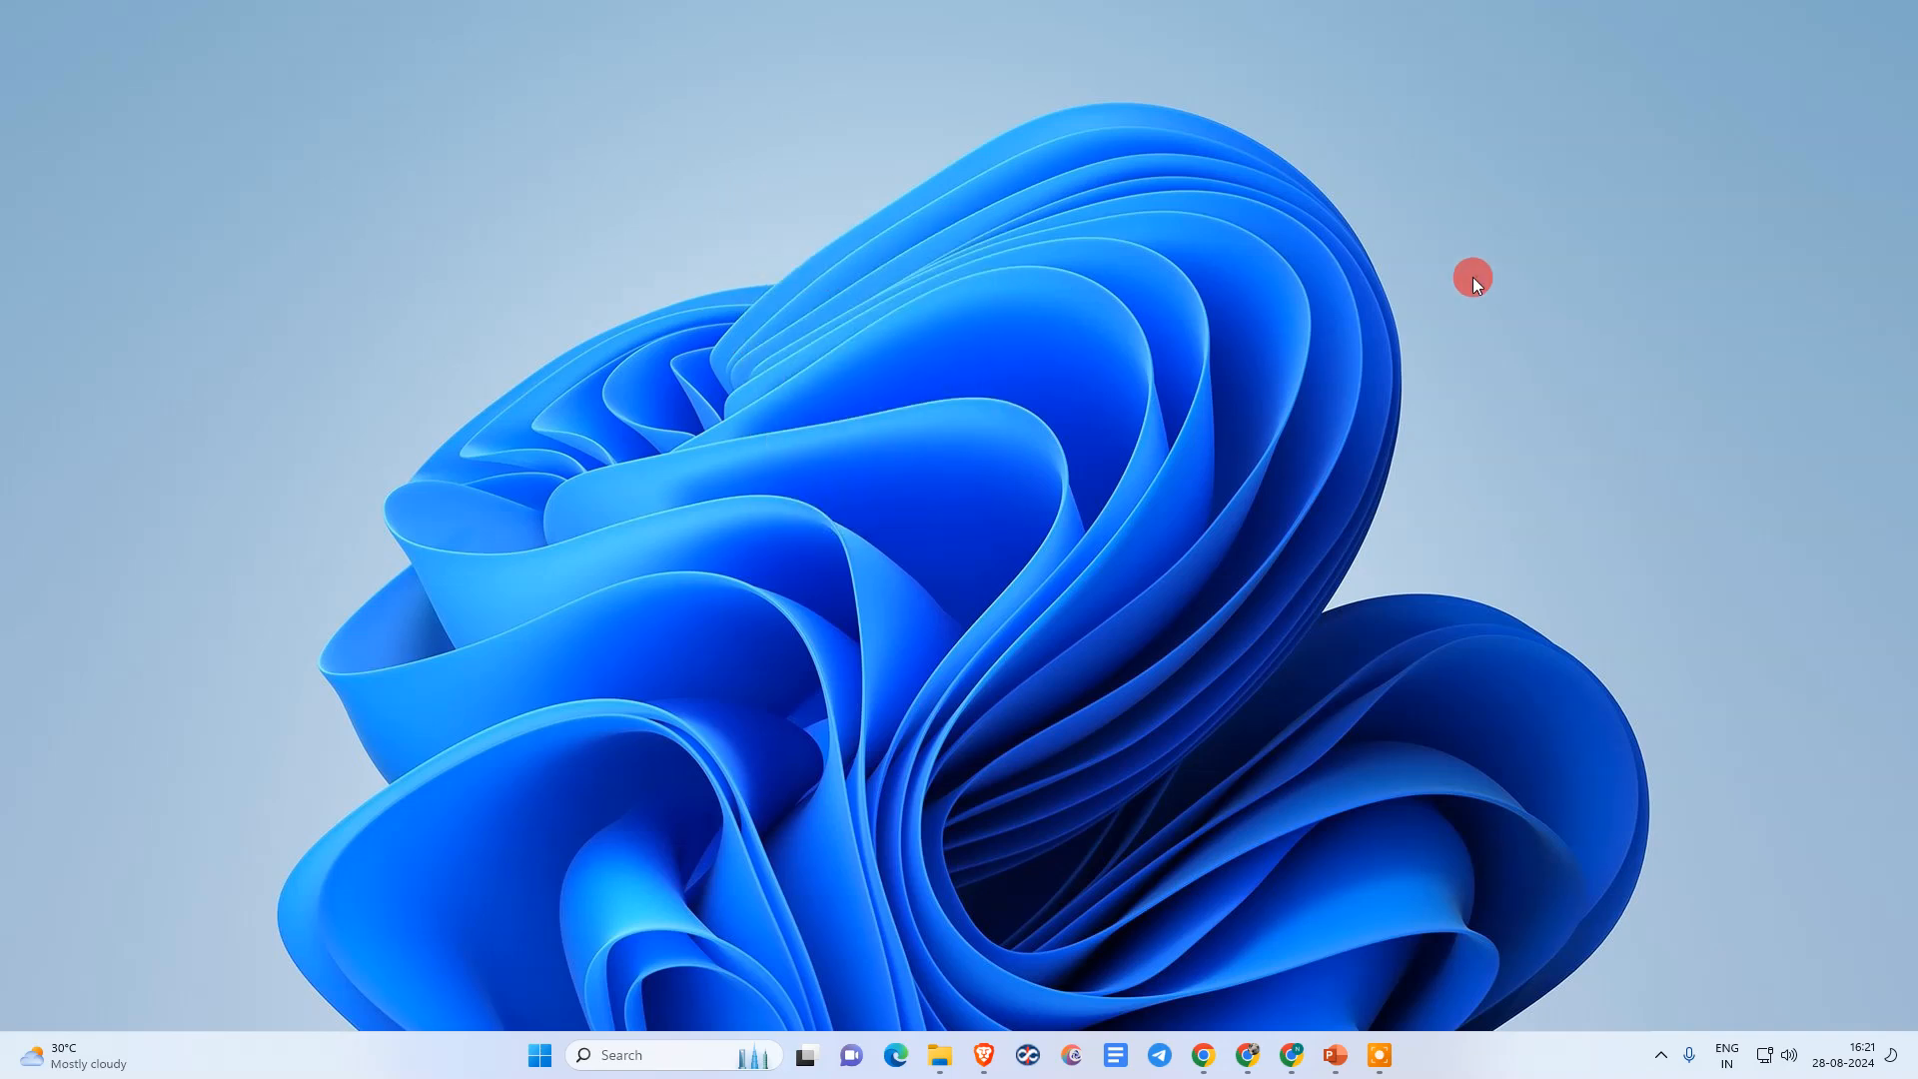
mouse_move(861, 302)
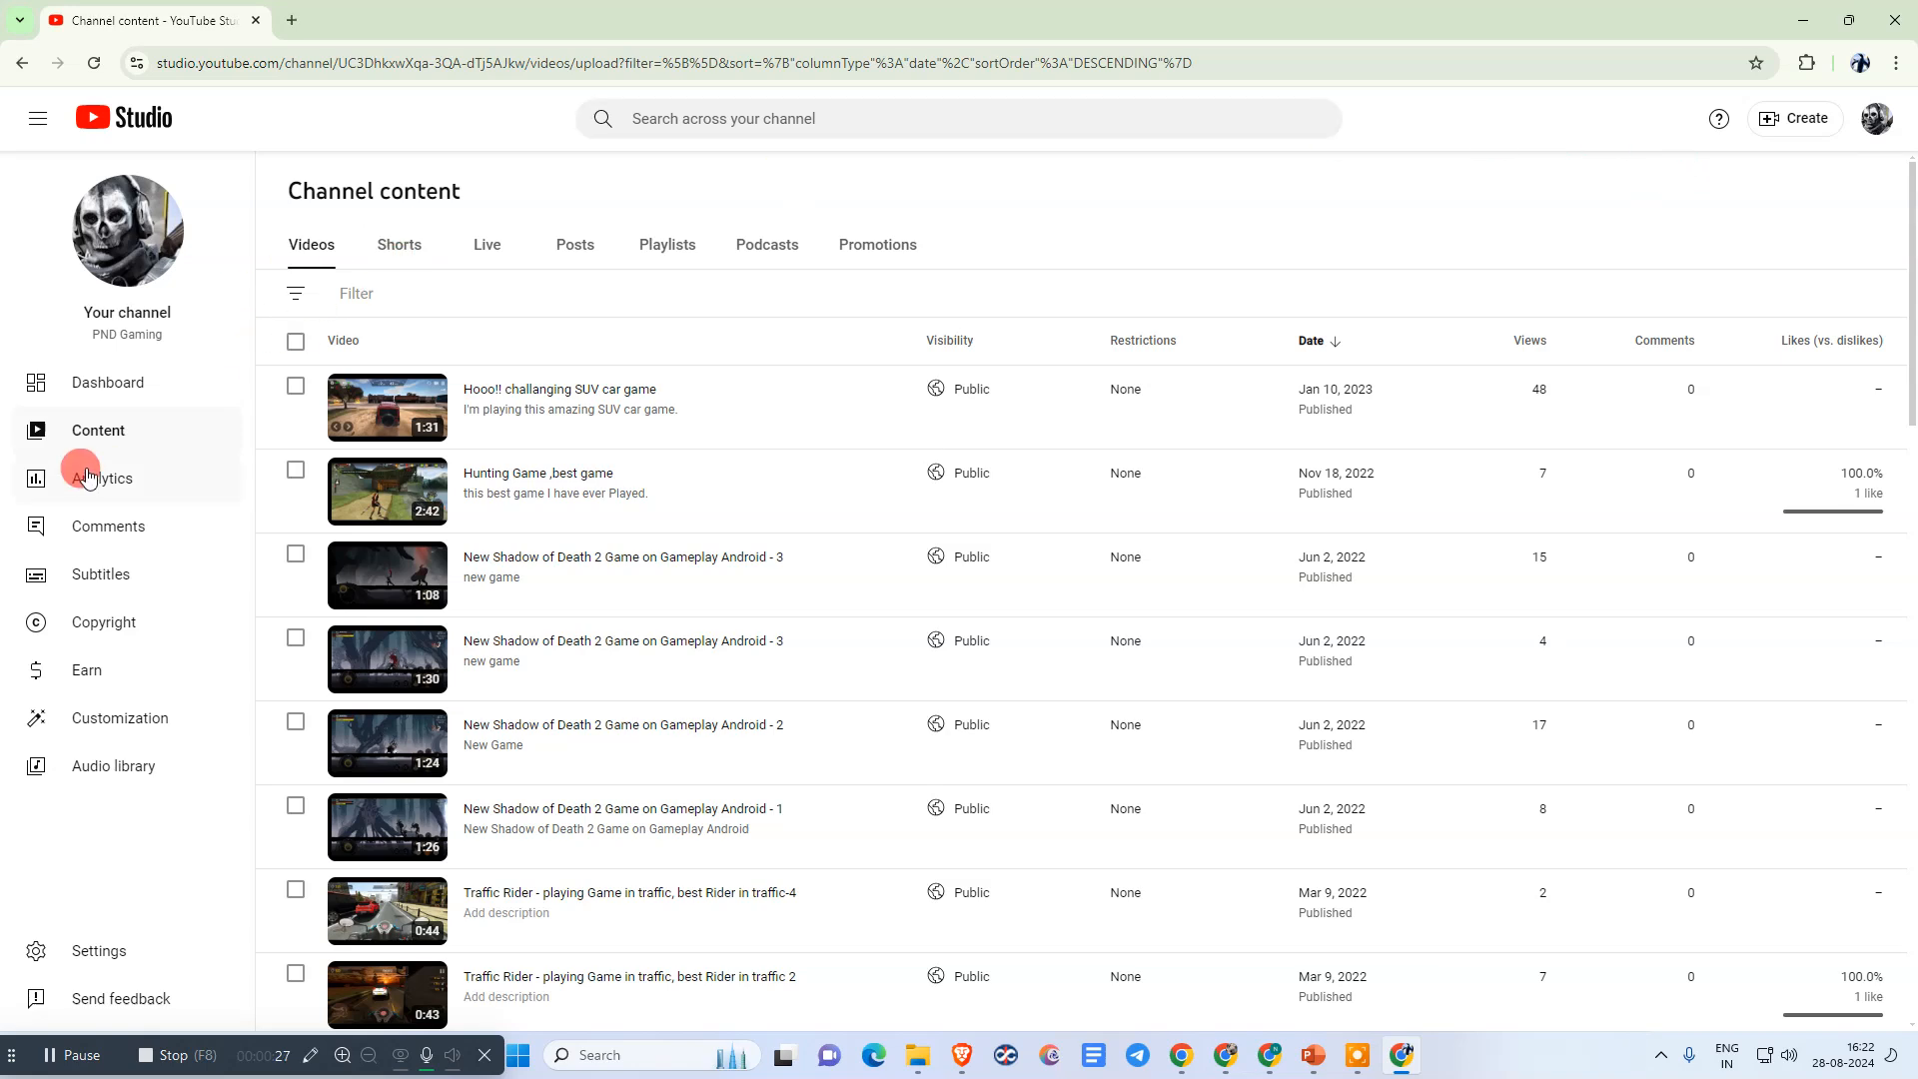
left_click(399, 243)
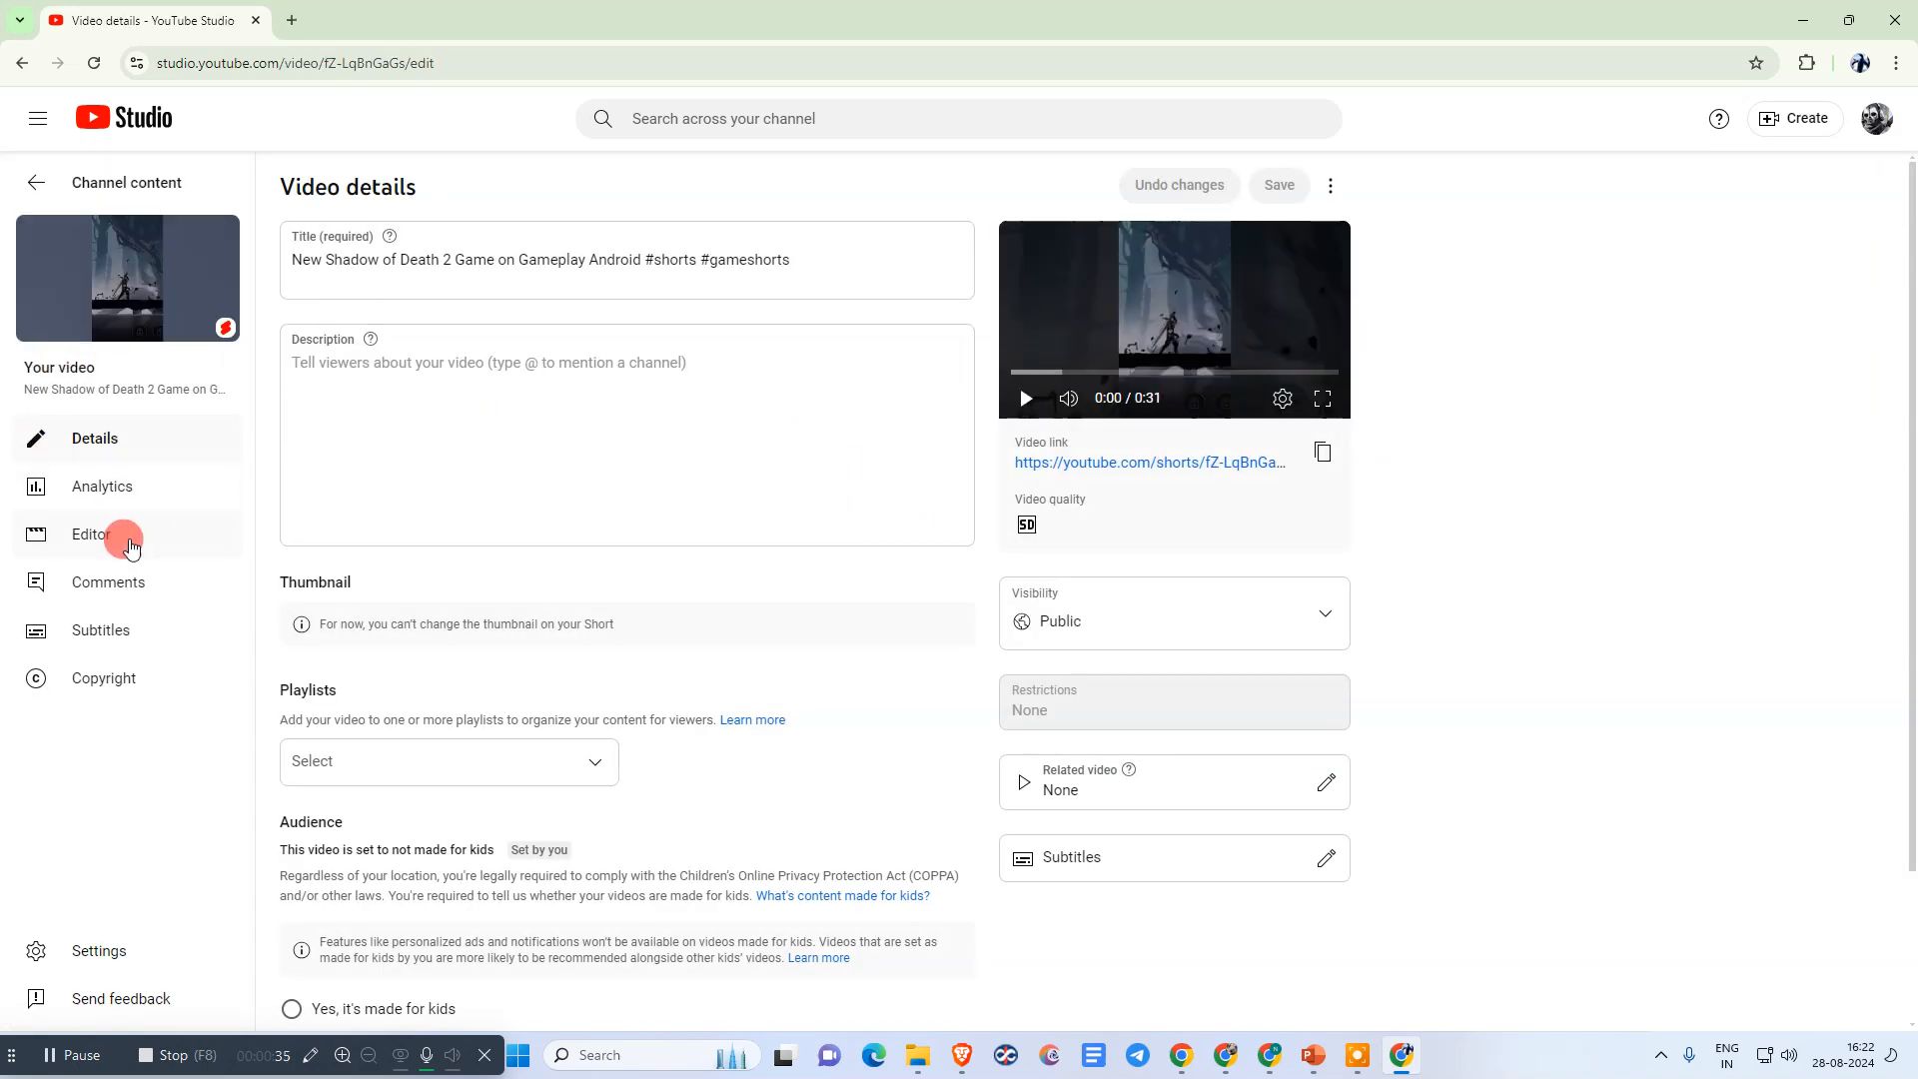
left_click(90, 535)
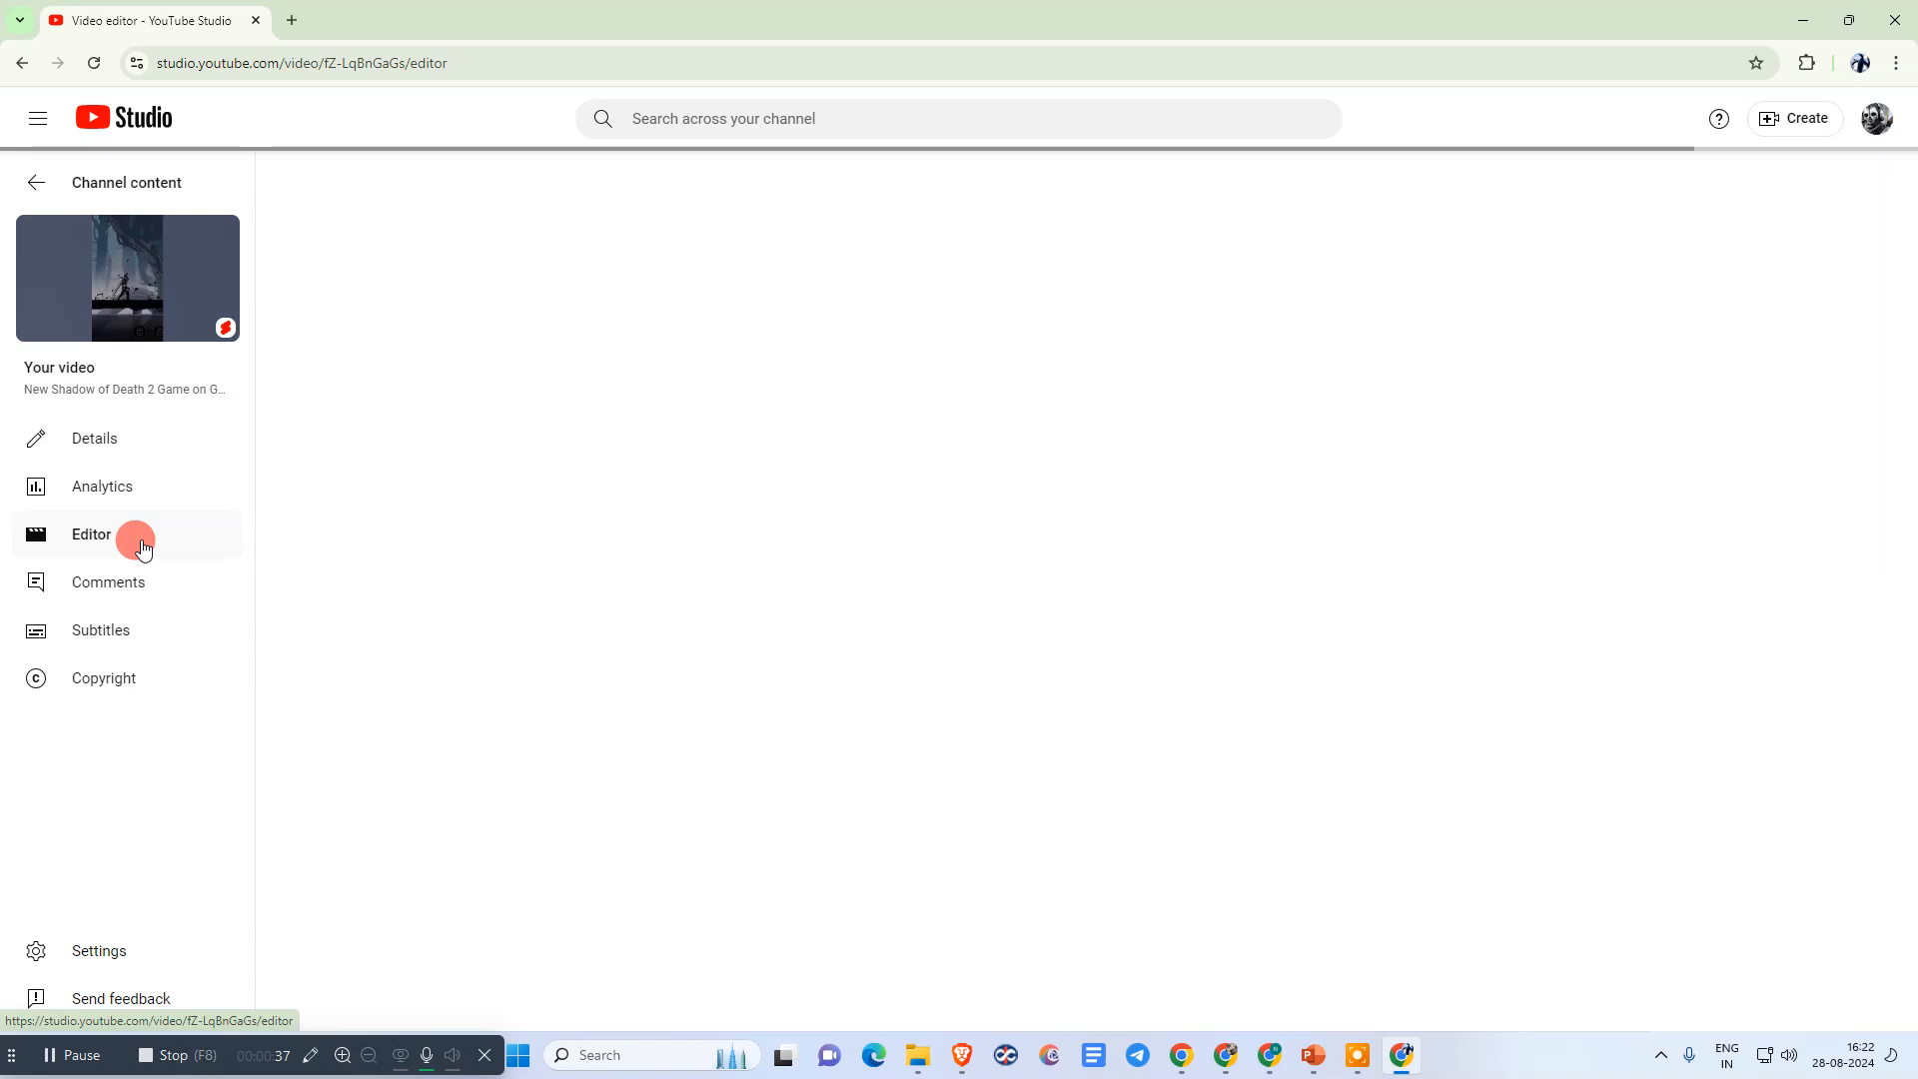
left_click(90, 535)
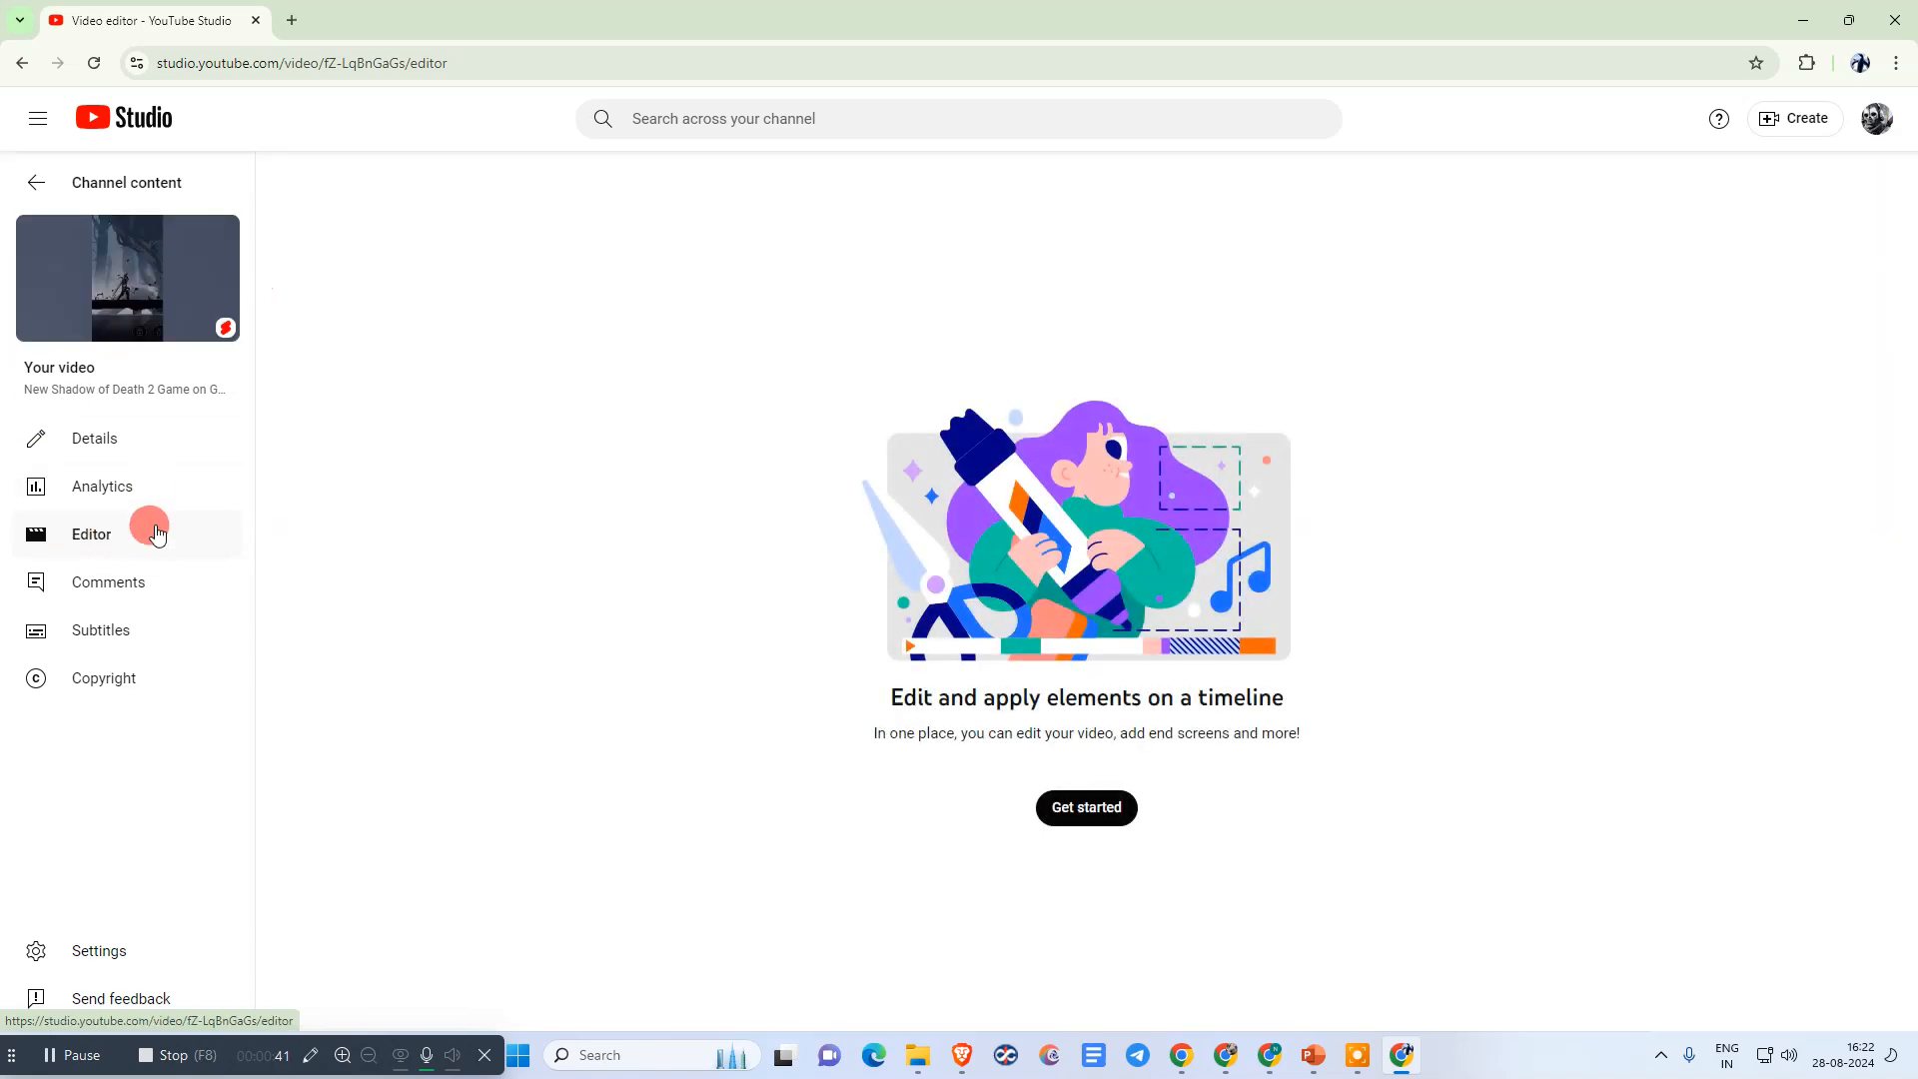
Start editing on the timeline, find audio can't be added, and switch to the off-road driving Short's editor
left_click(1085, 808)
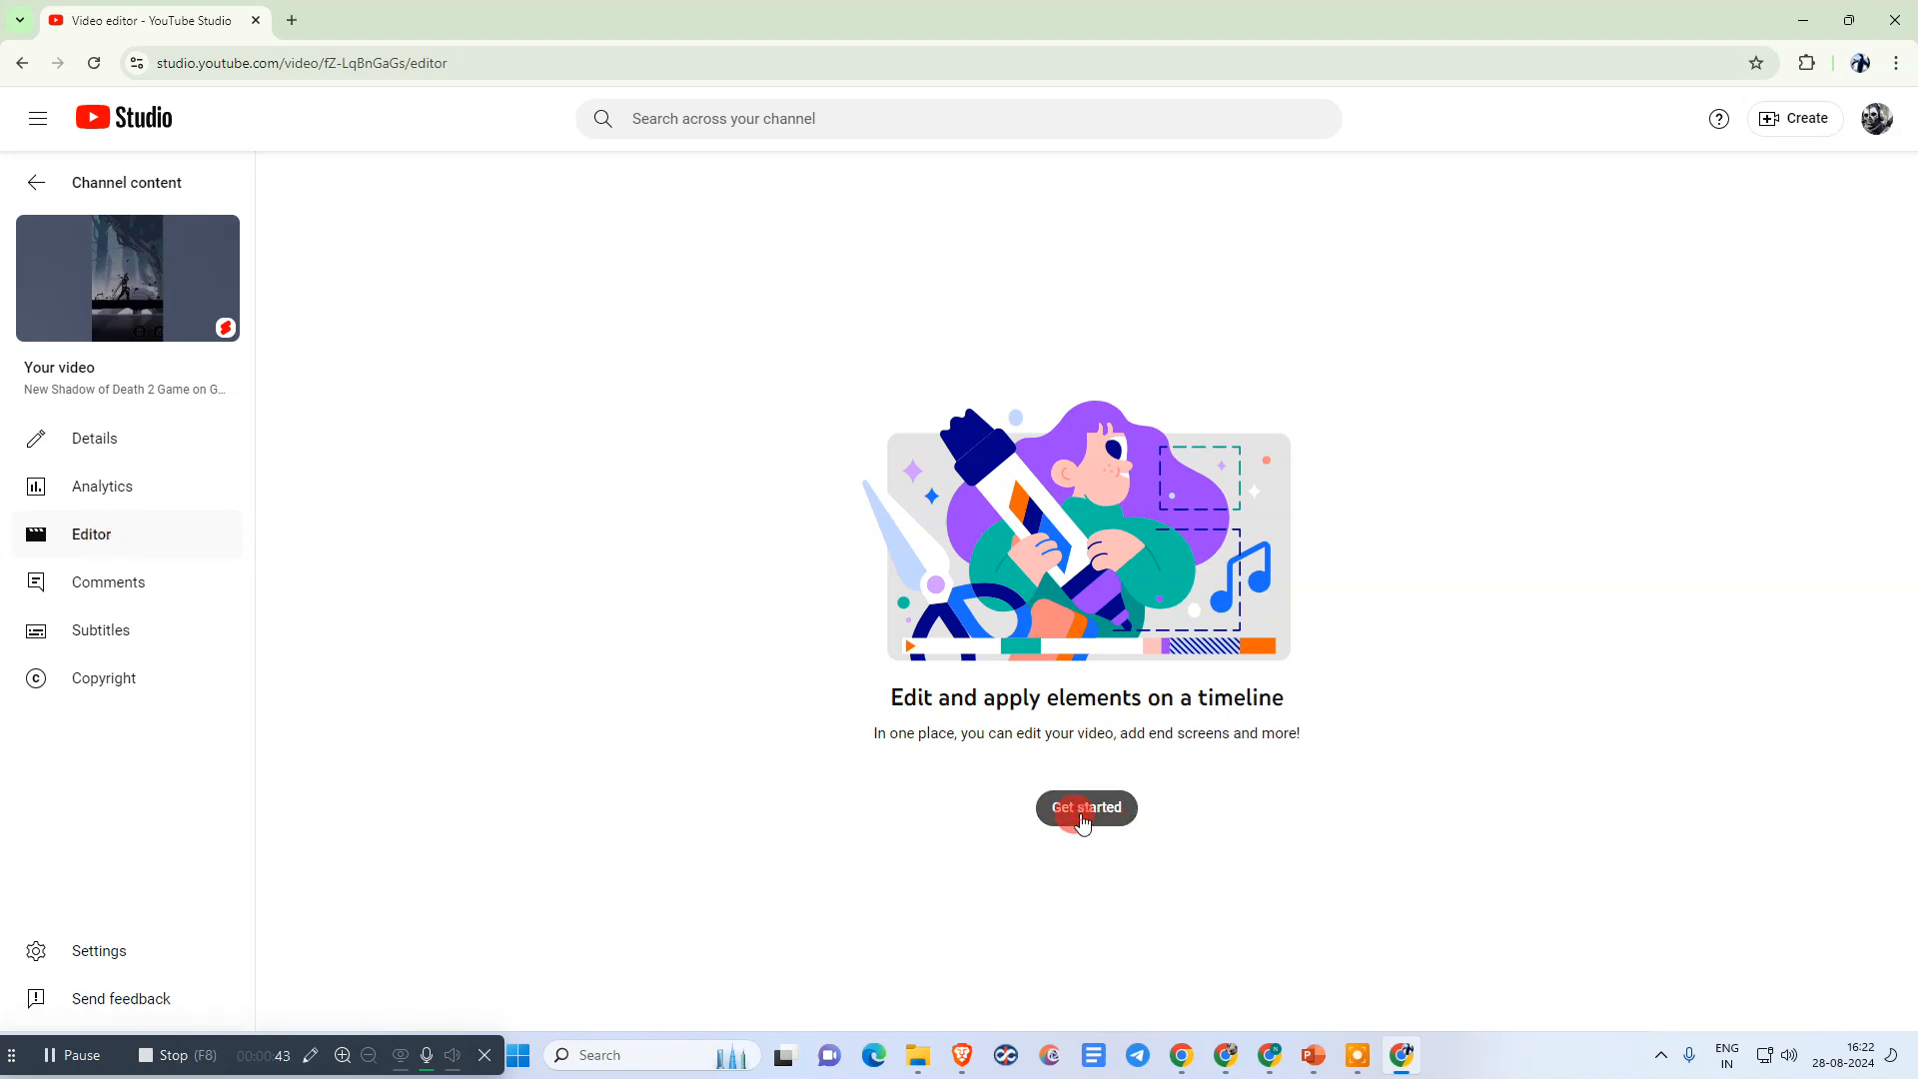
left_click(1085, 808)
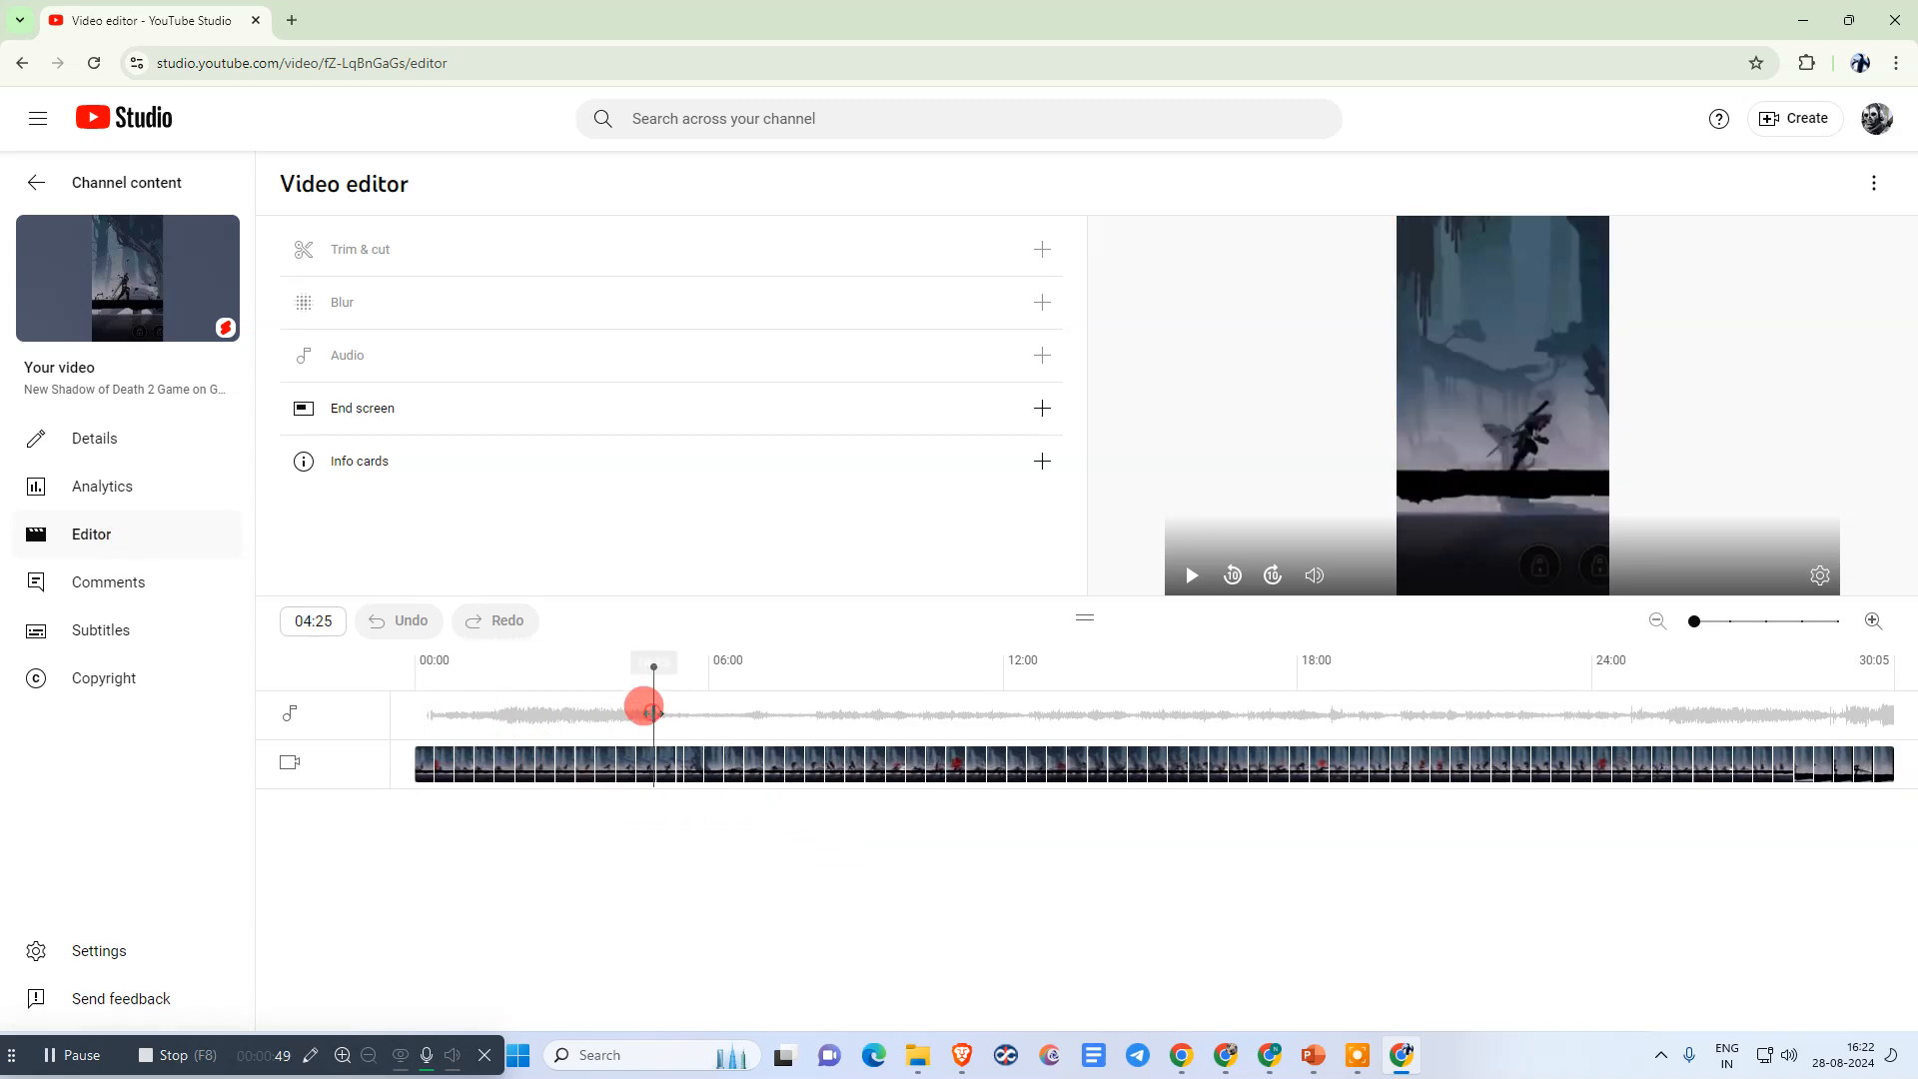
left_click(1041, 356)
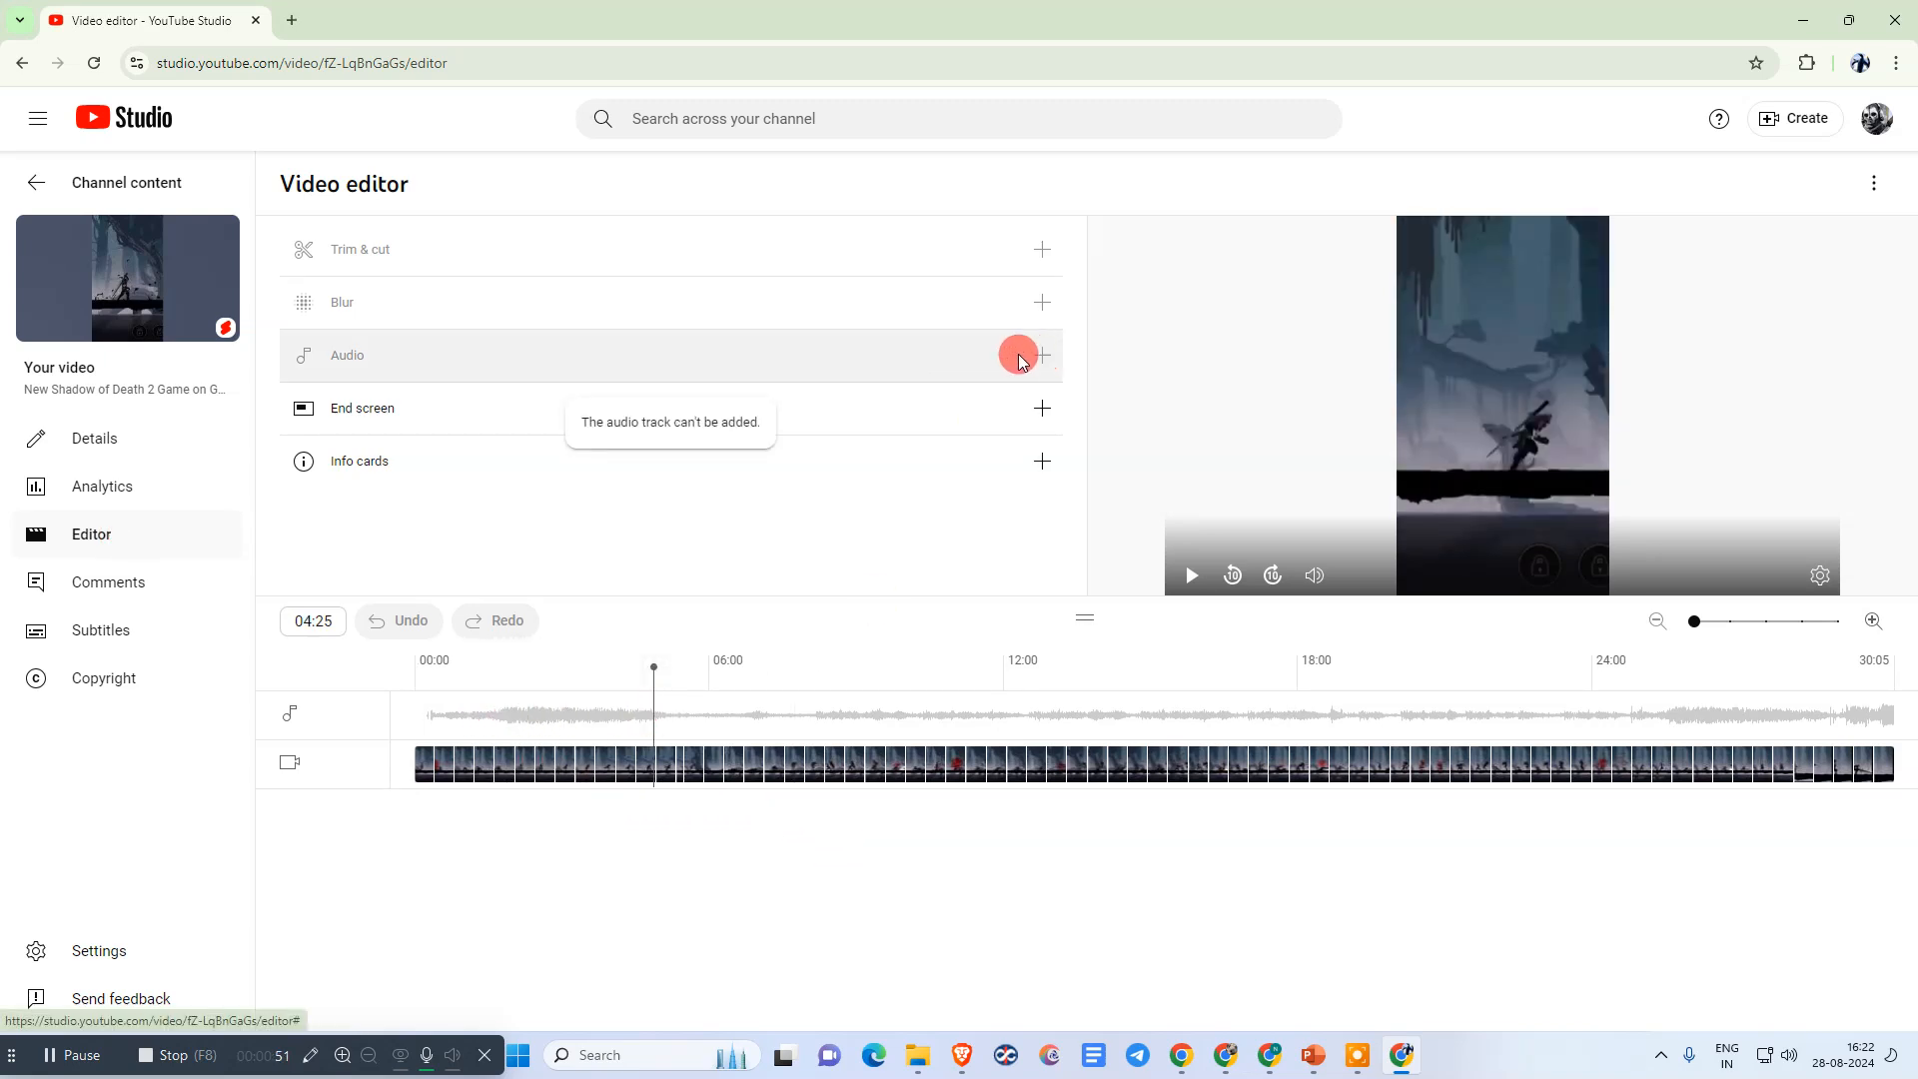
mouse_move(755, 364)
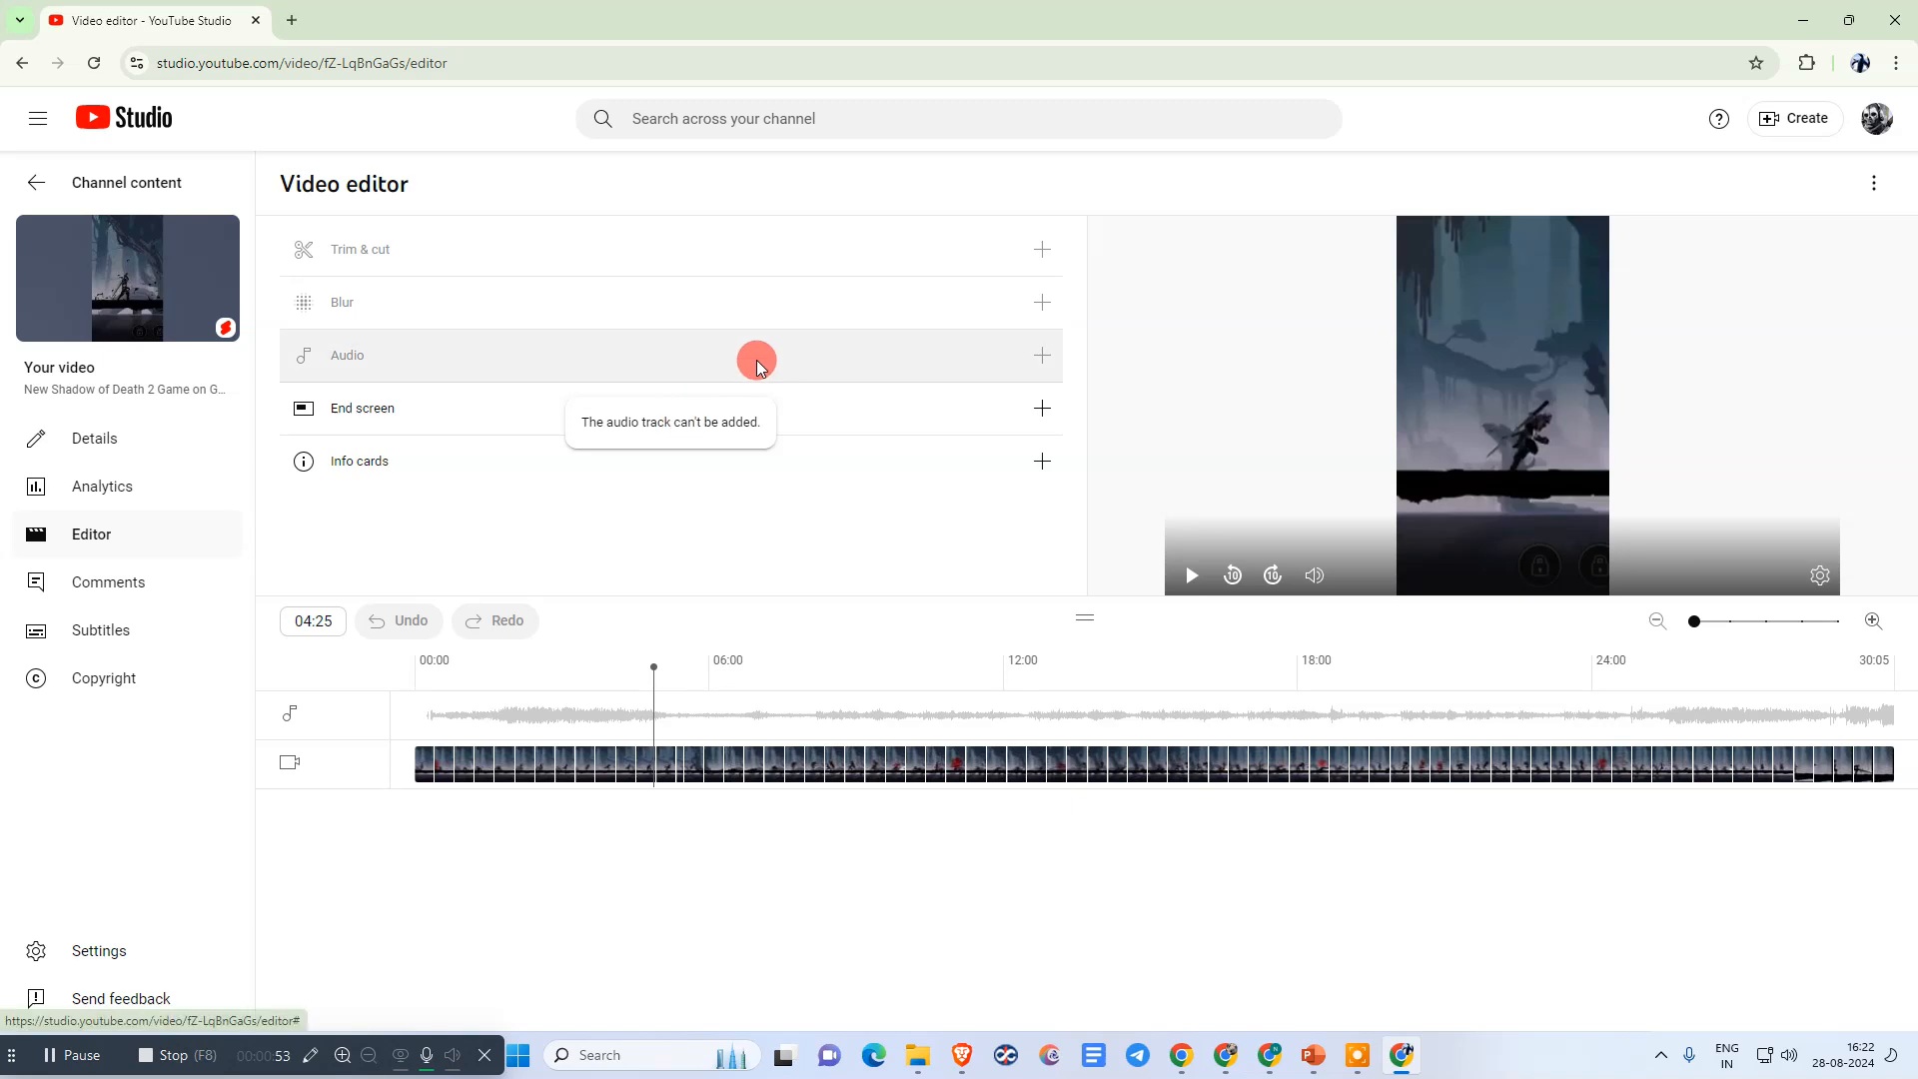
left_click(90, 535)
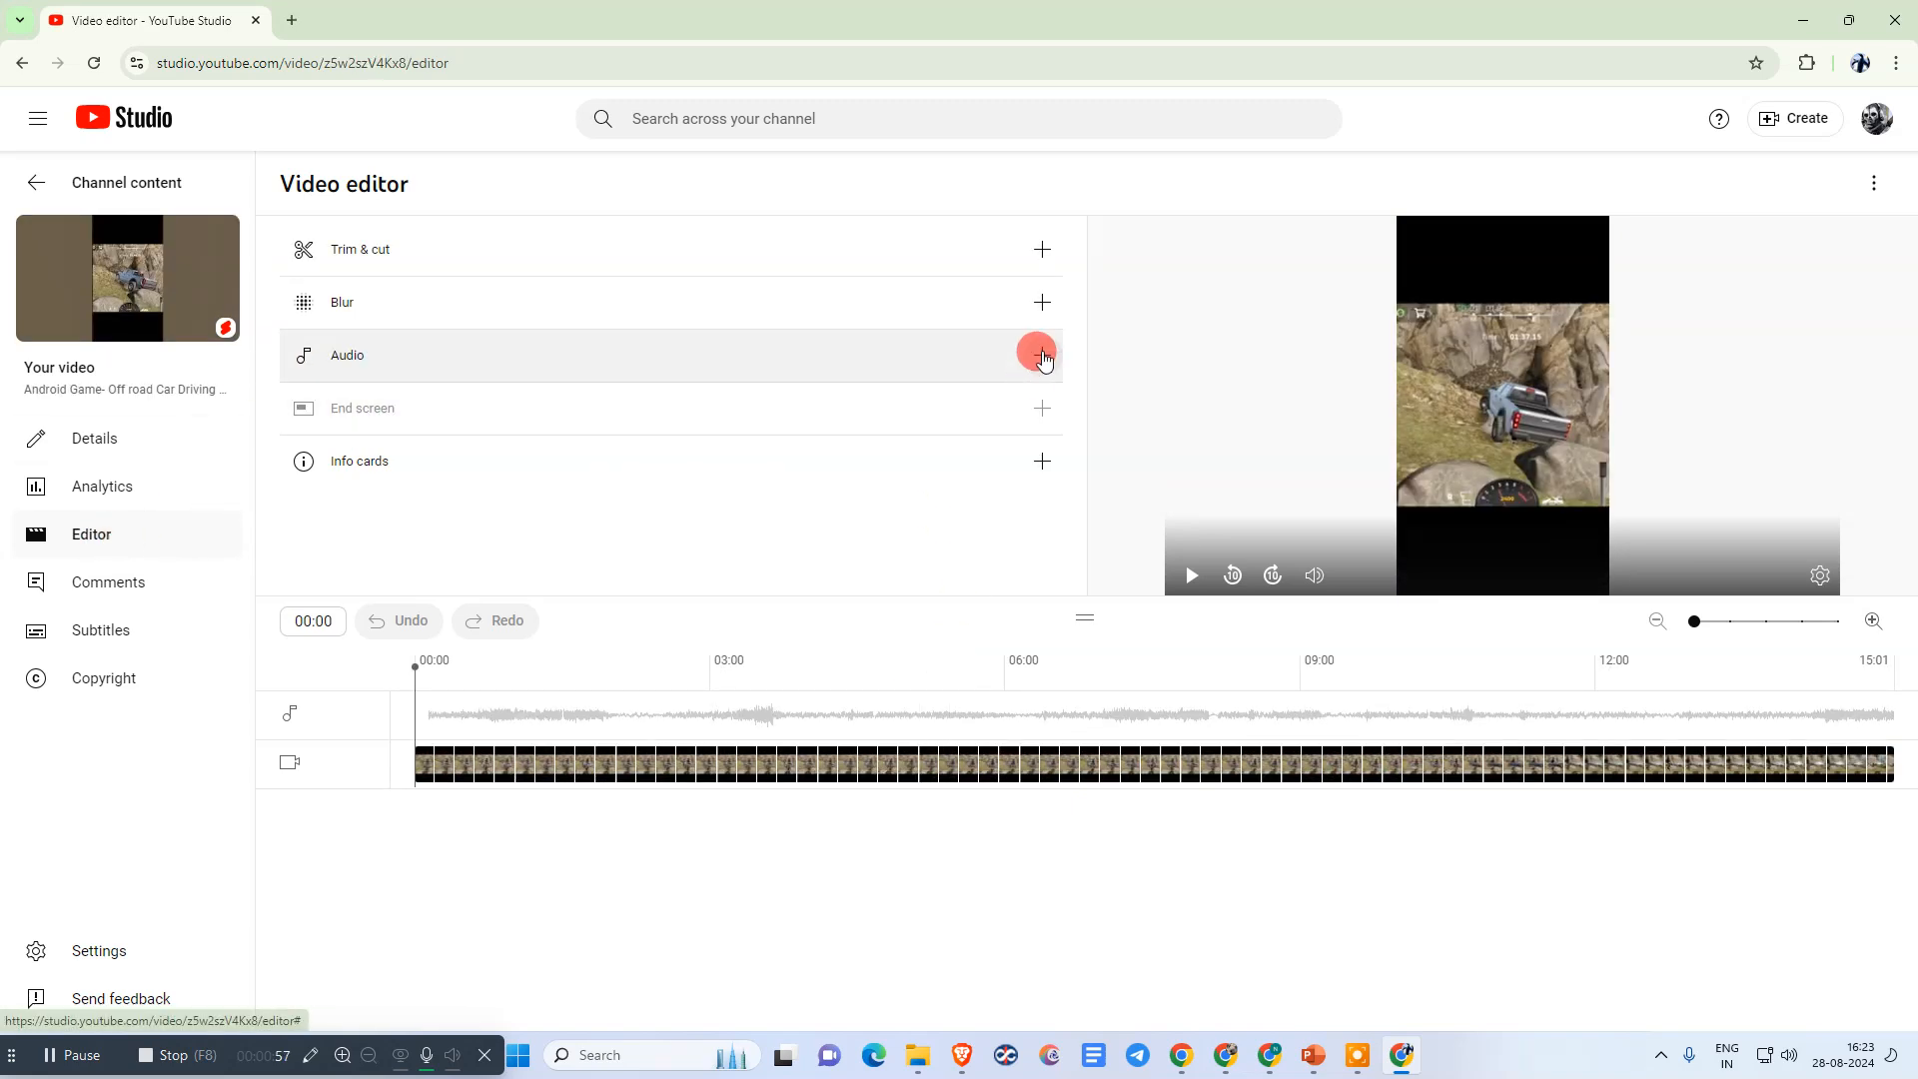
Start adding audio, check the Starred tracks, then browse the full Music list
left_click(1039, 355)
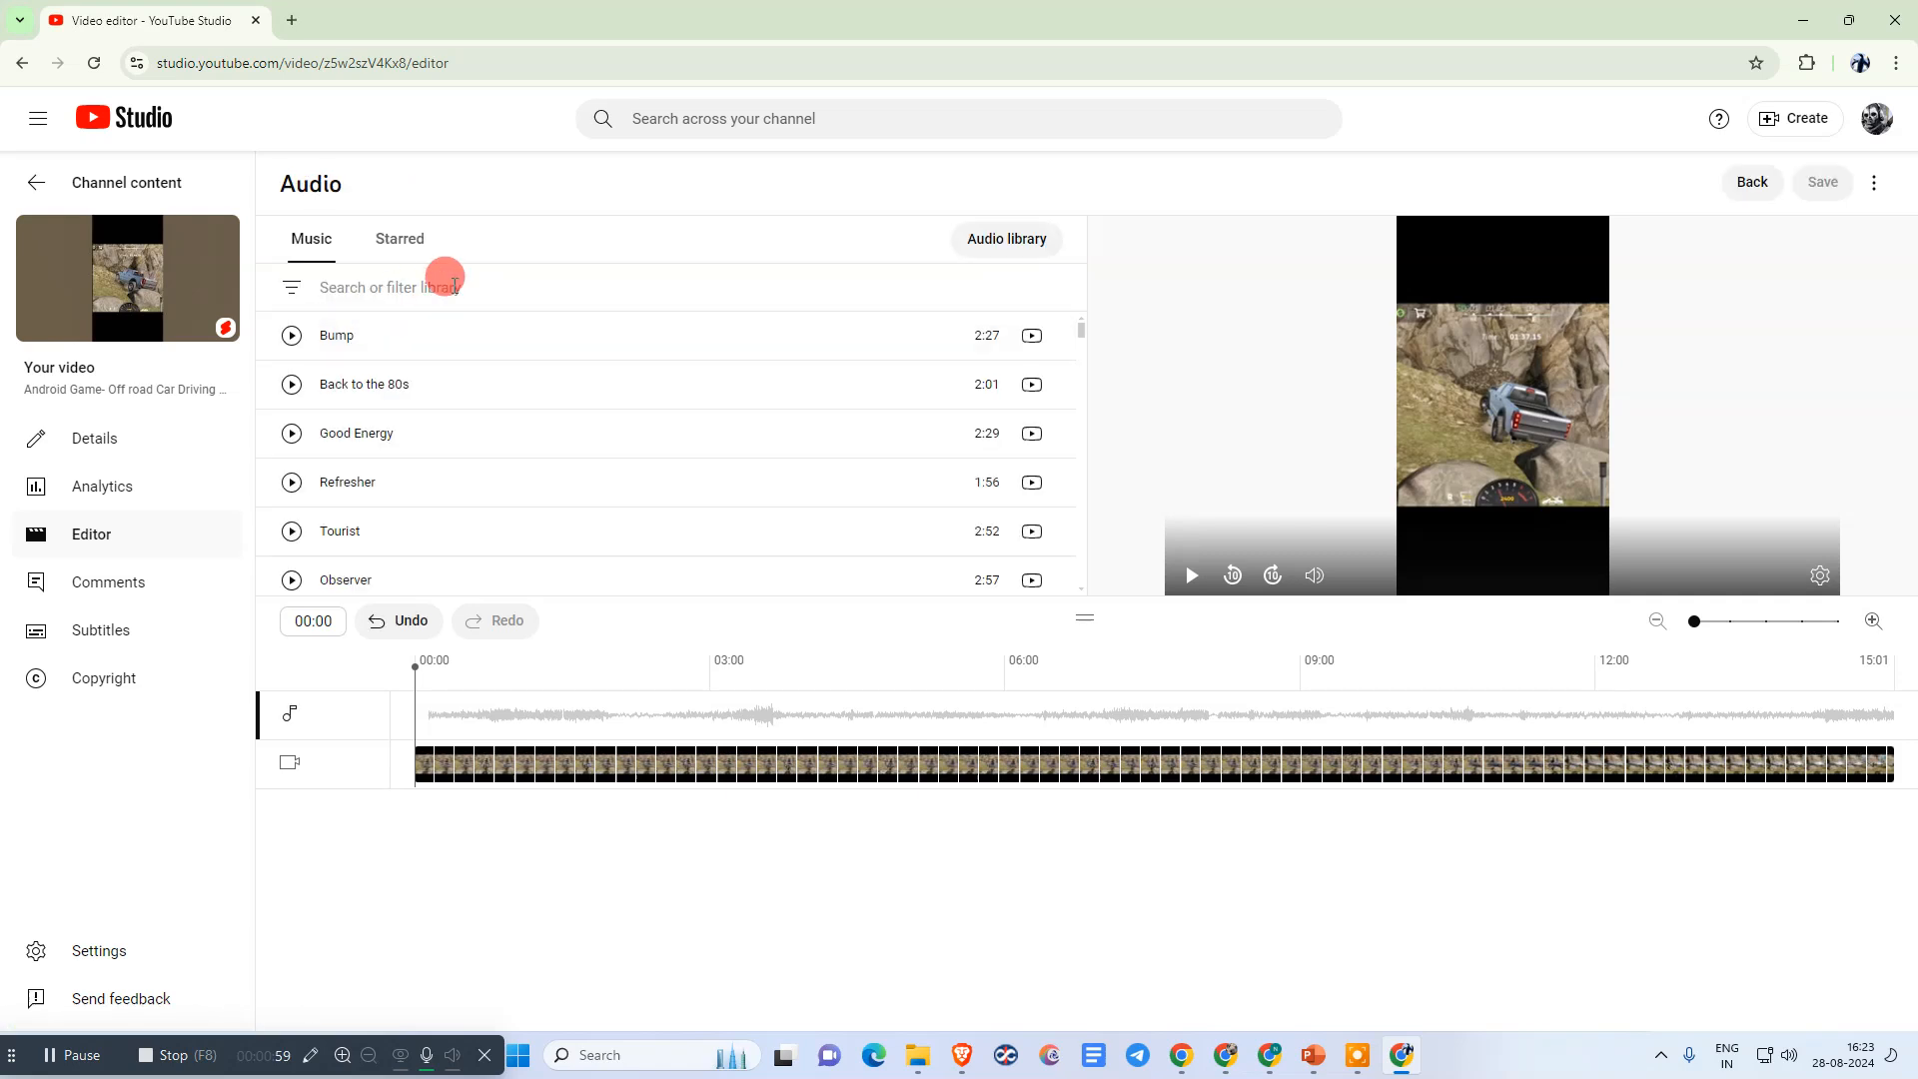
left_click(400, 237)
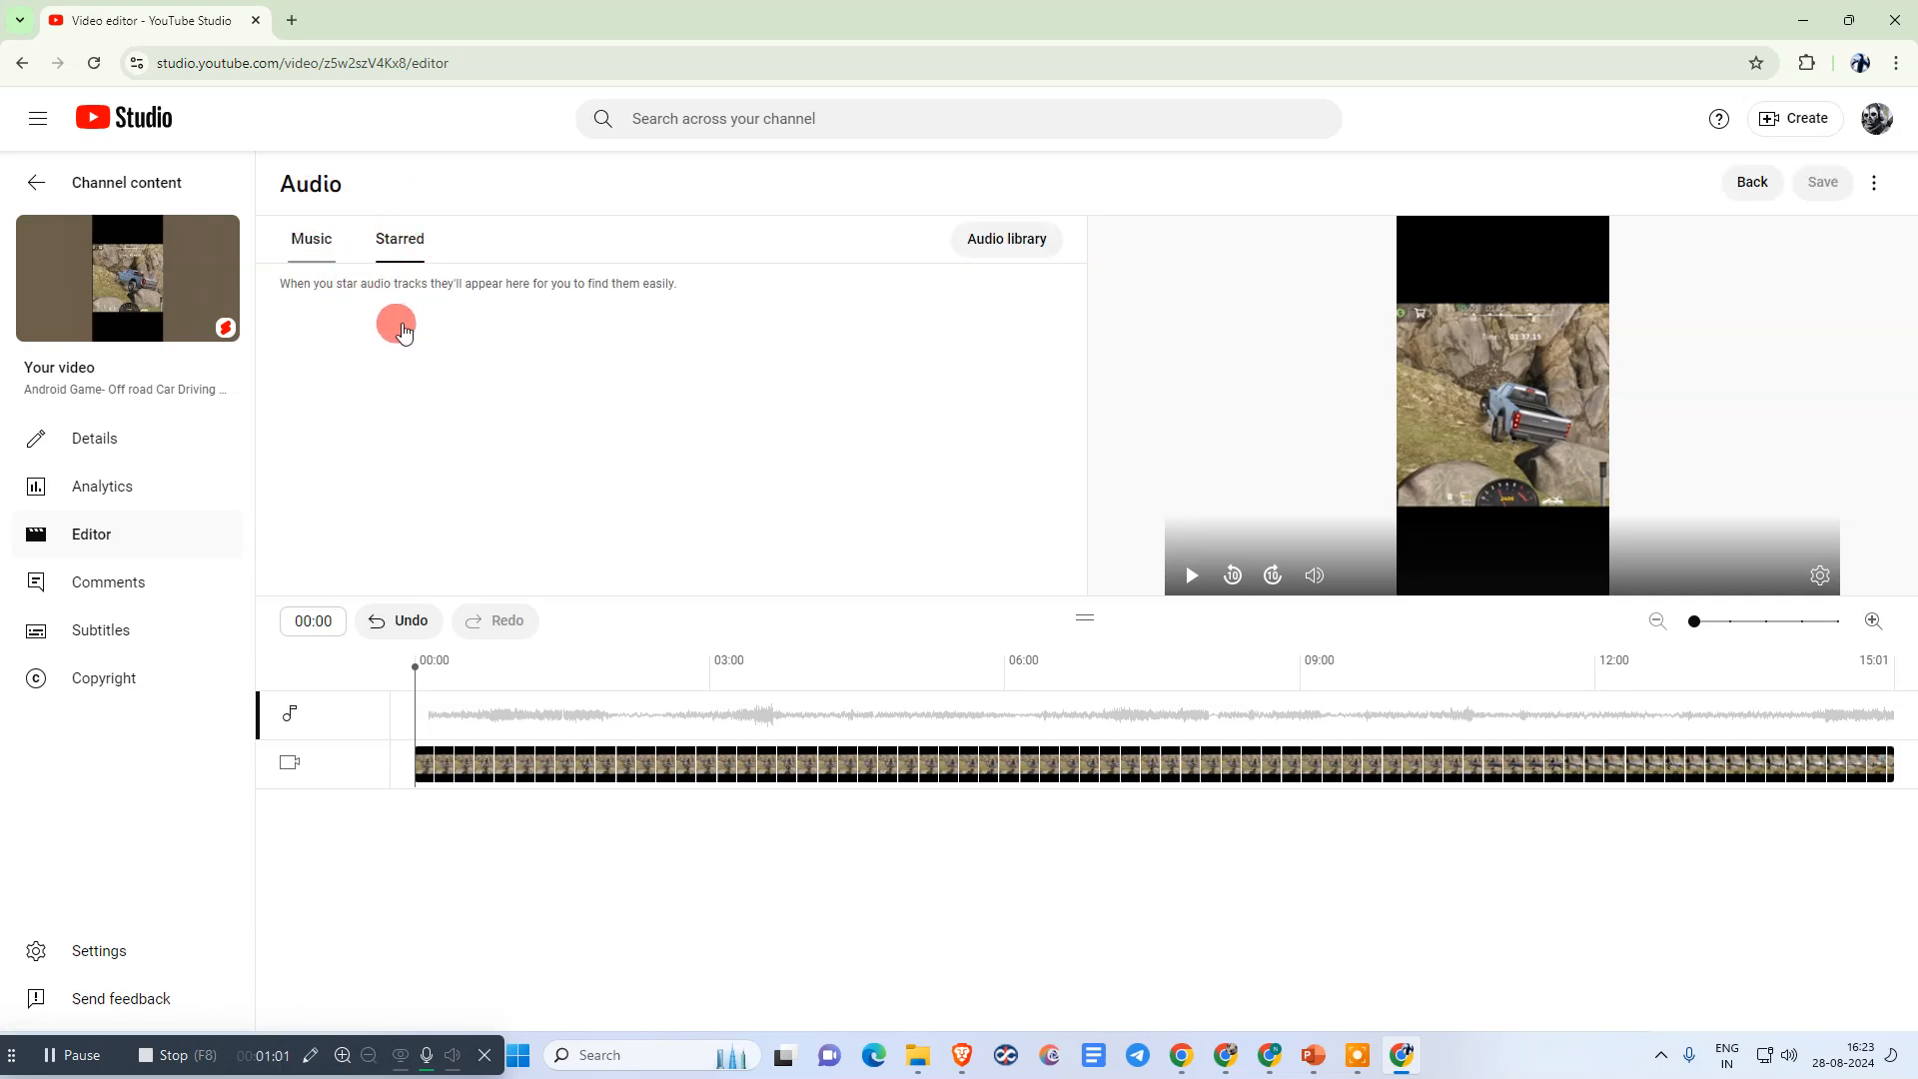
left_click(311, 237)
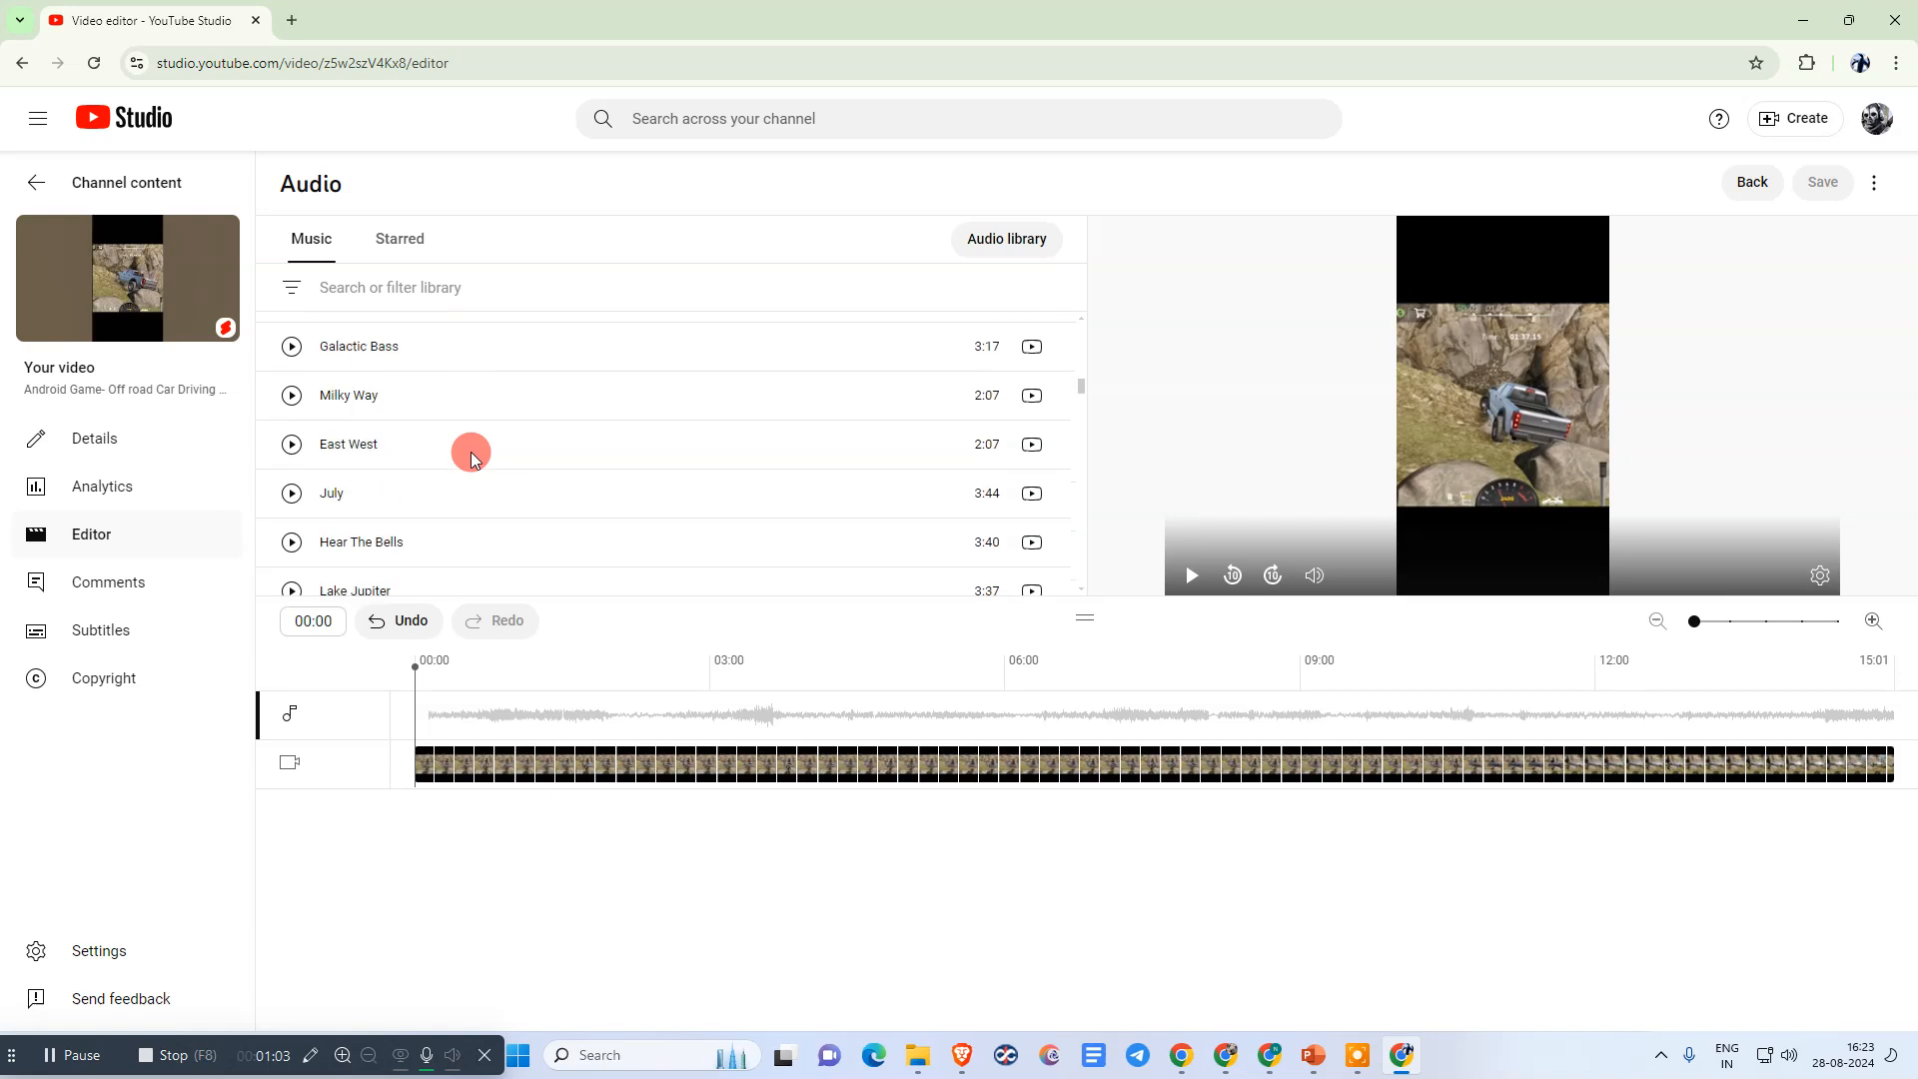
scroll("down", 3)
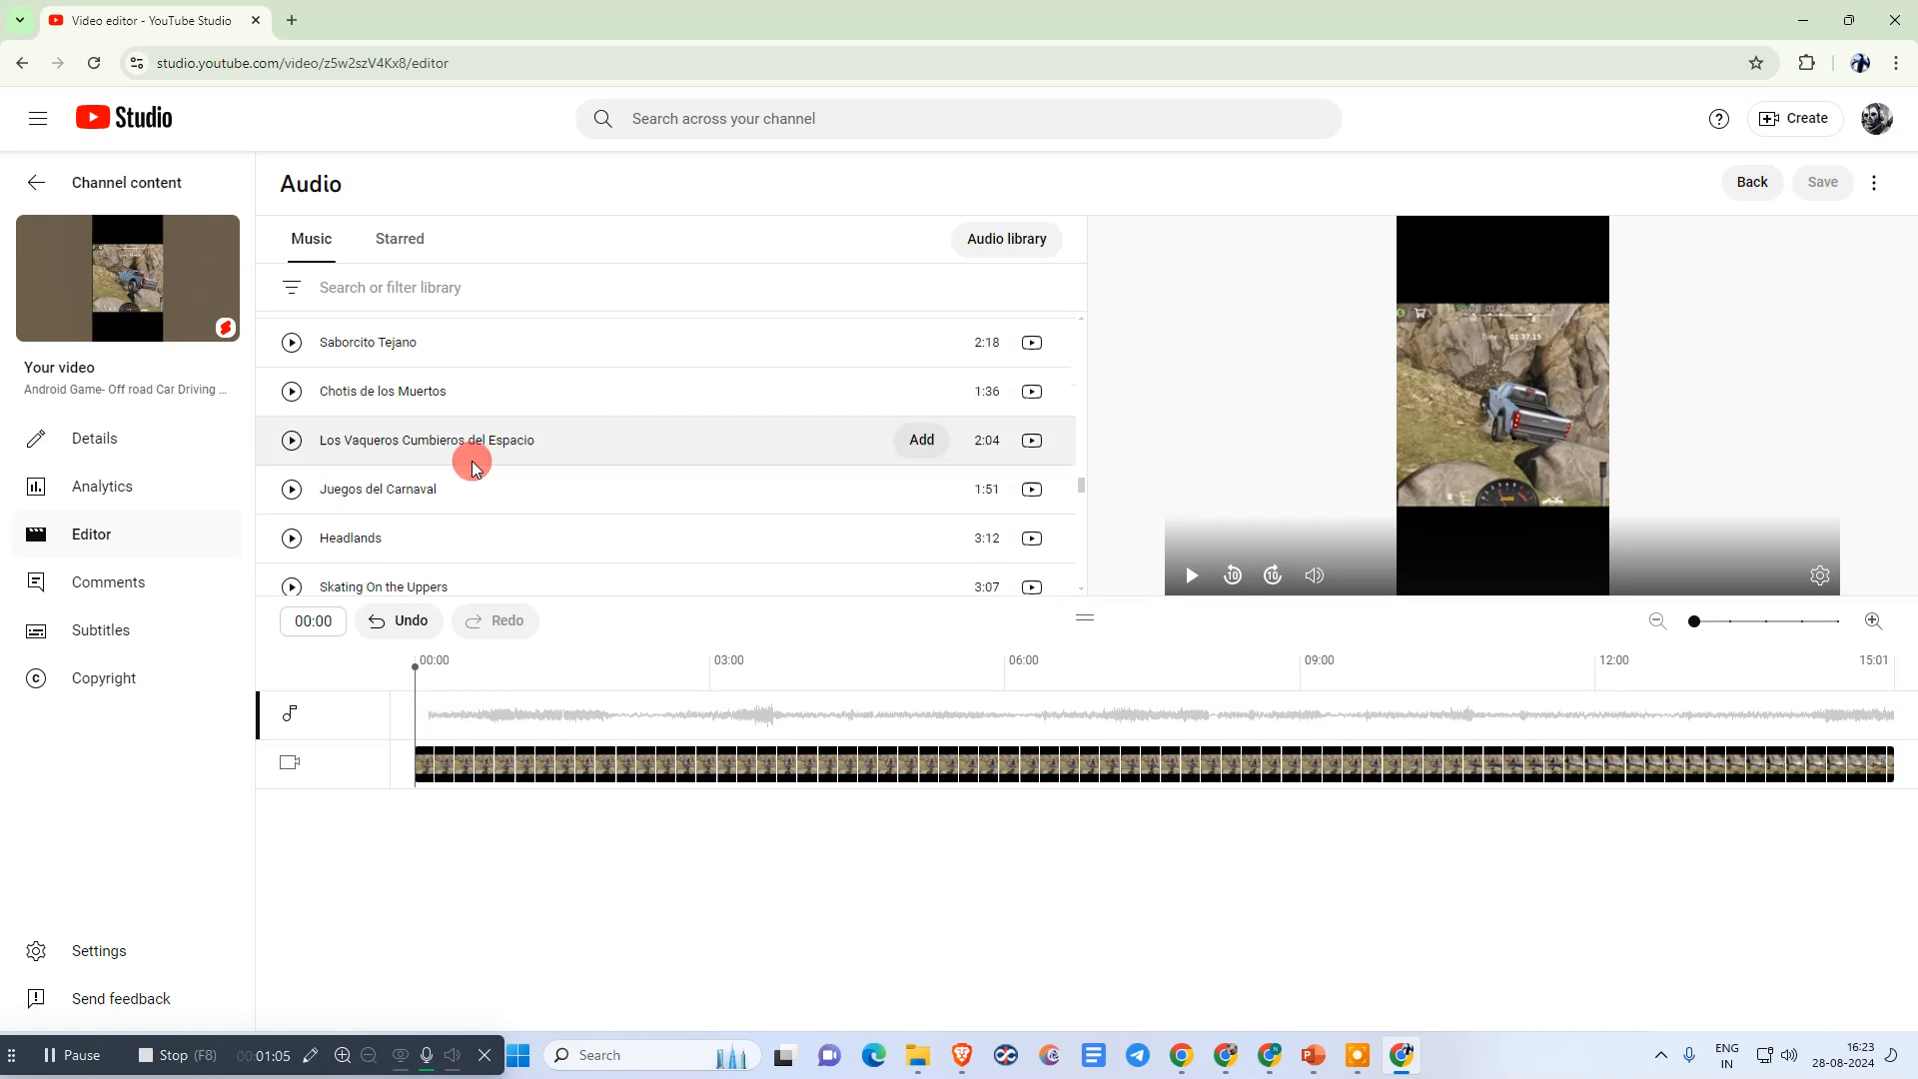
left_click(1005, 238)
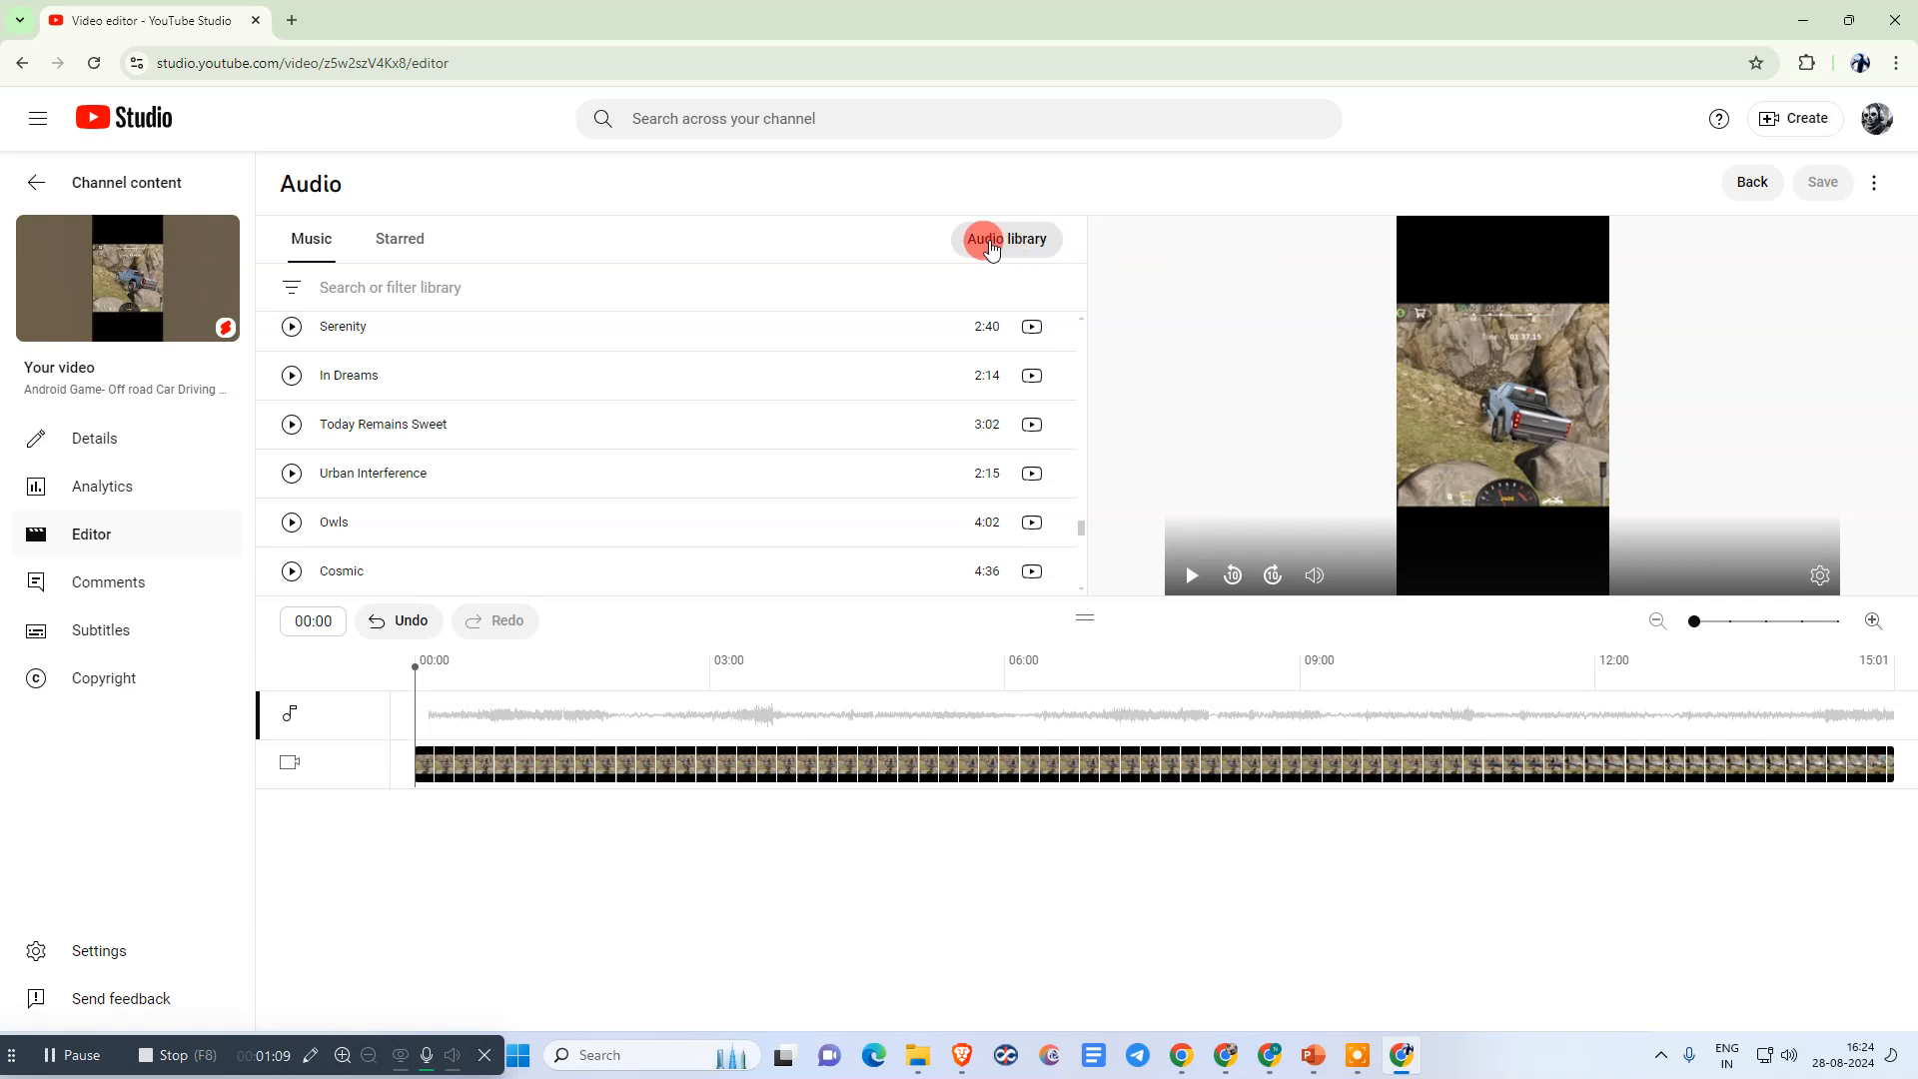
In the full Audio library's Music tab, filter the tracks to Dark mood
left_click(1007, 238)
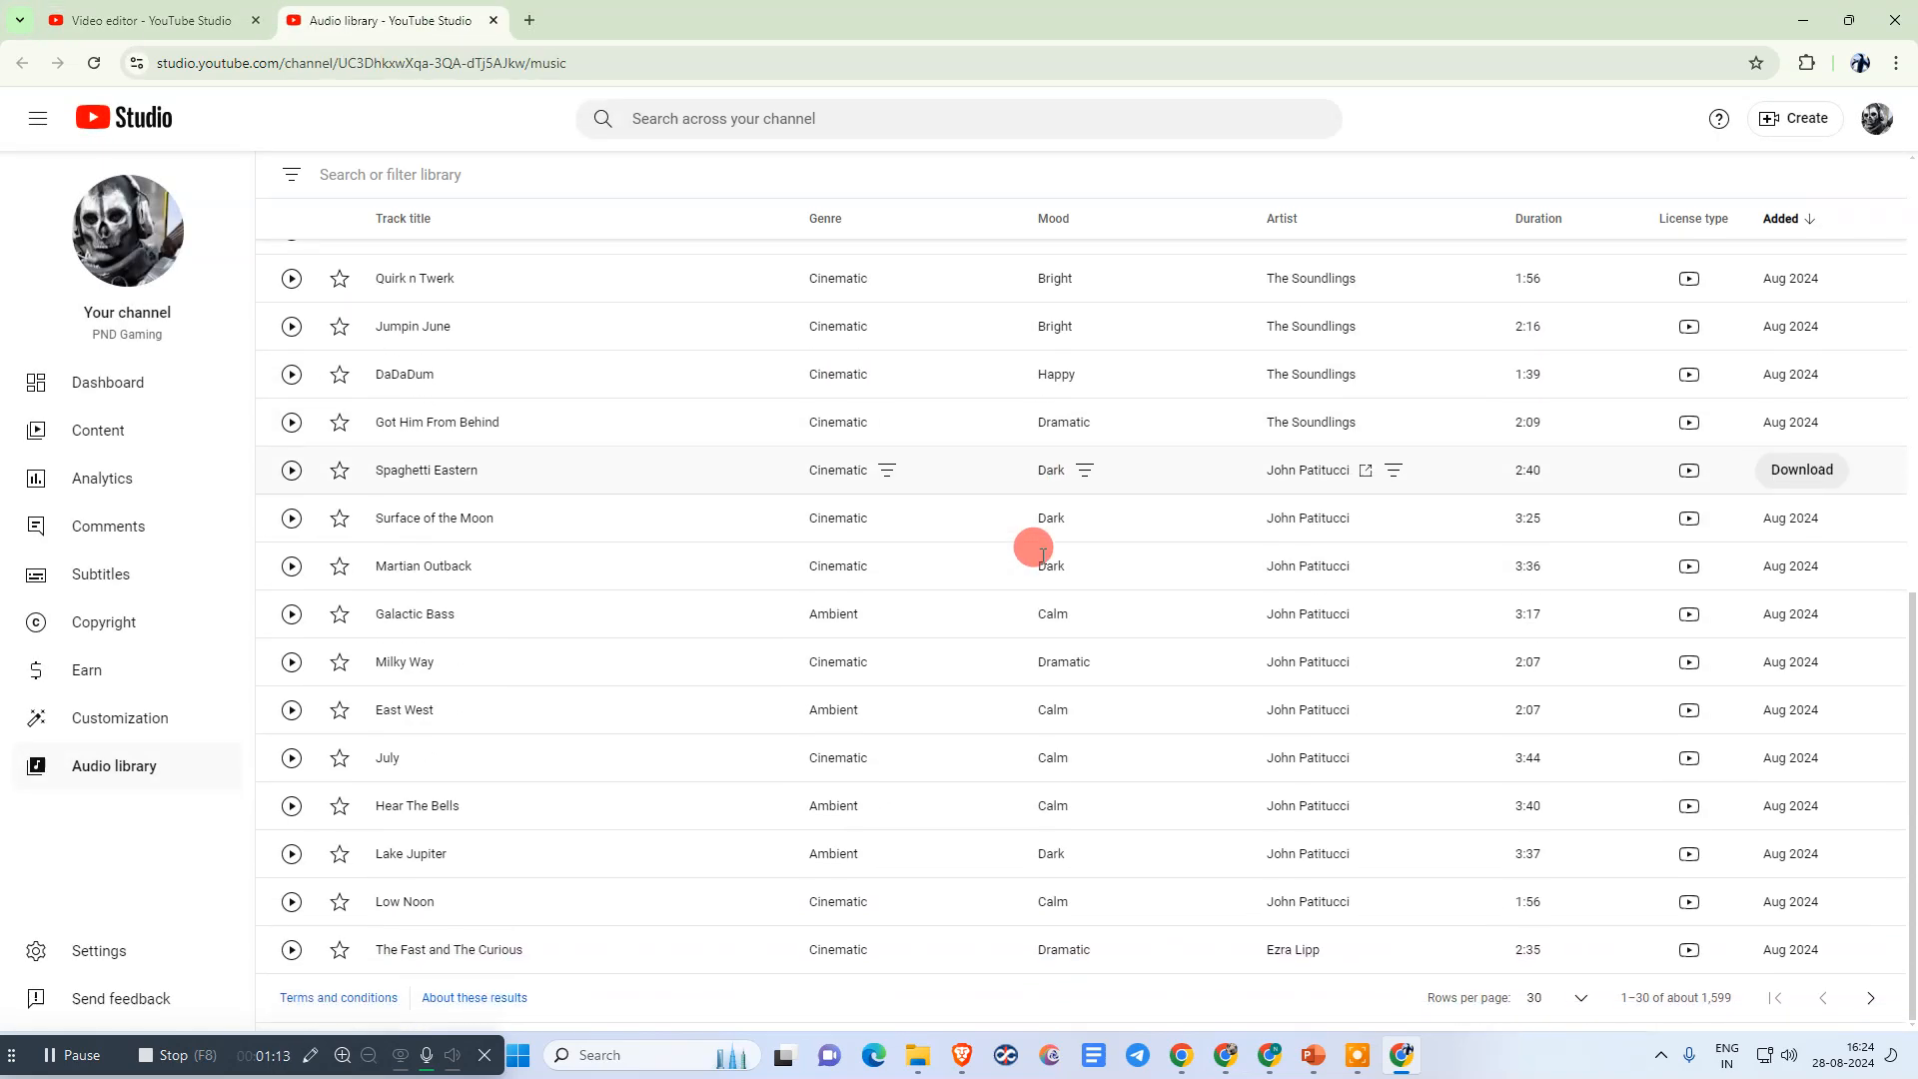
mouse_move(718, 607)
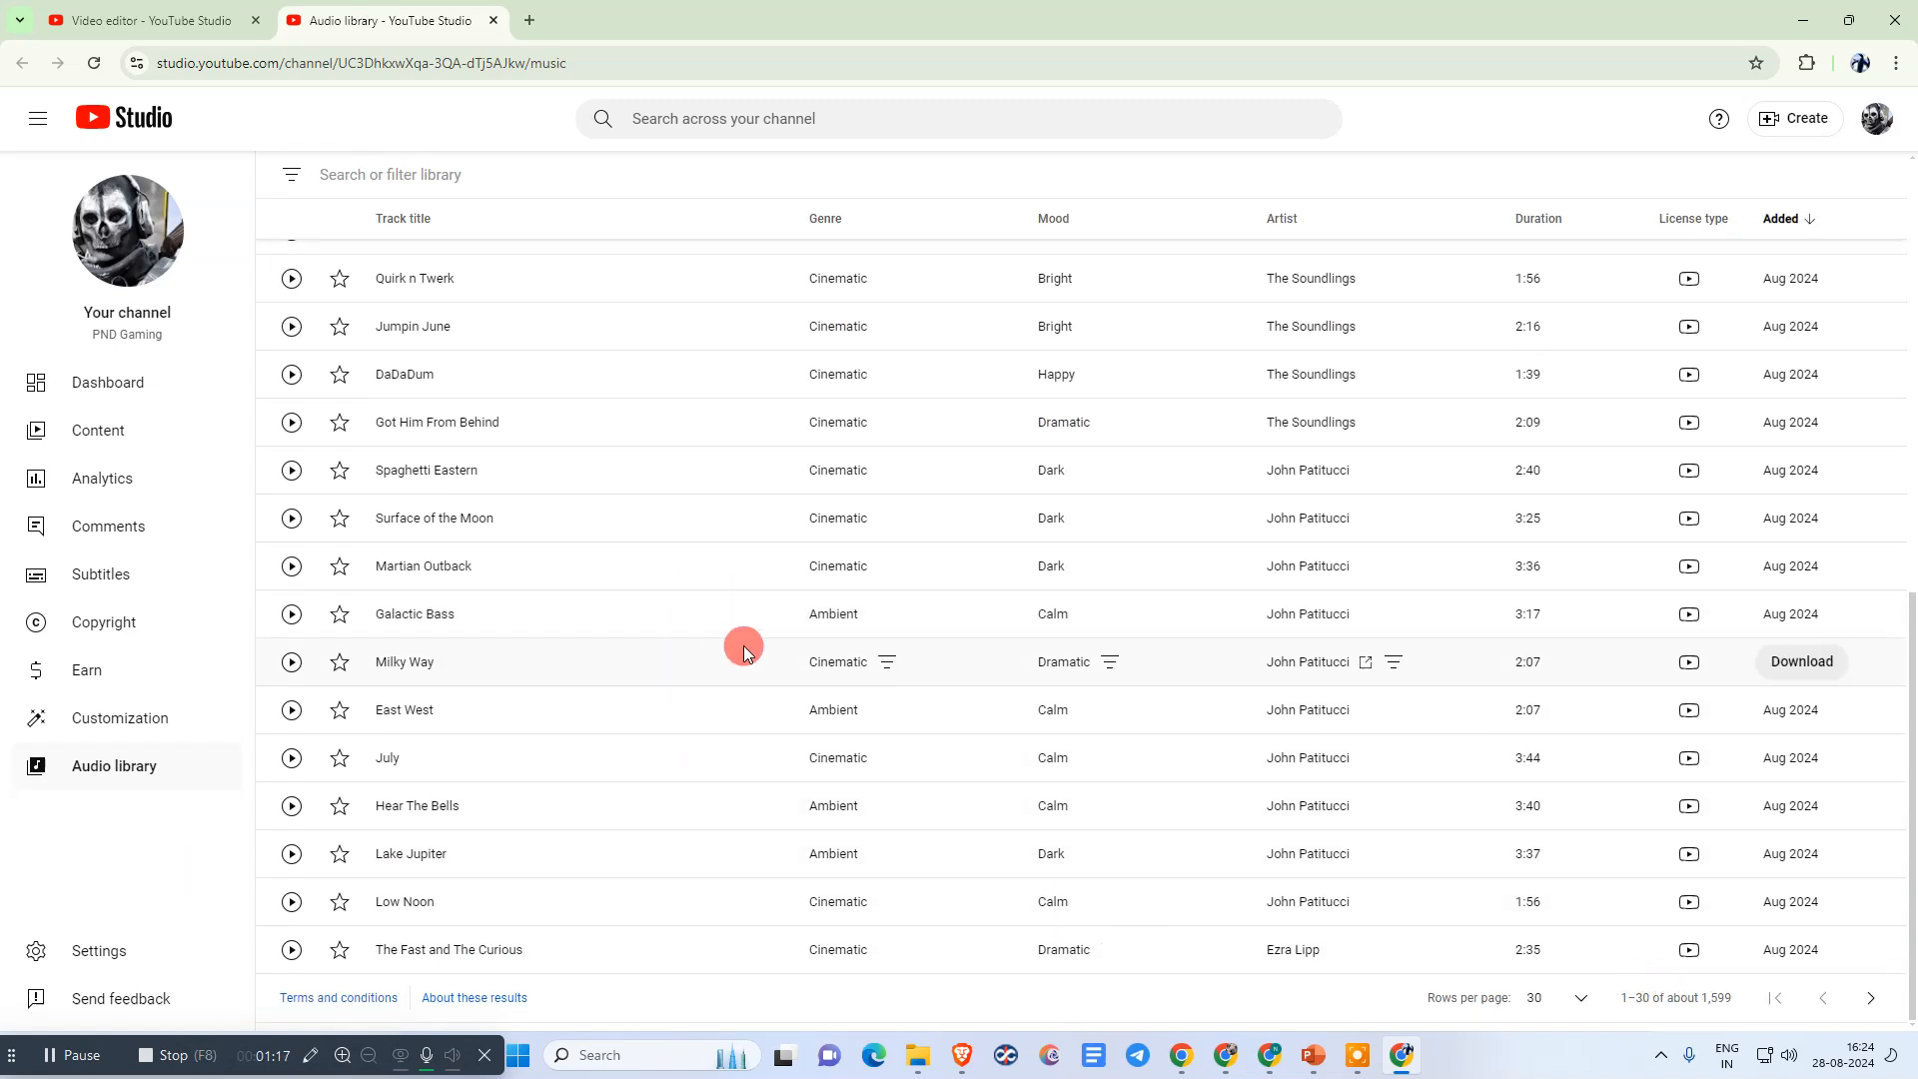
left_click(421, 308)
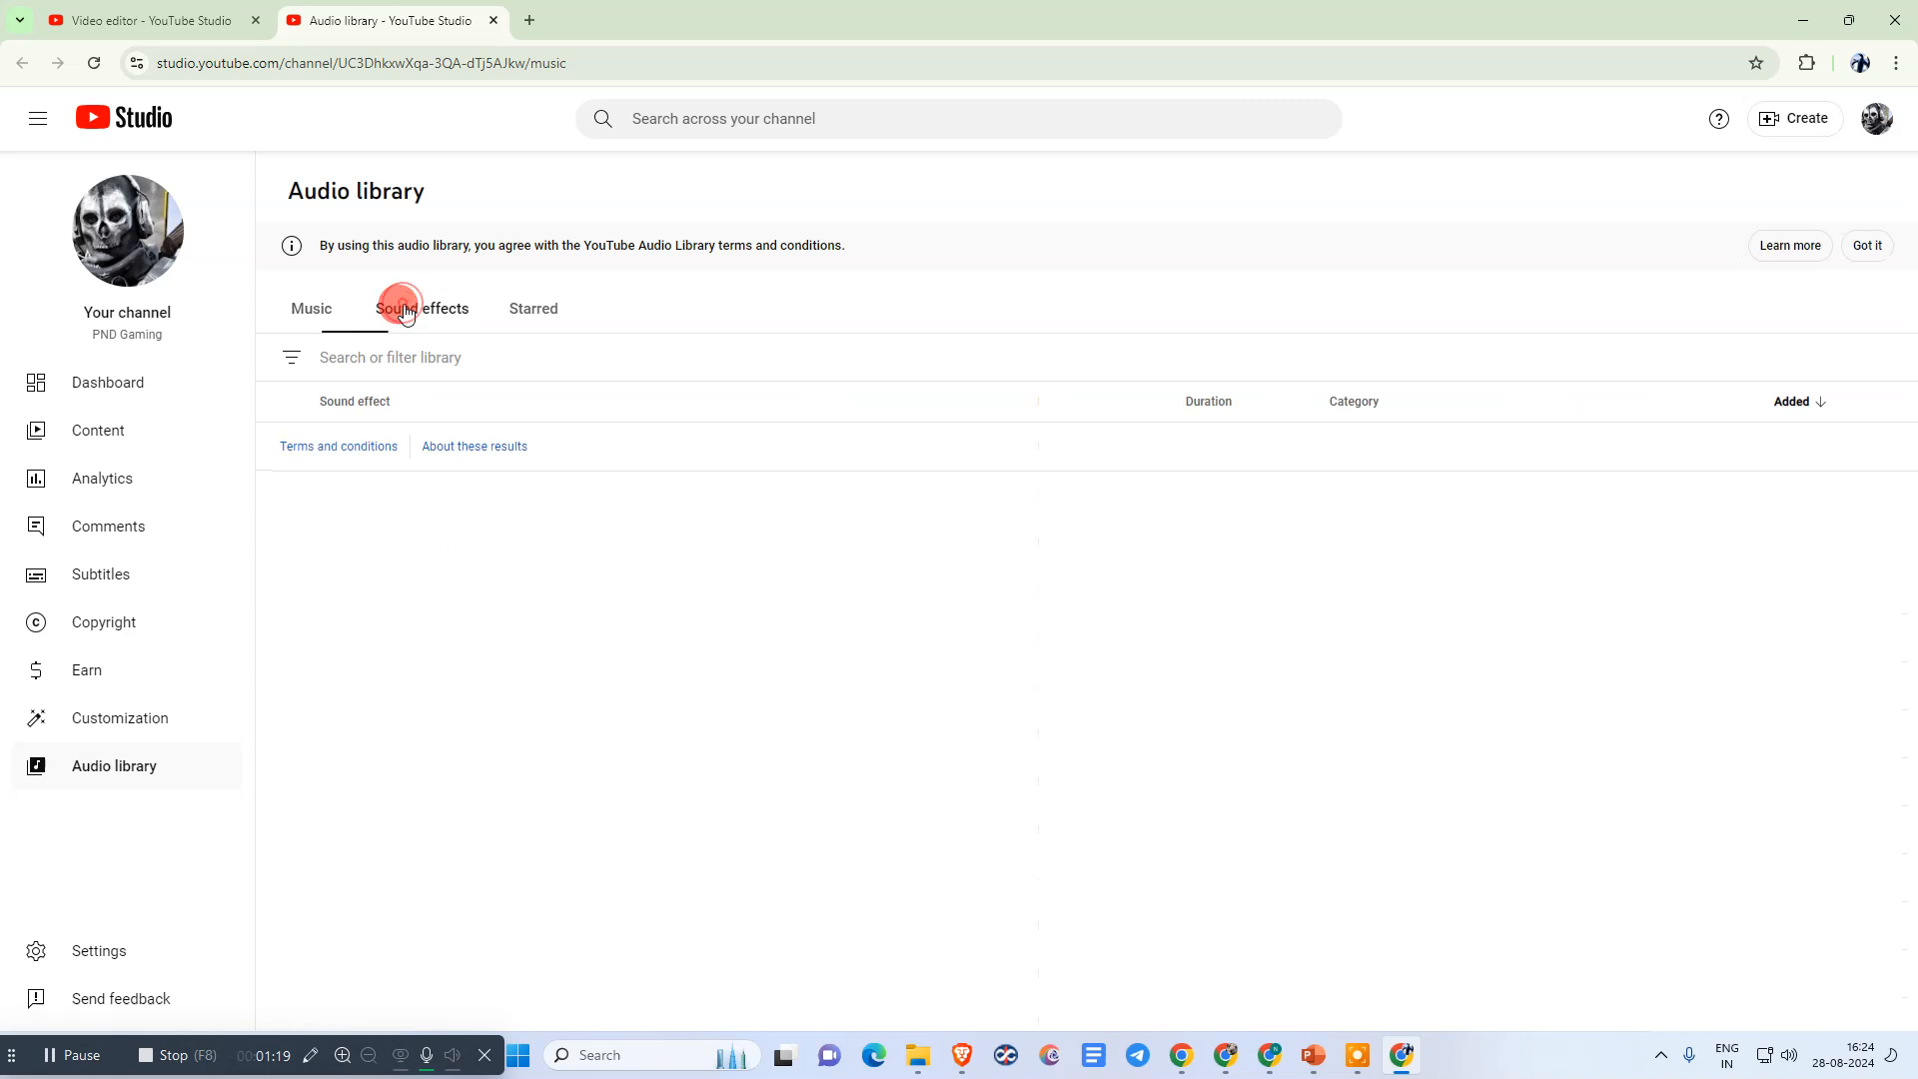
left_click(292, 357)
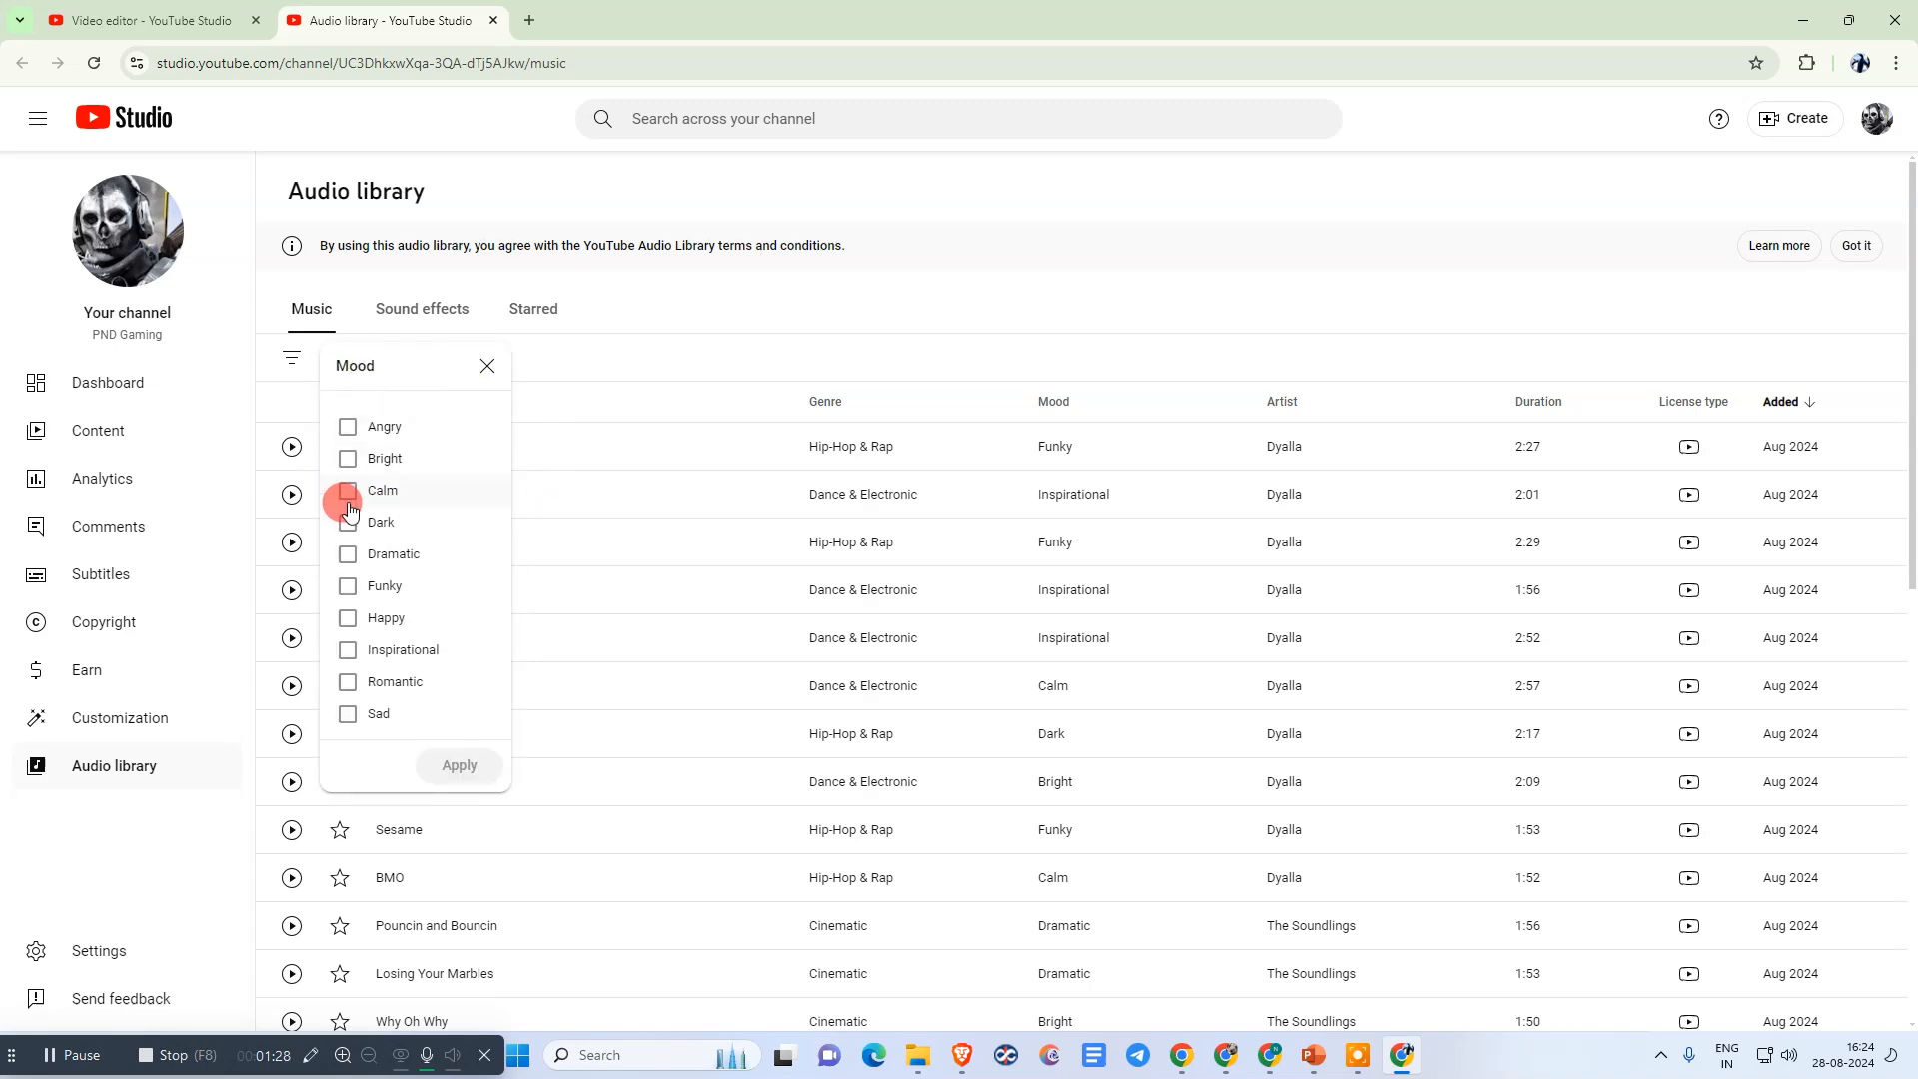
left_click(348, 522)
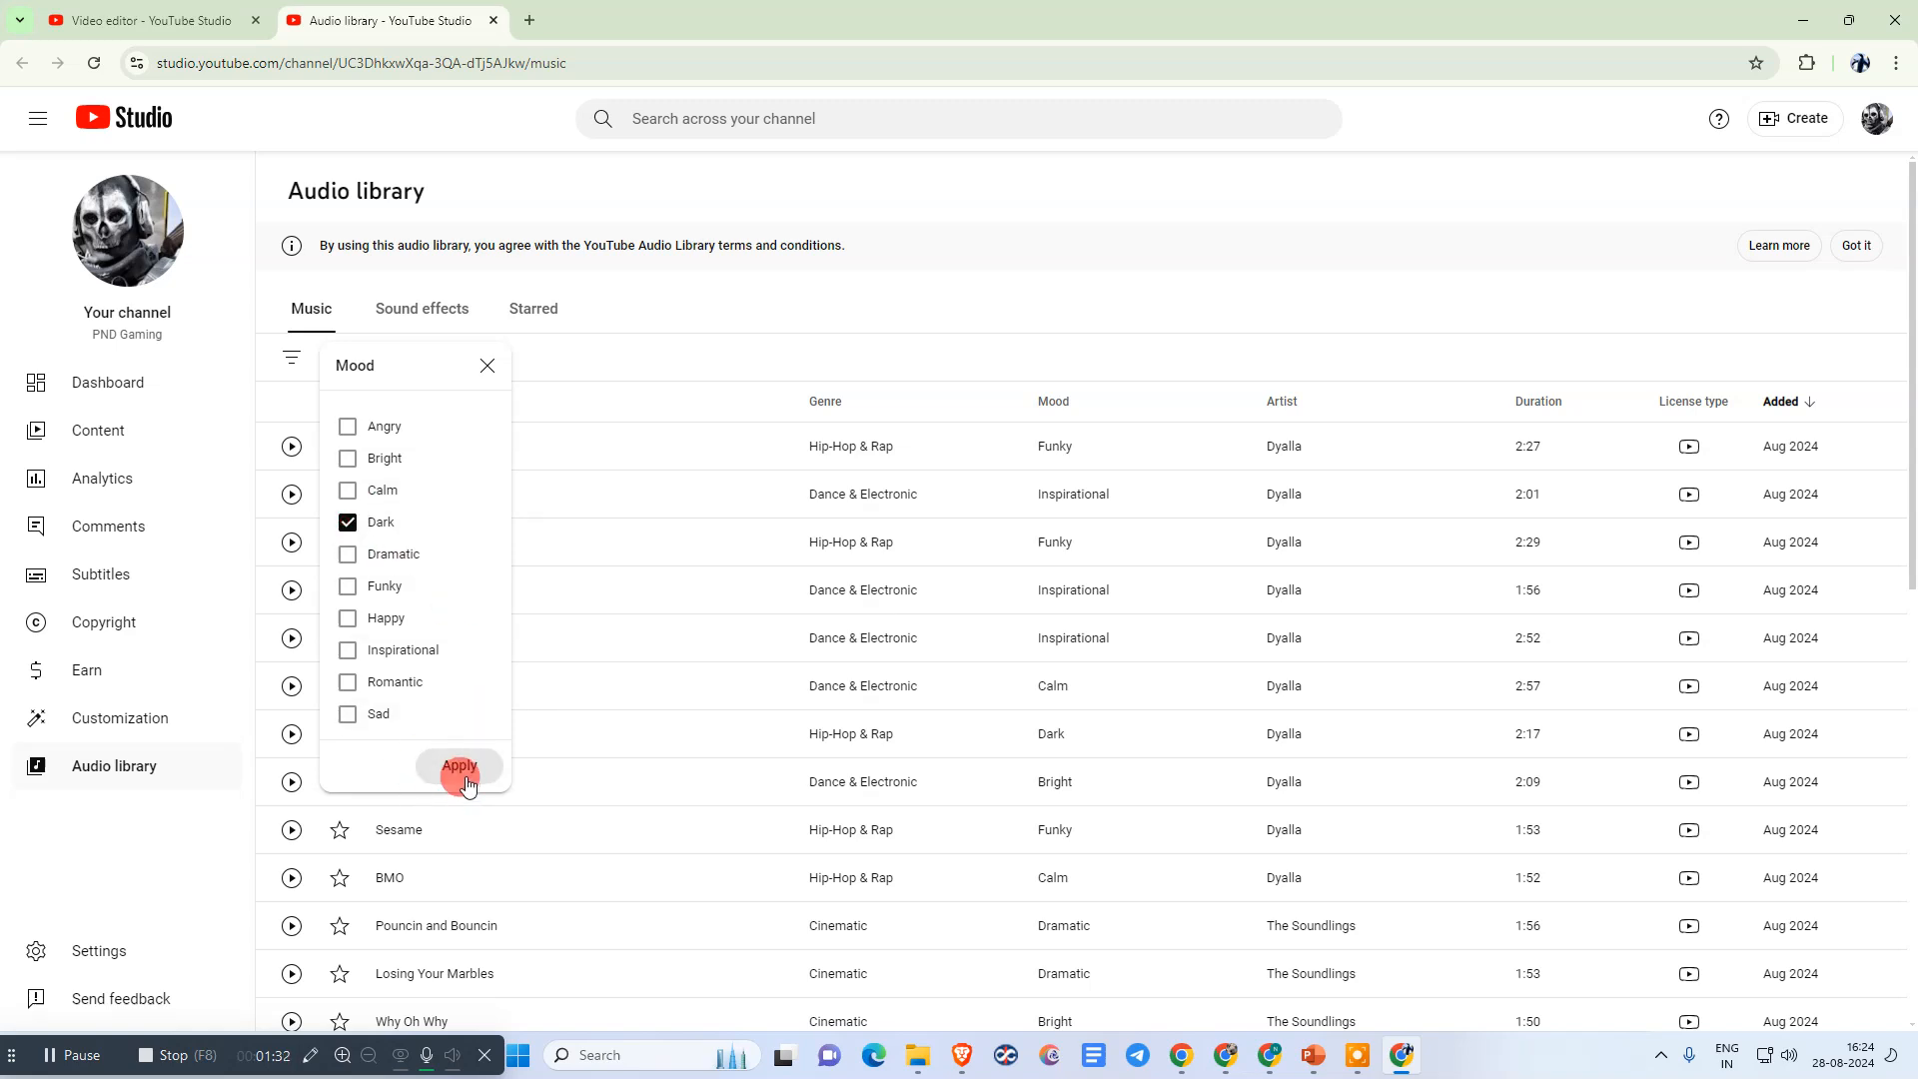
left_click(459, 766)
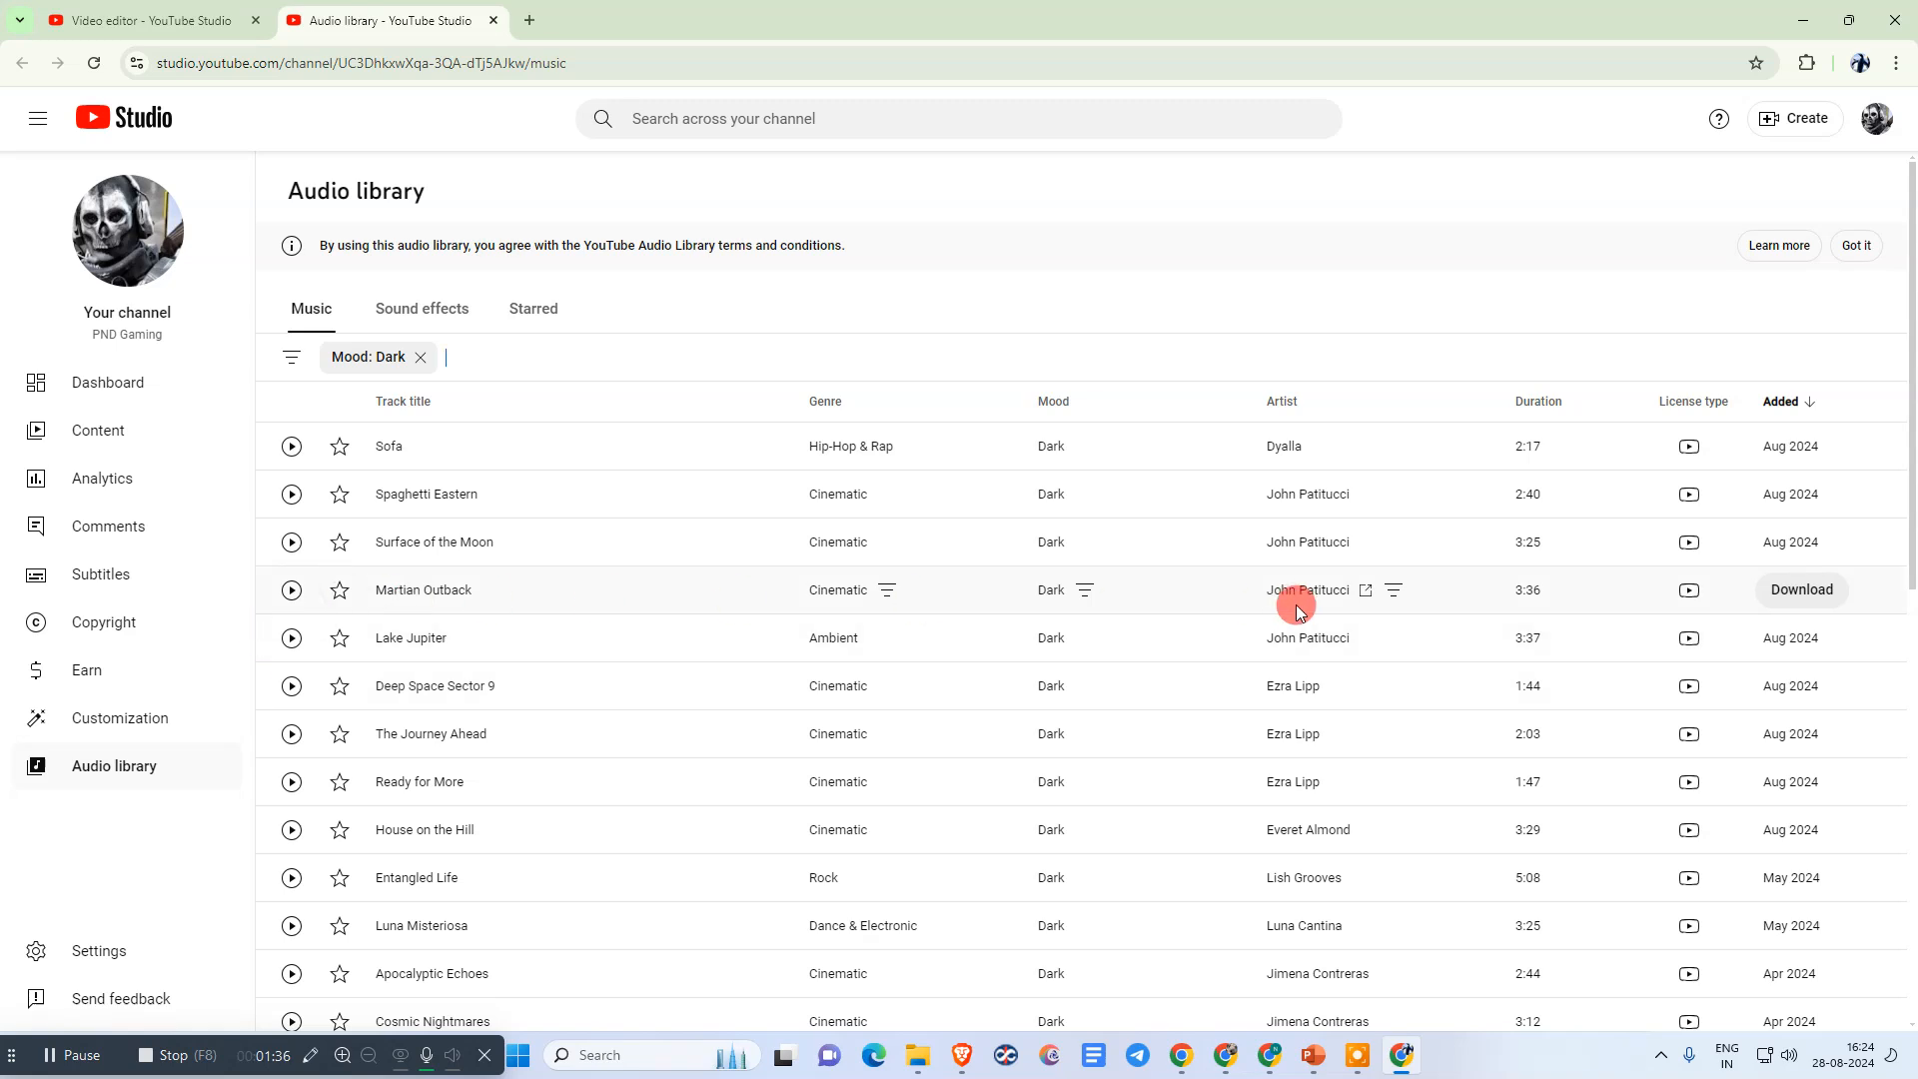
Search the editor's music list for 'Martian Outback' and preview that track
double_click(421, 589)
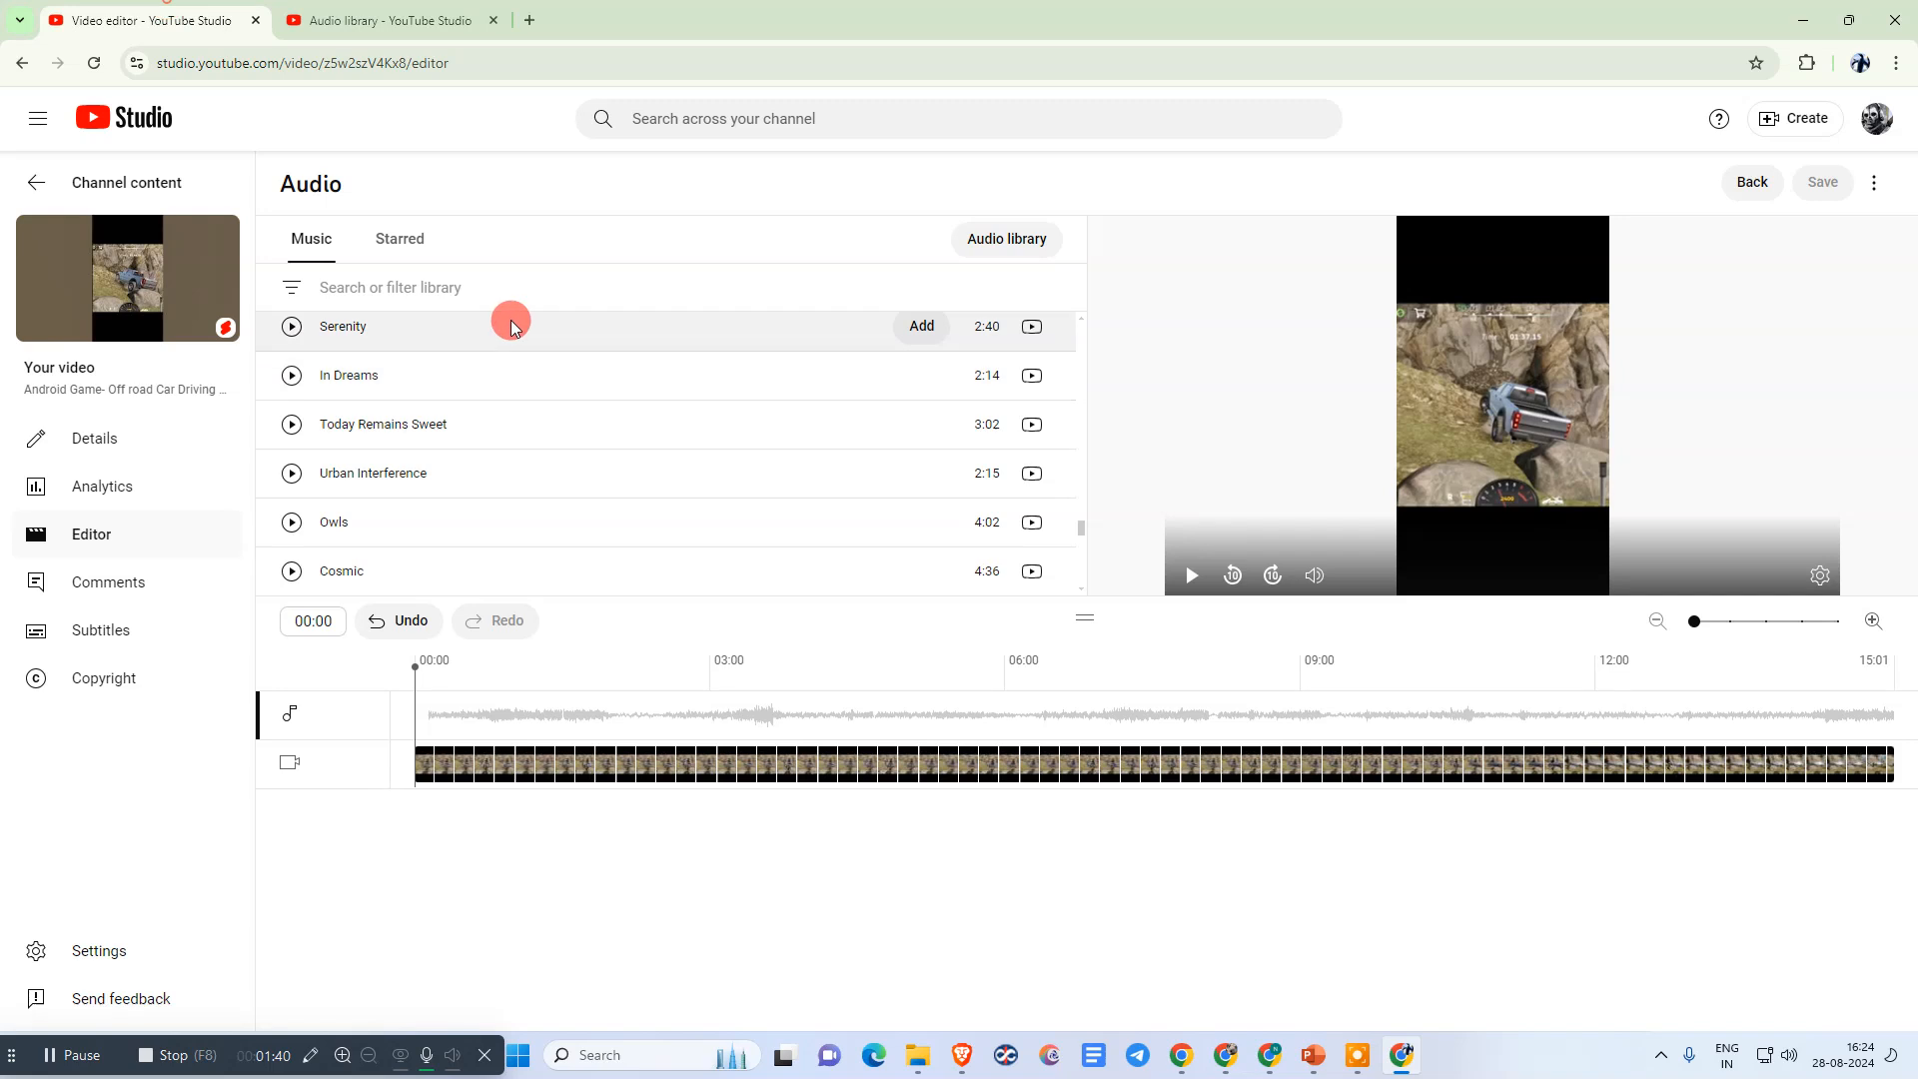
right_click(390, 286)
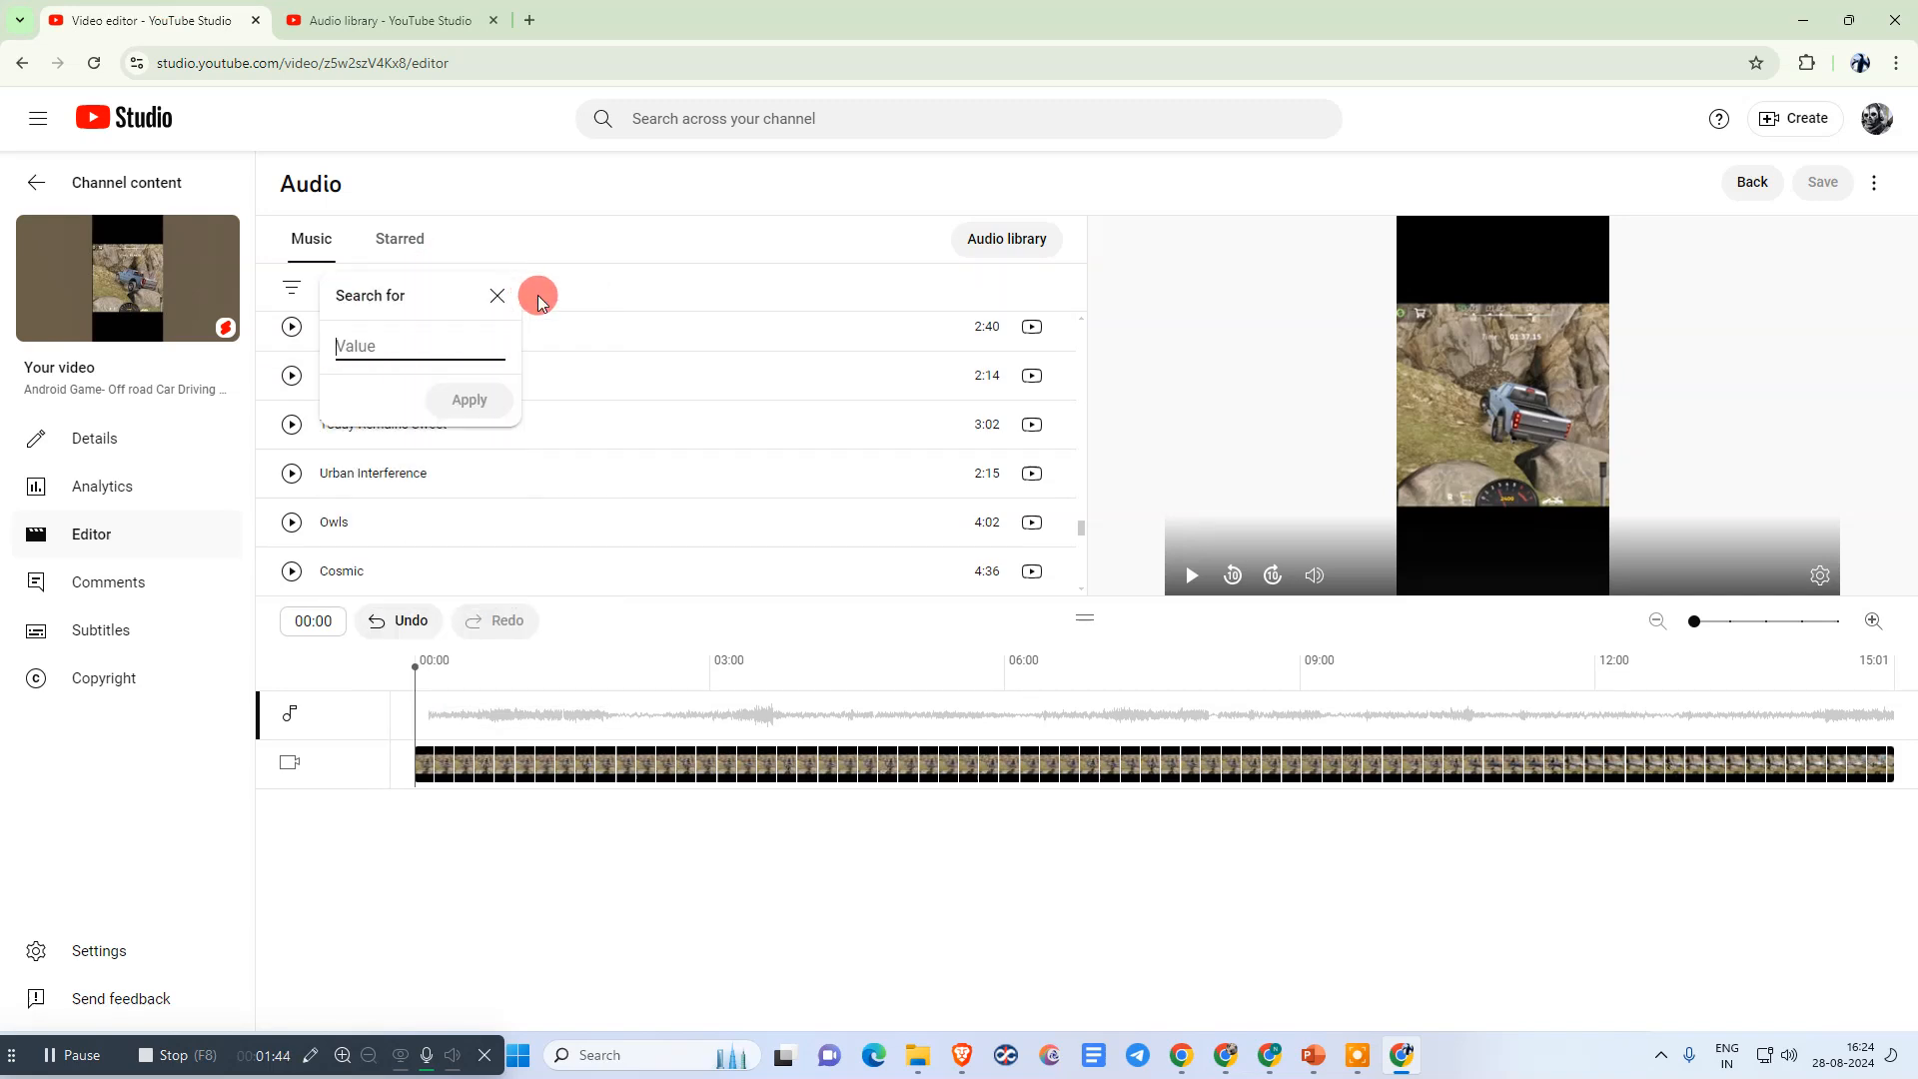
type("Martian Outback")
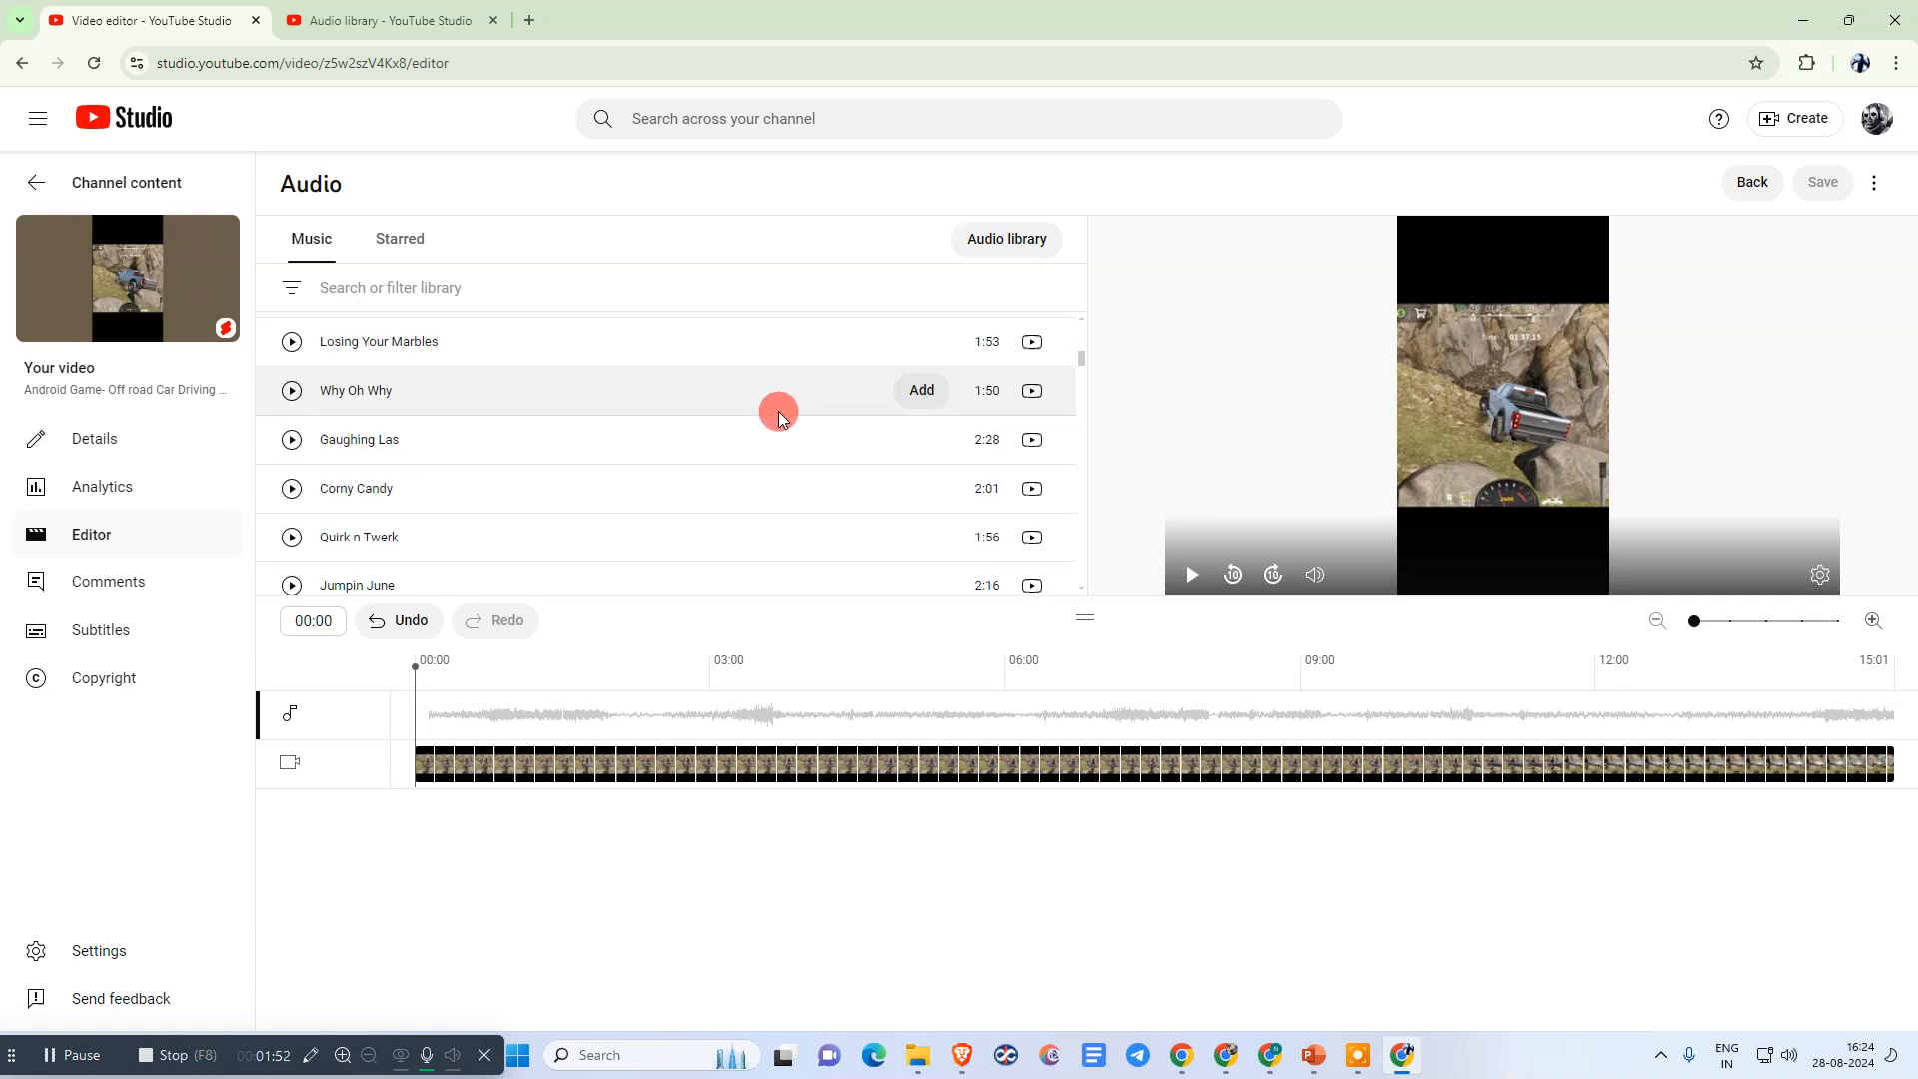
left_click(391, 285)
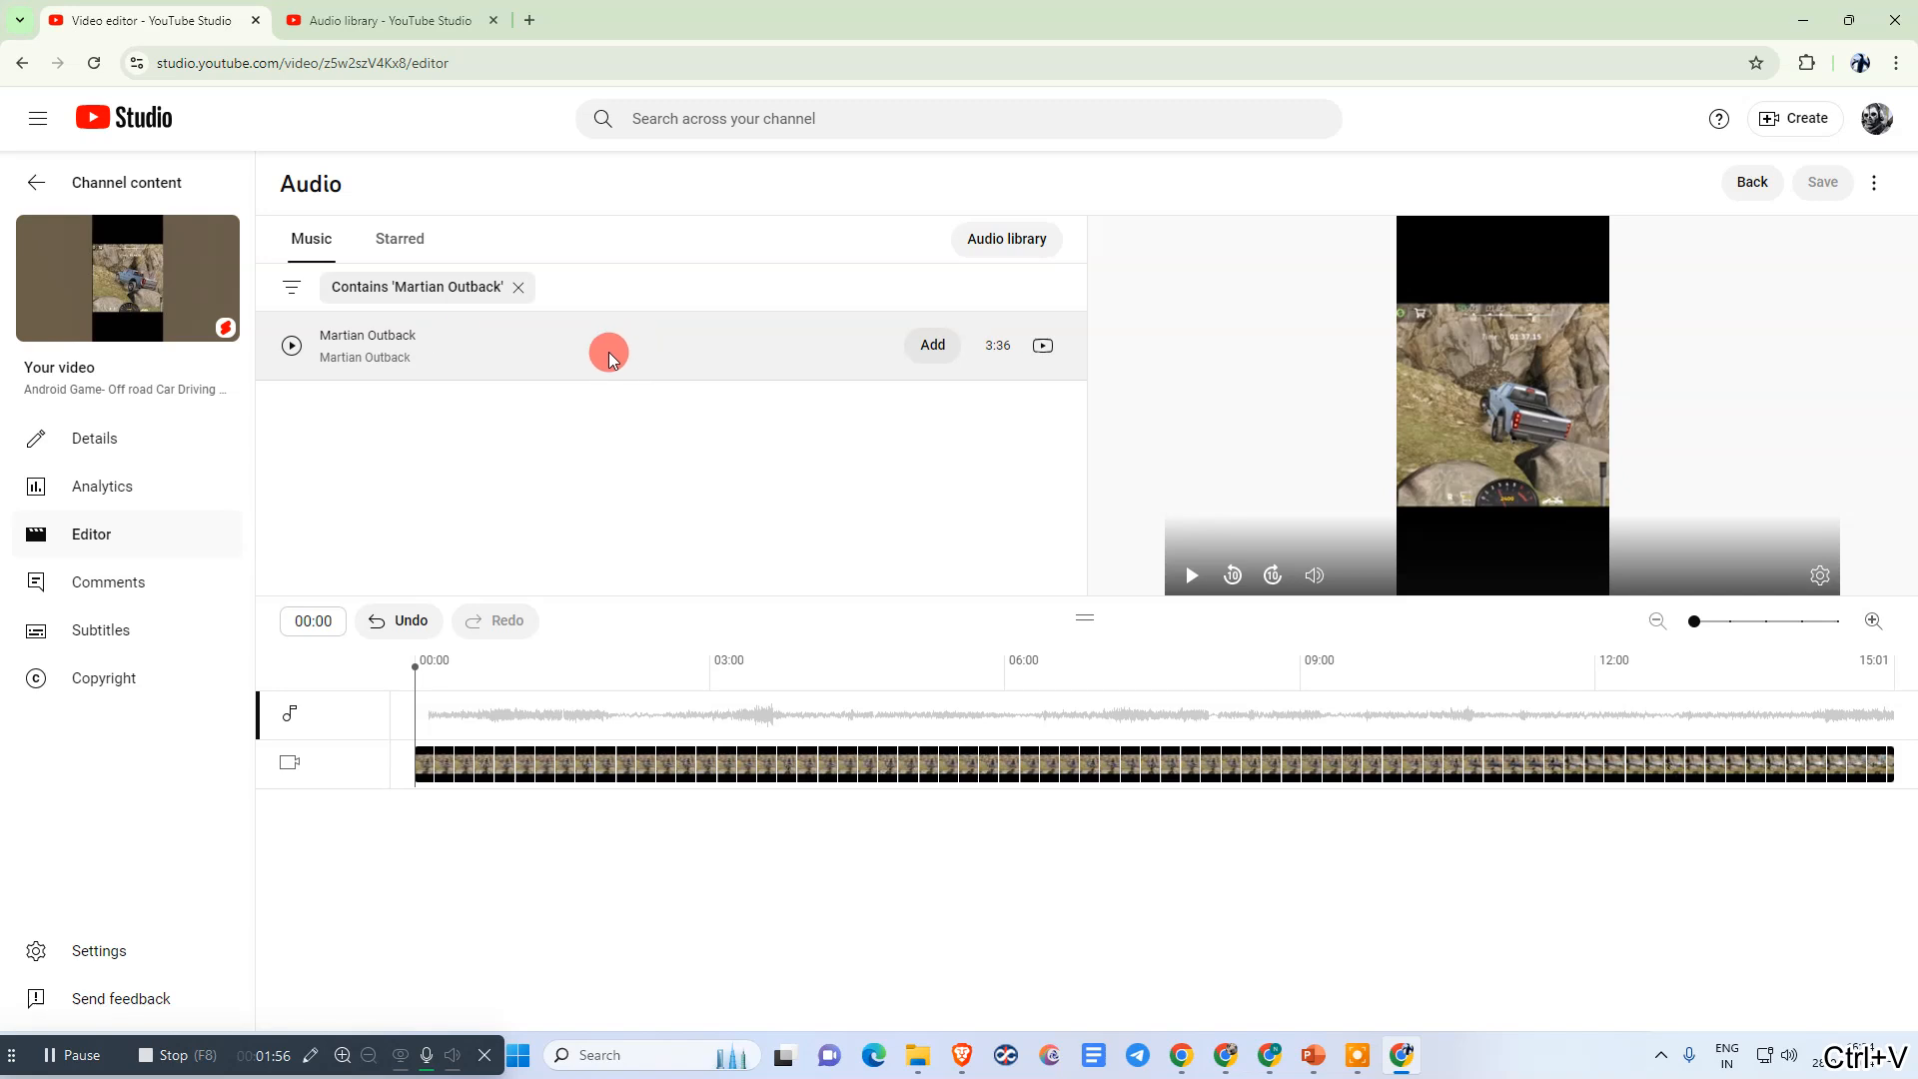
mouse_move(292, 346)
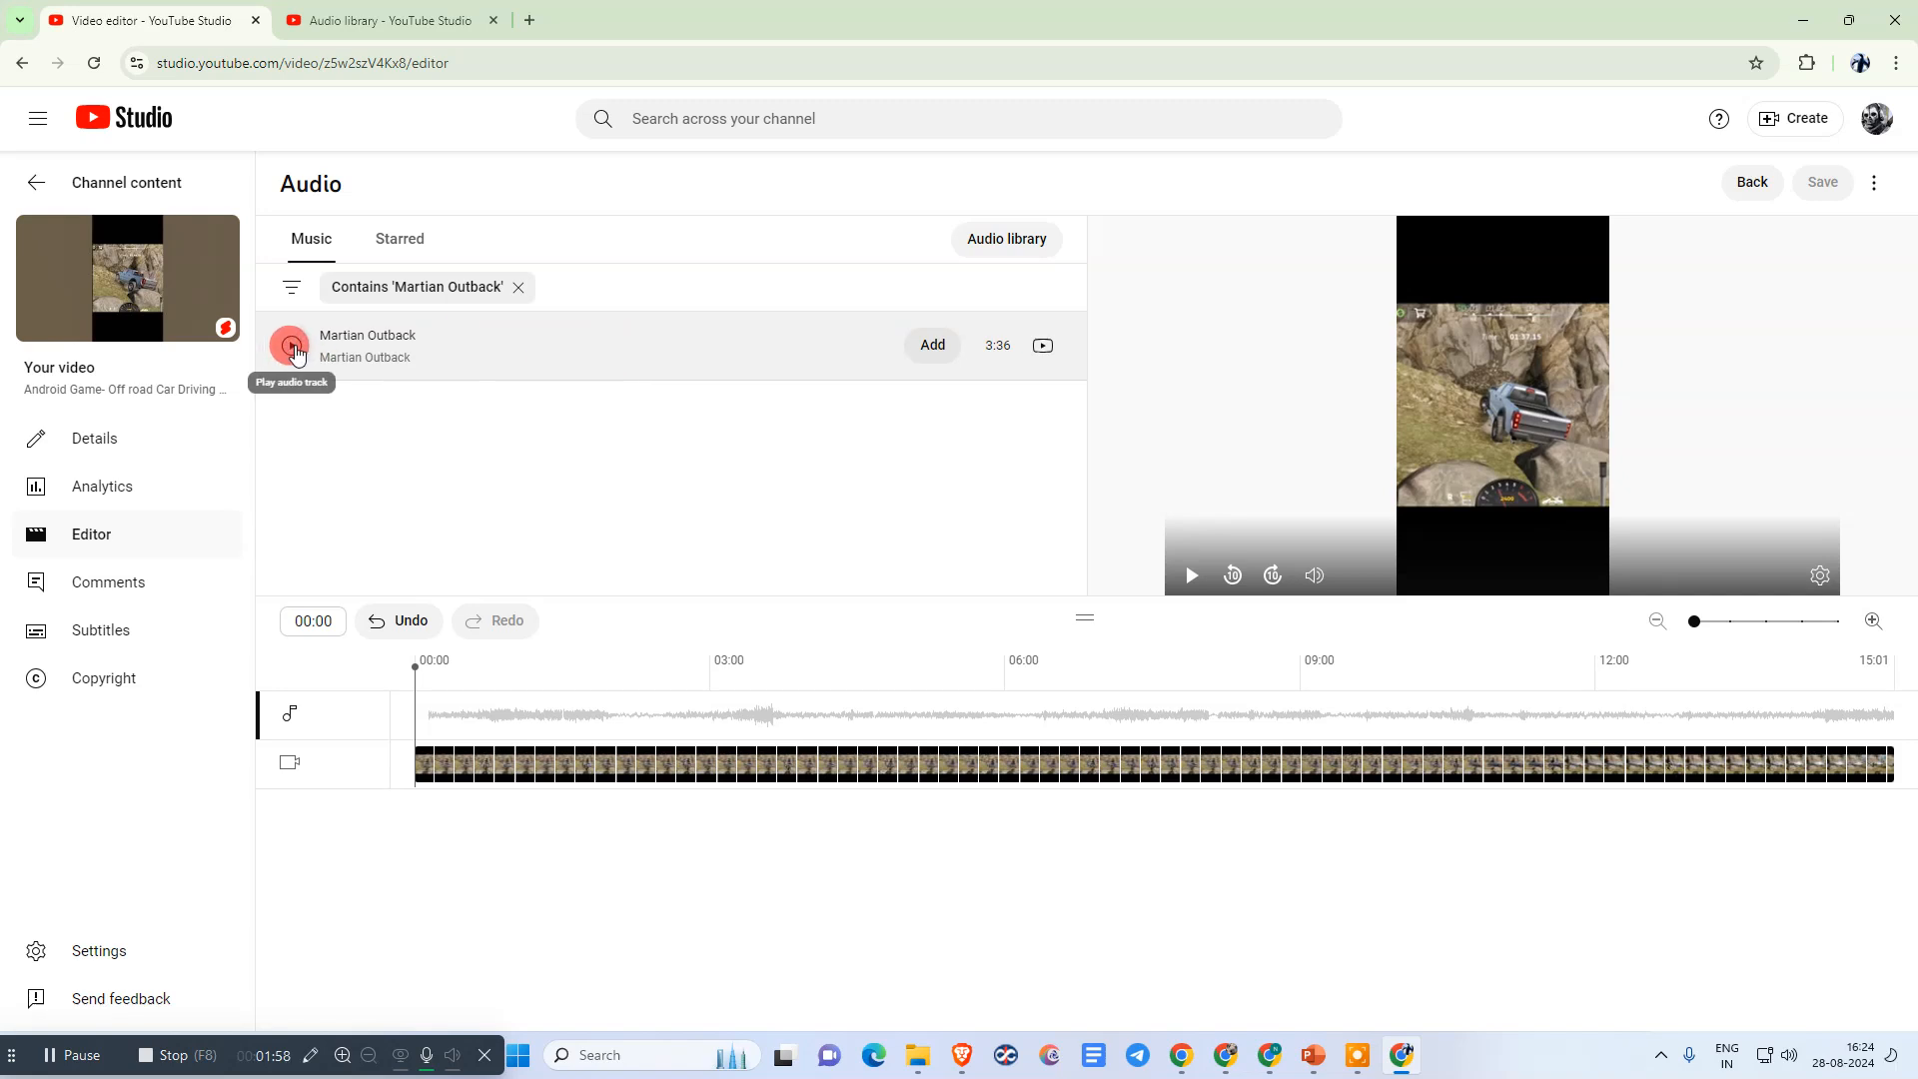
left_click(292, 345)
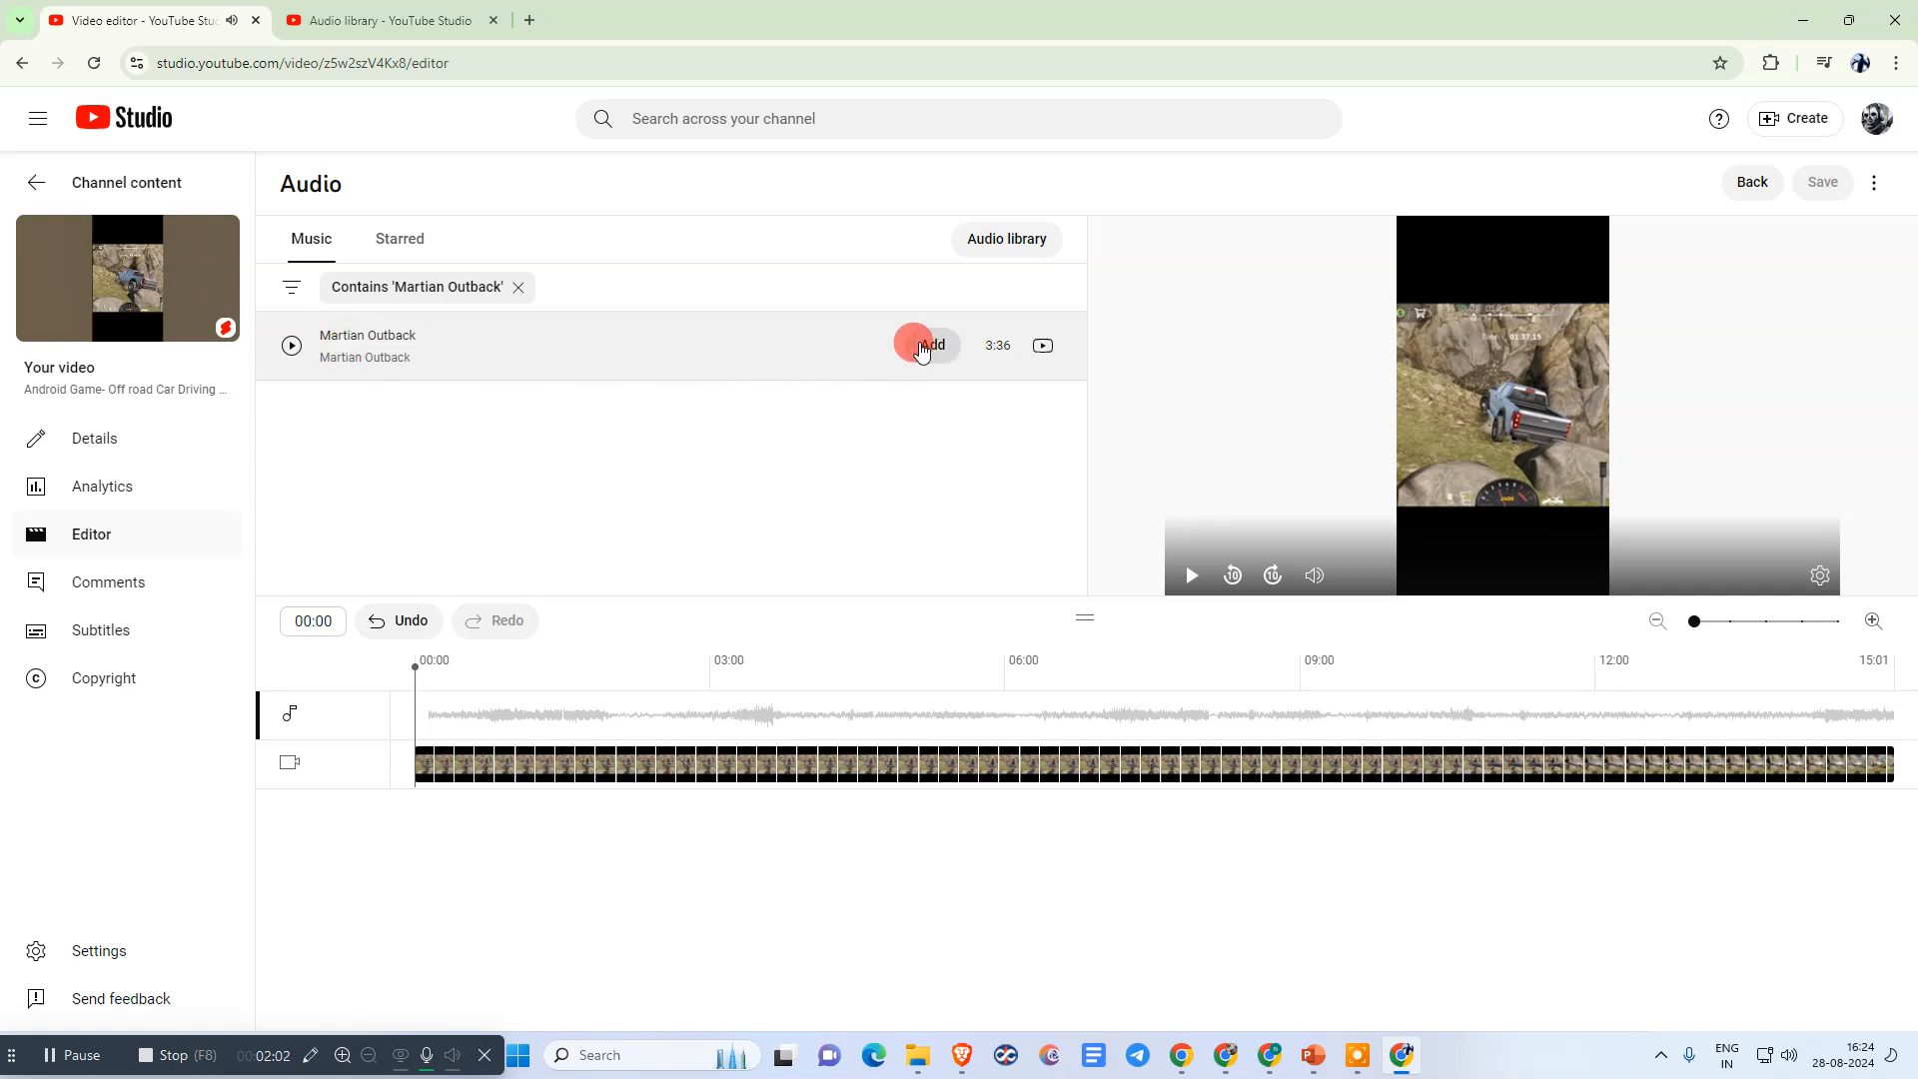
Add Martian Outback to the audio timeline and move the clip to start later
left_click(927, 346)
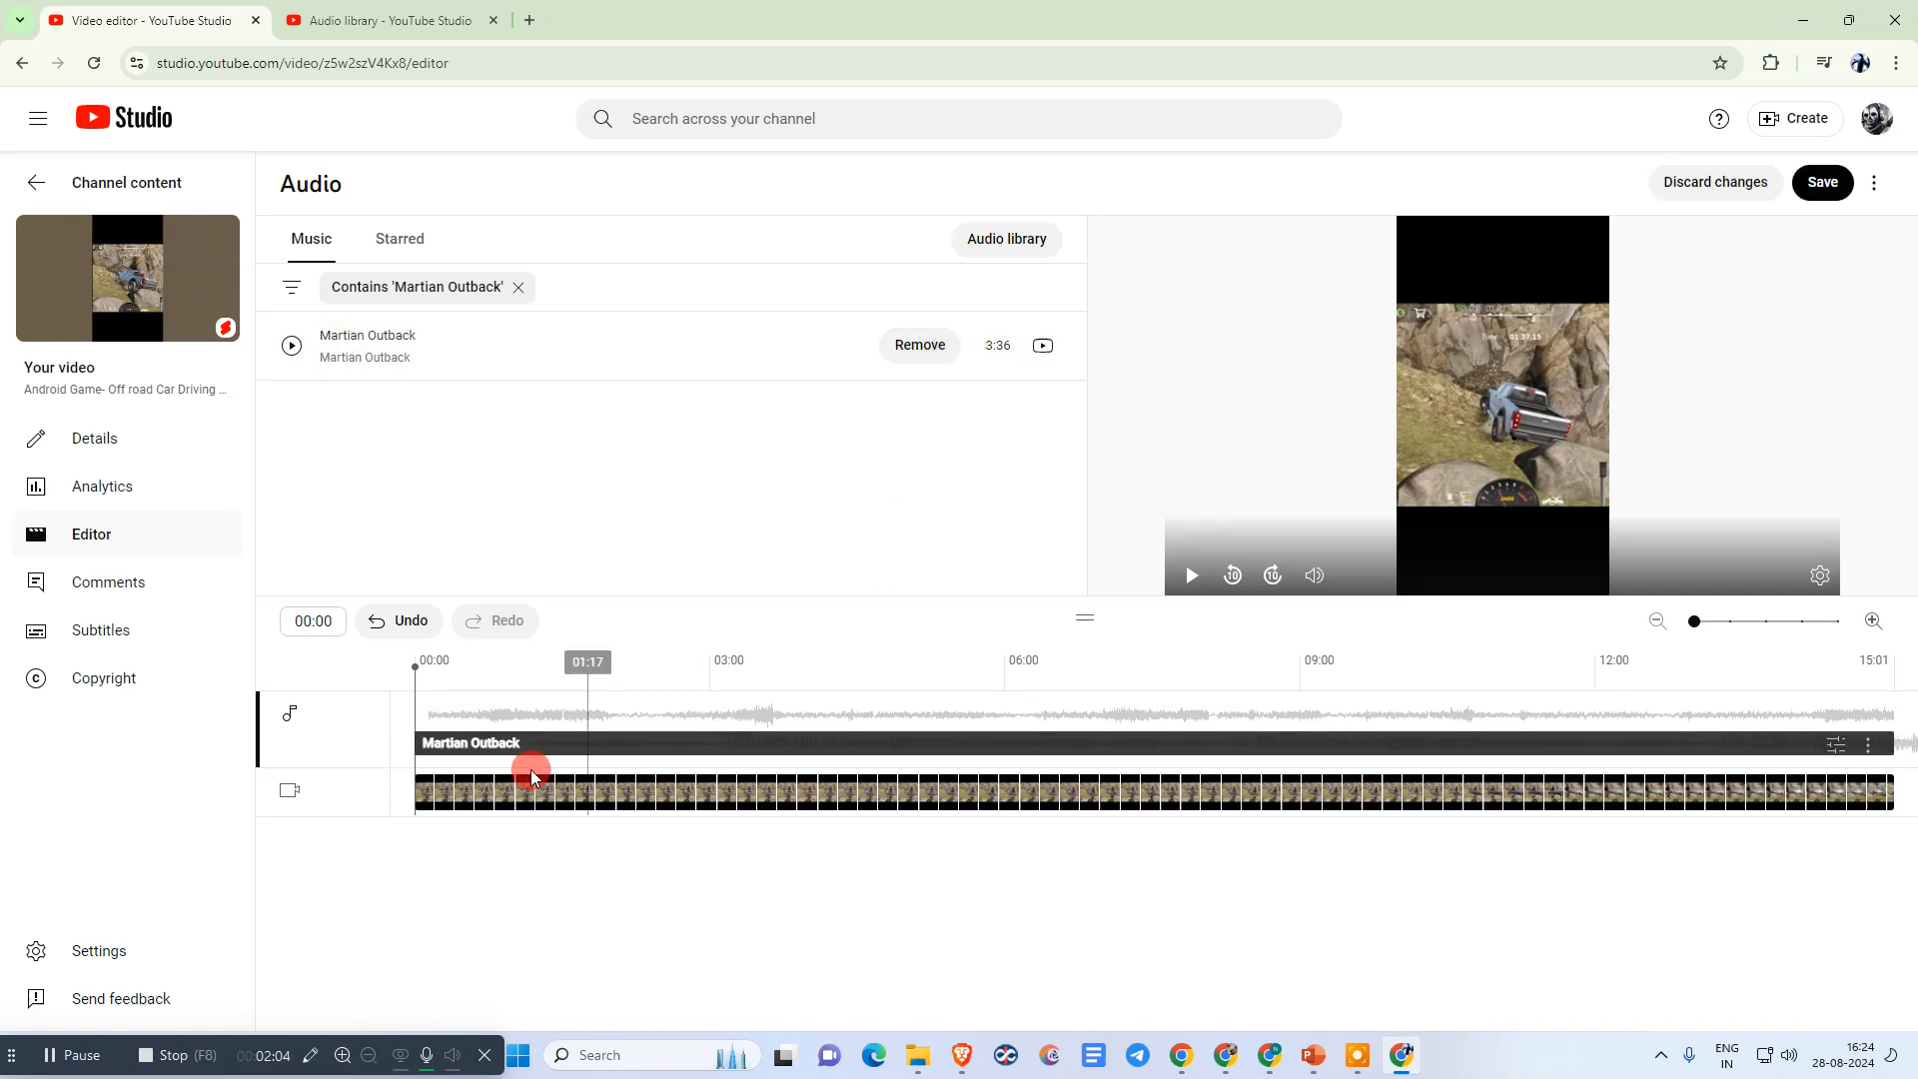
left_click_drag(531, 772, 407, 745)
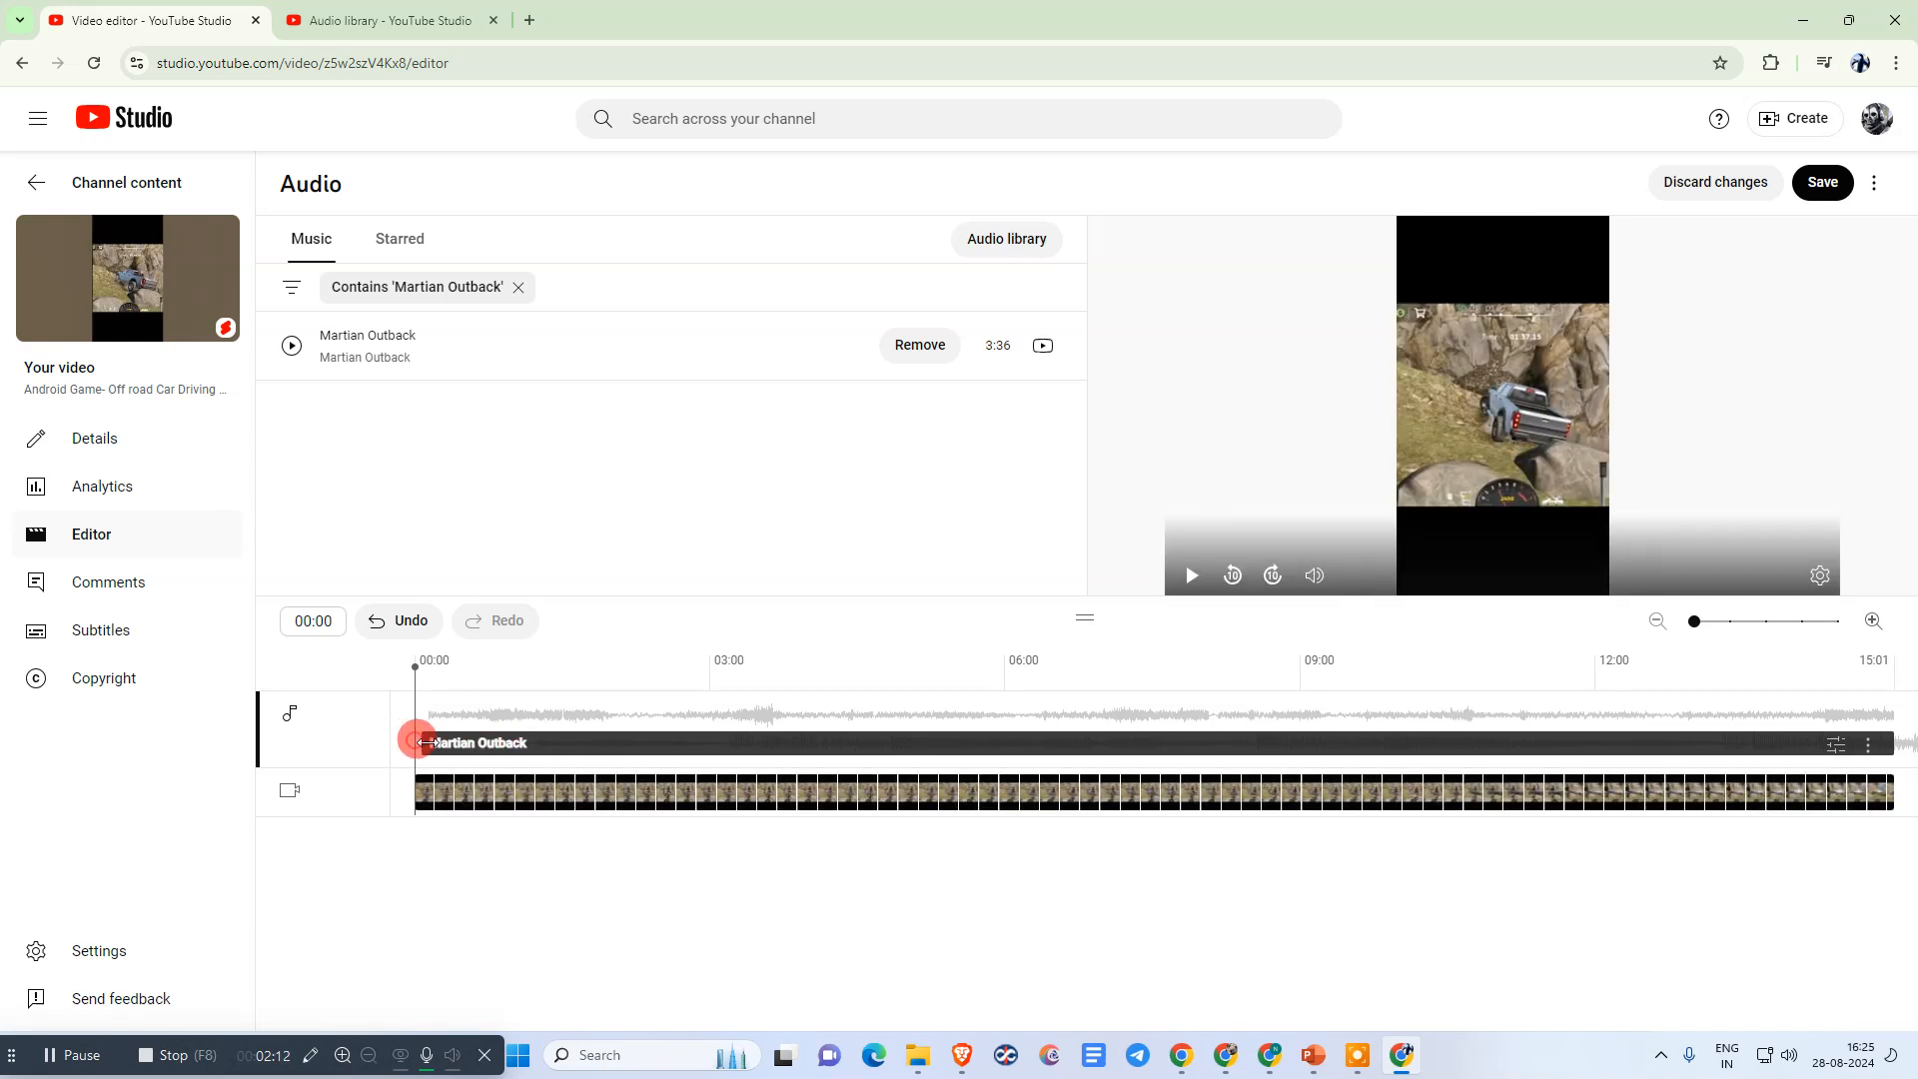
left_click_drag(415, 743, 746, 744)
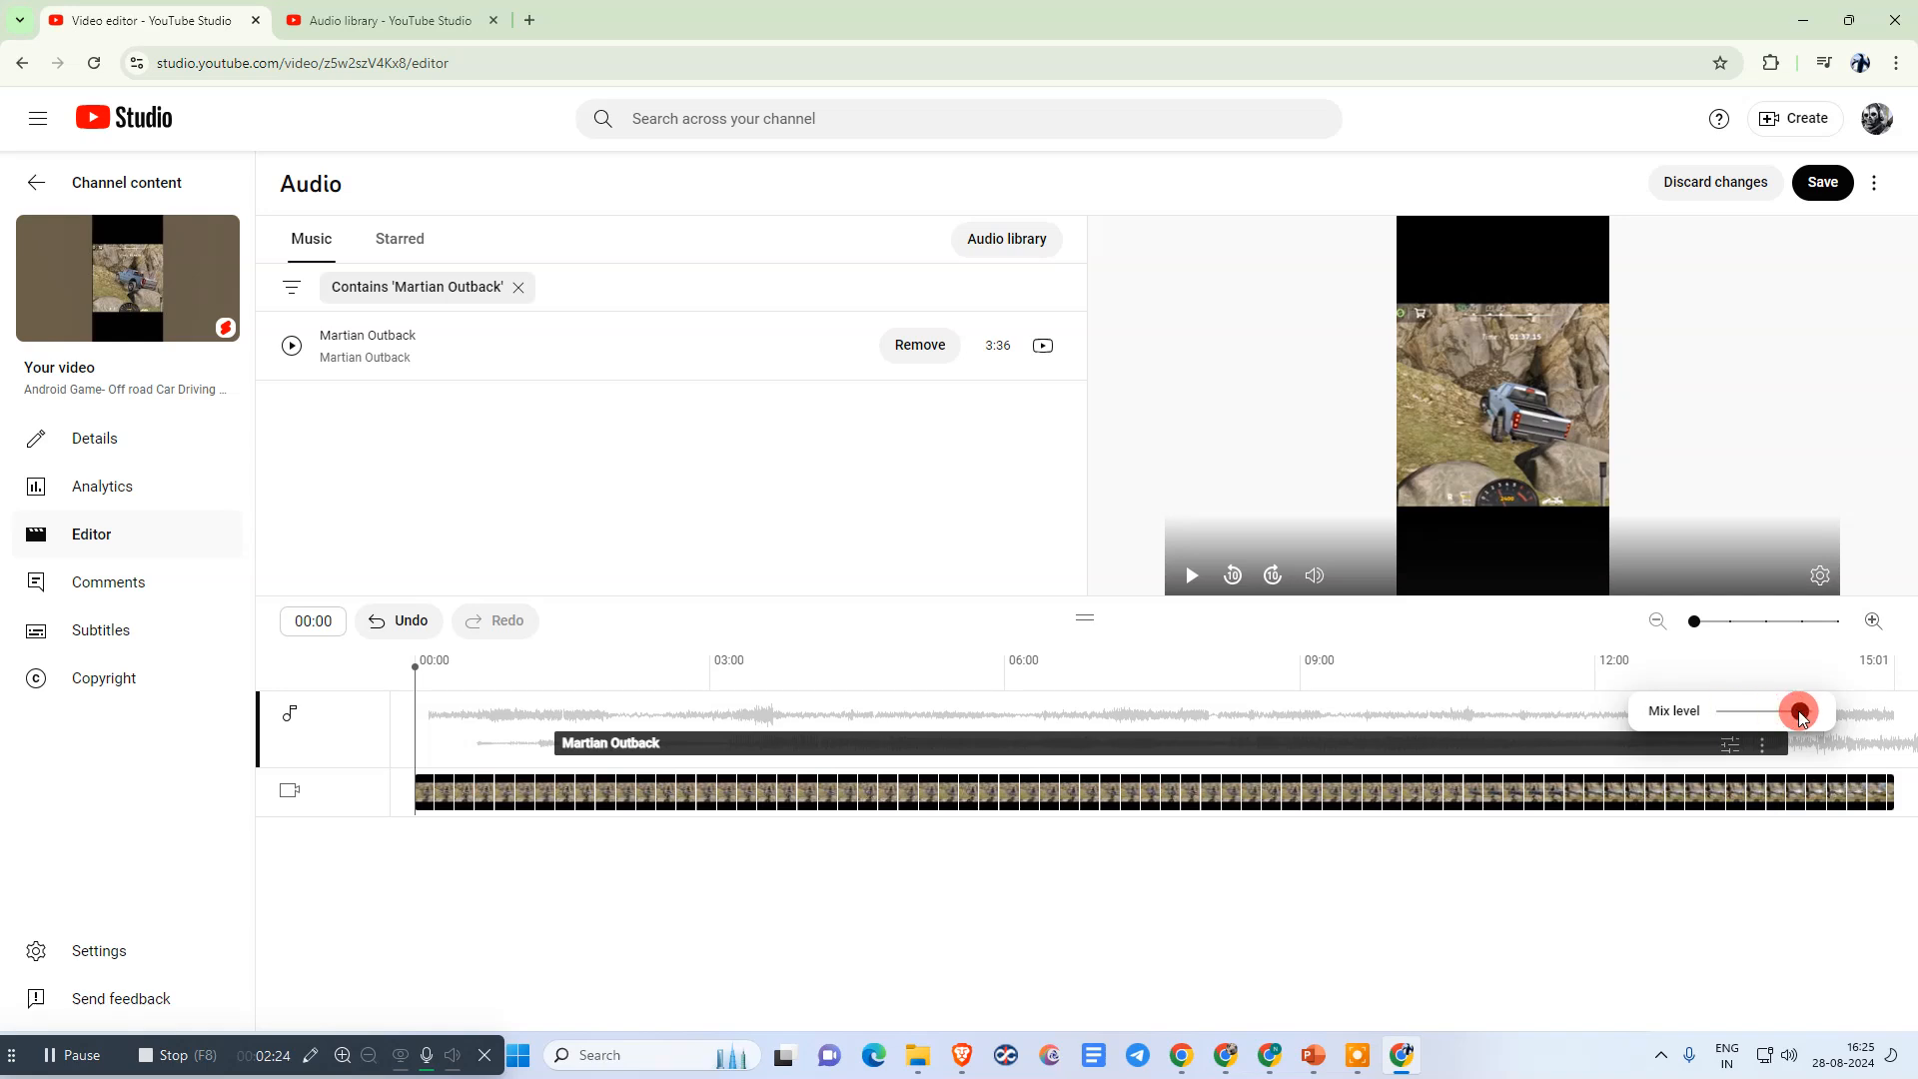
Lower the music's mix level then raise it back, and bring up the clip's options
left_click_drag(1799, 714, 1751, 714)
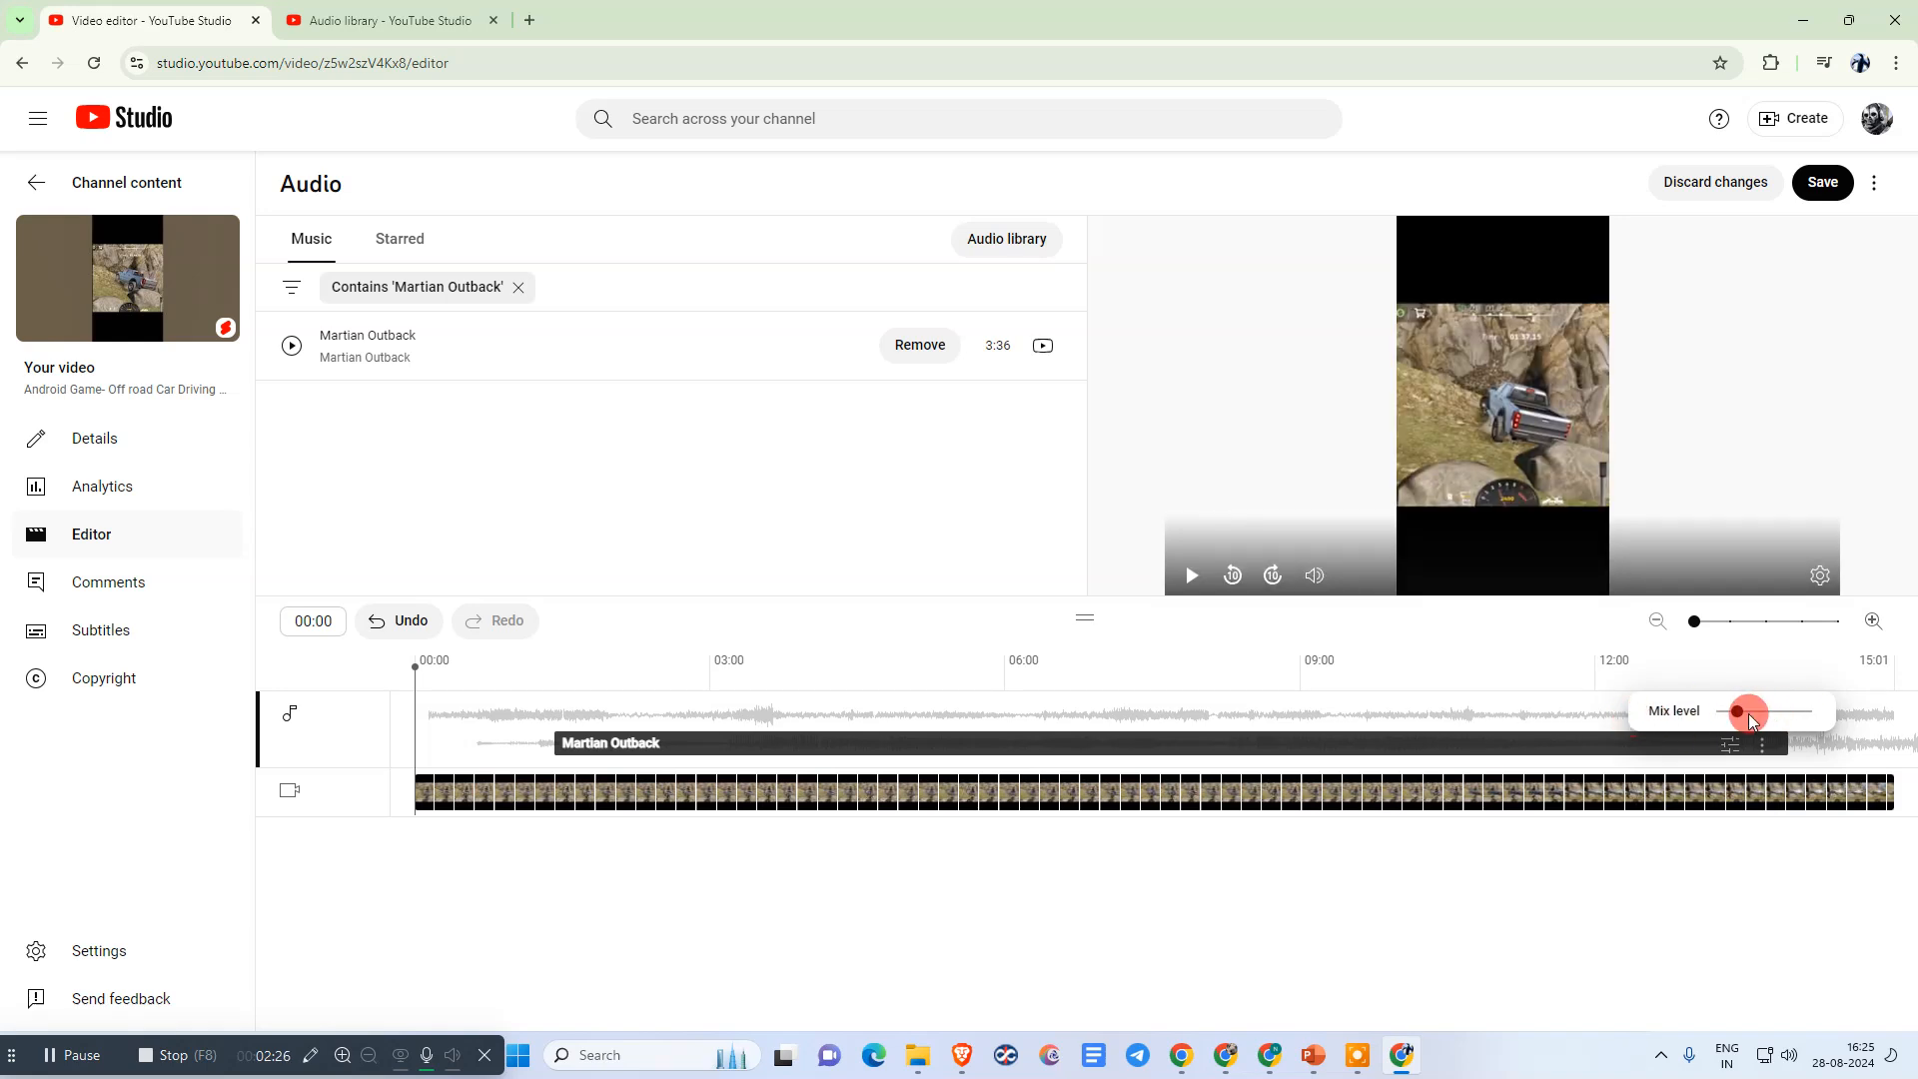
left_click_drag(1747, 711, 1800, 711)
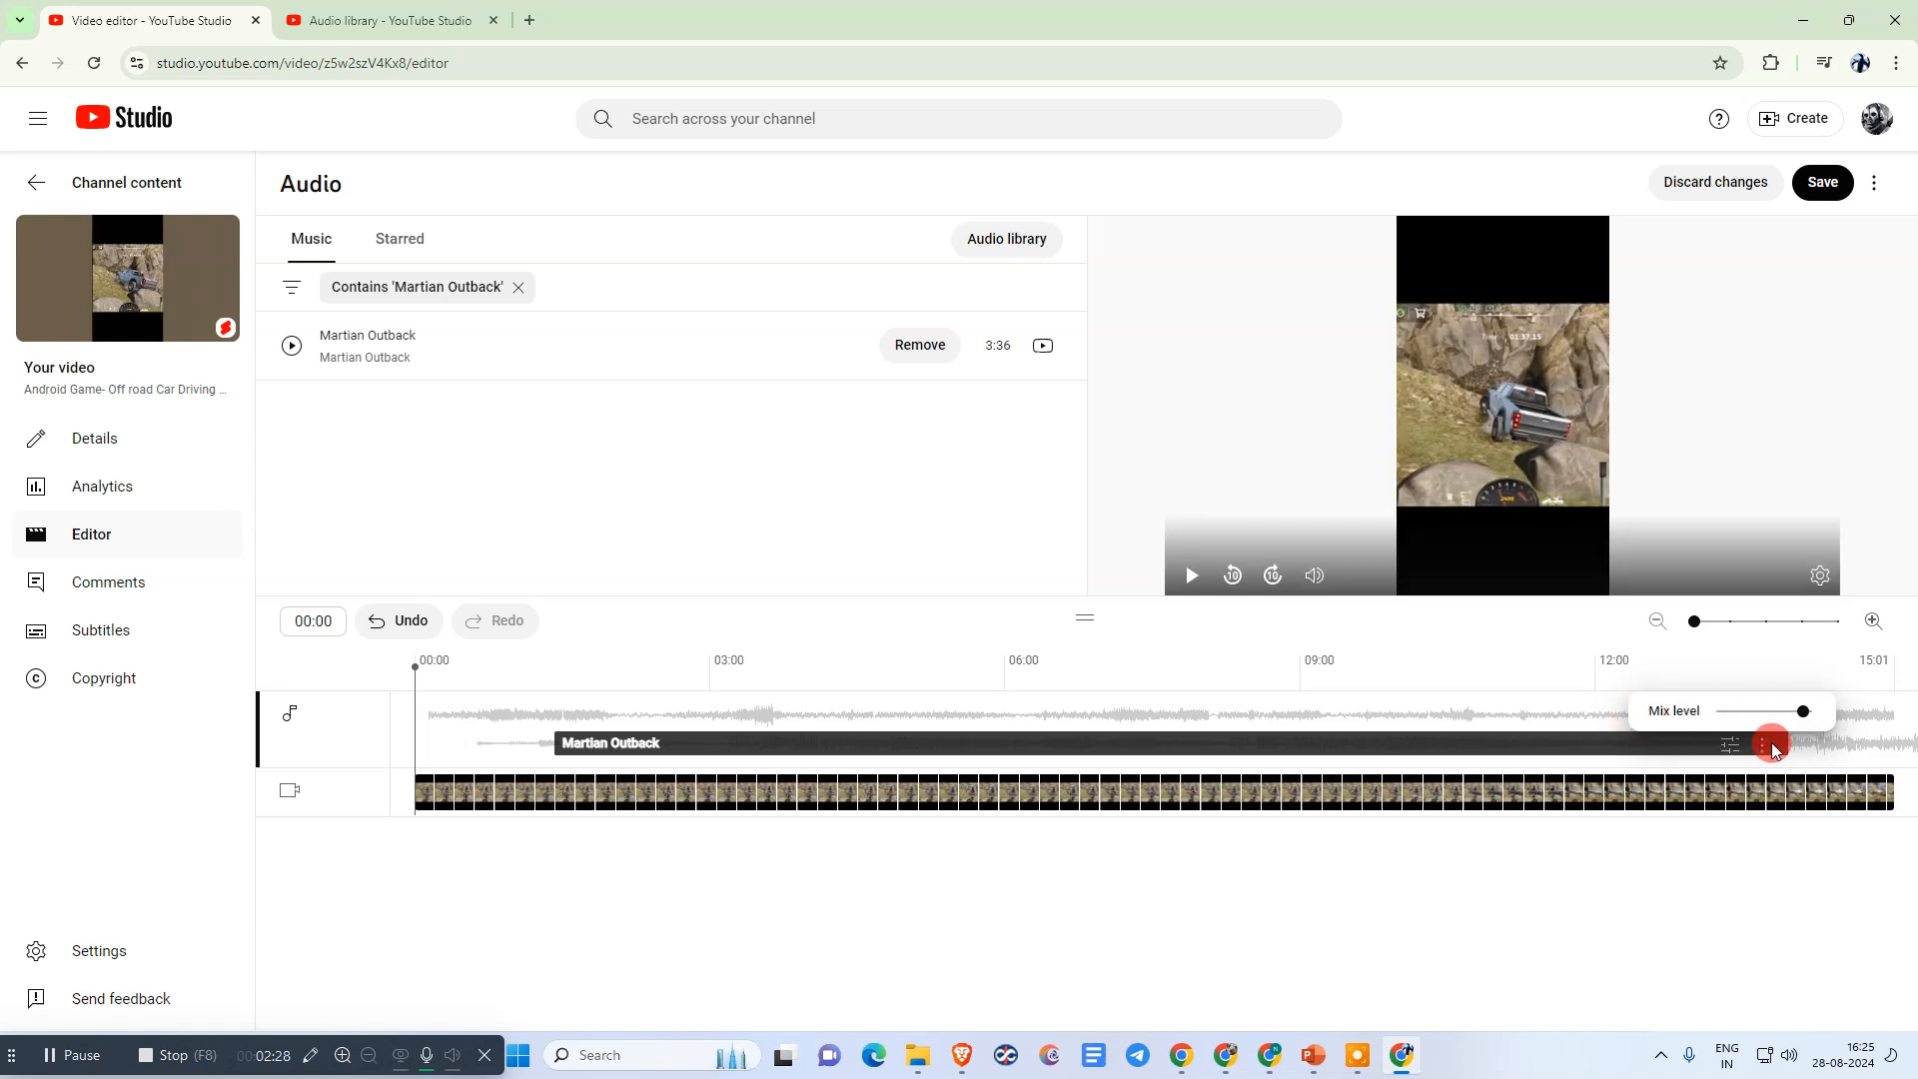
left_click(1730, 743)
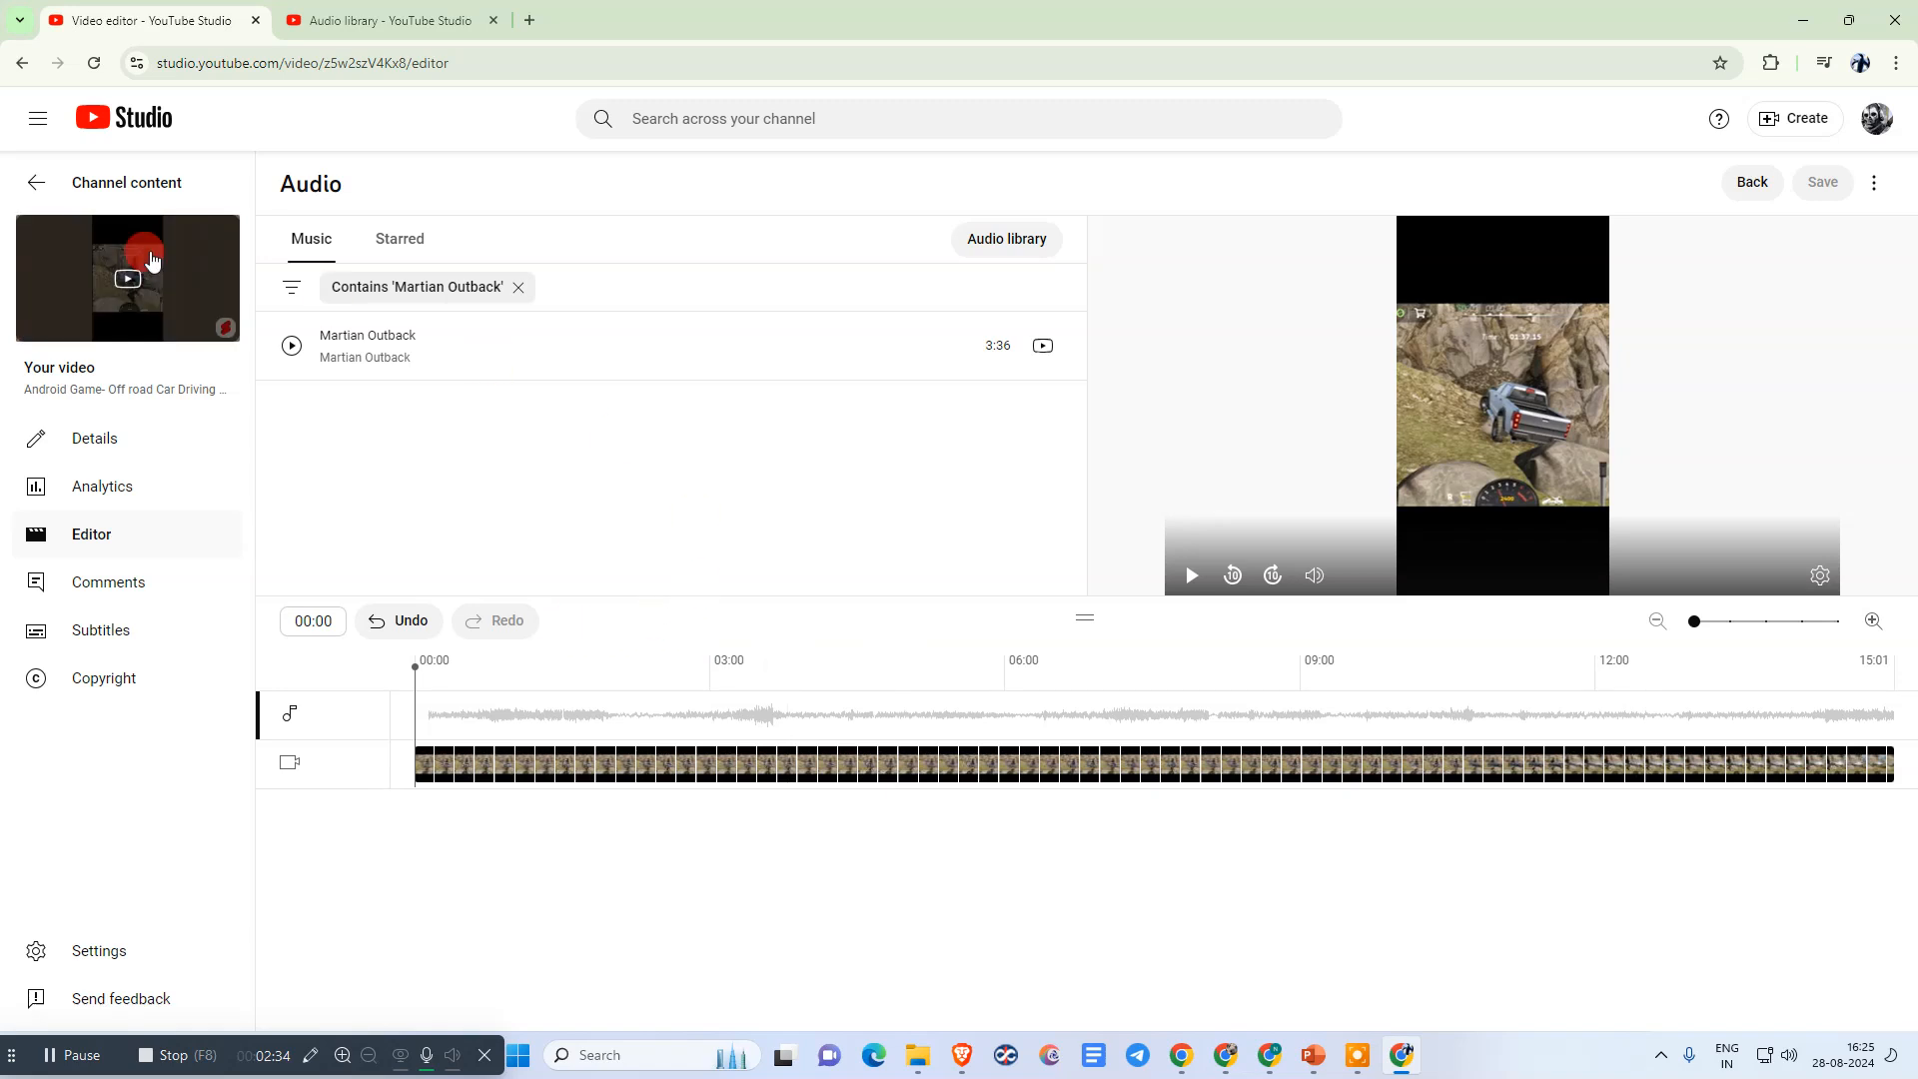
Save the edited video so no unsaved changes remain
left_click(1823, 182)
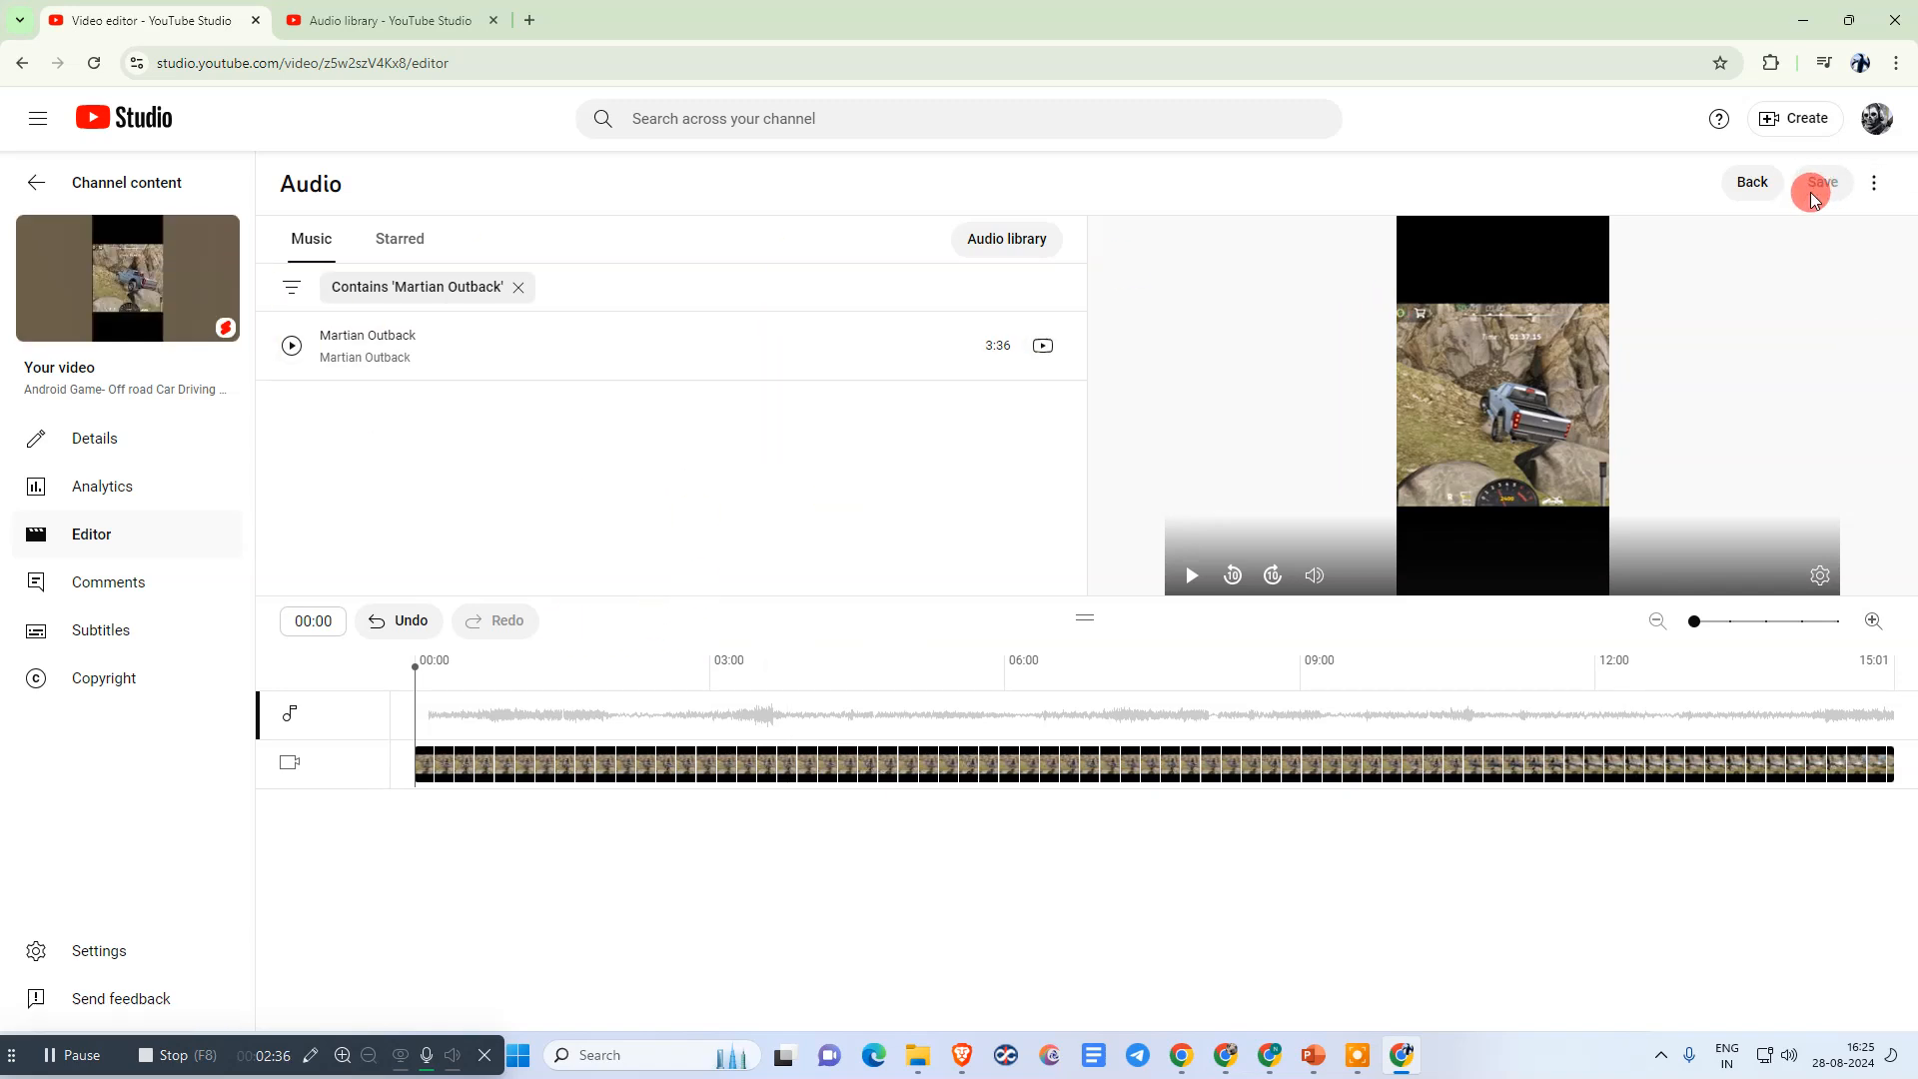